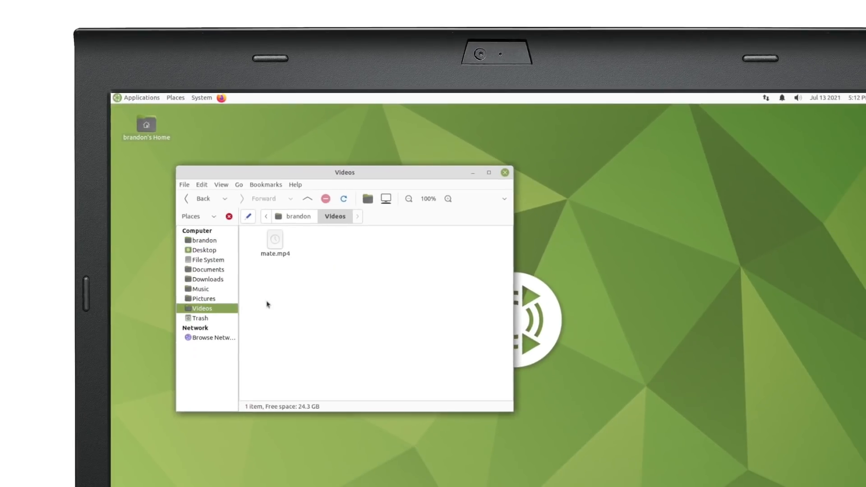
Play the mate.mp4 video from the Videos folder in Caja
double_click(274, 240)
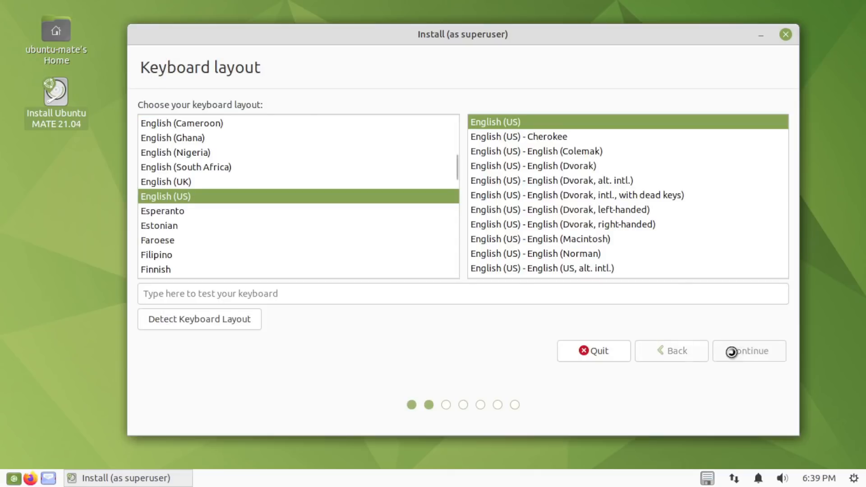
Accept English (US) keyboard, normal installation and full-disk erase, then submit the account details
left_click(748, 351)
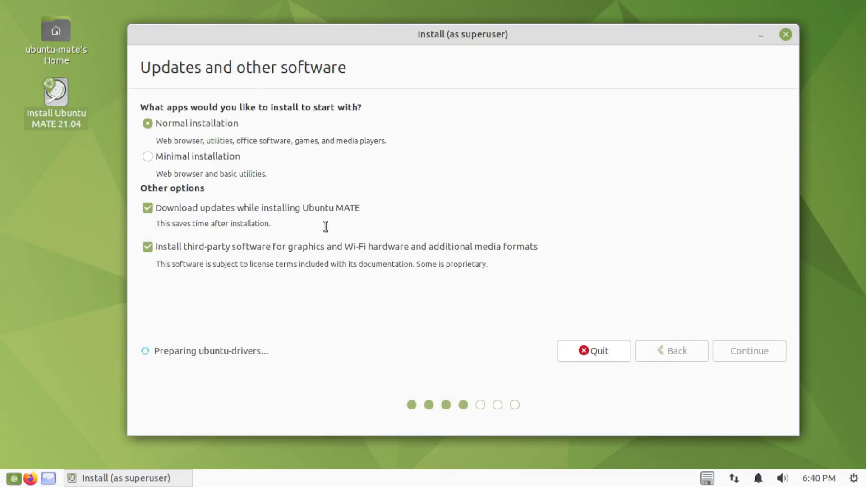
left_click(748, 351)
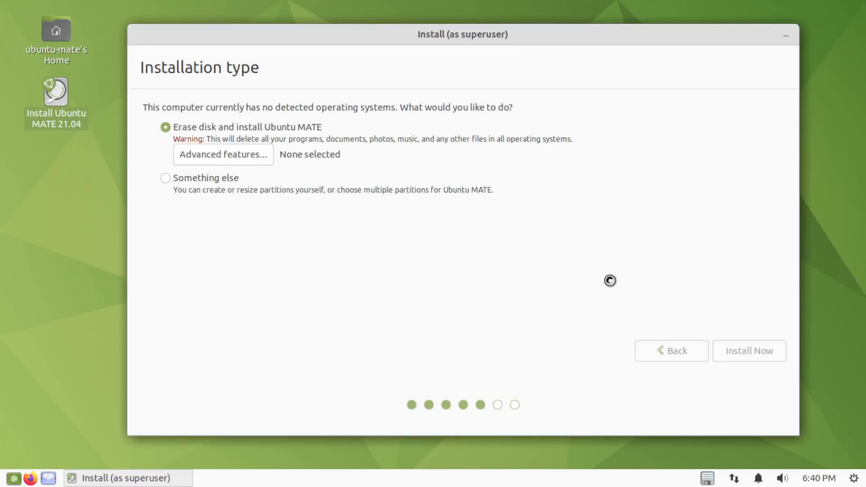
left_click(748, 351)
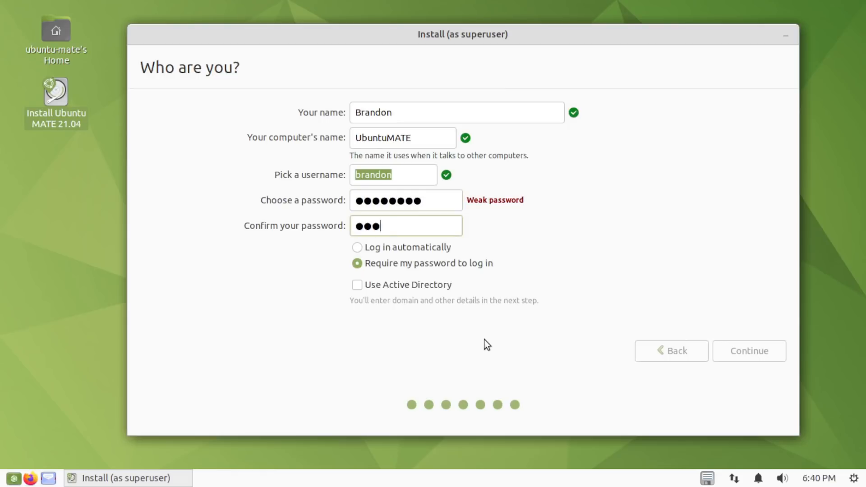
left_click(749, 351)
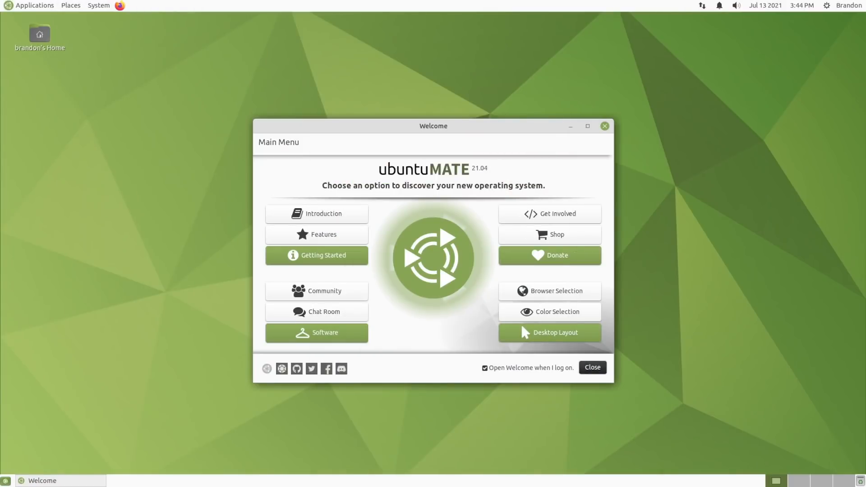
left_click(316, 213)
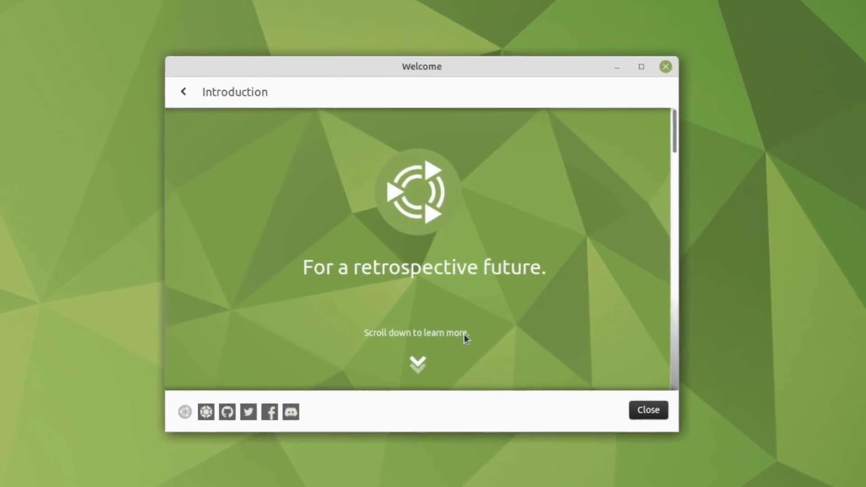
scroll("down", 3)
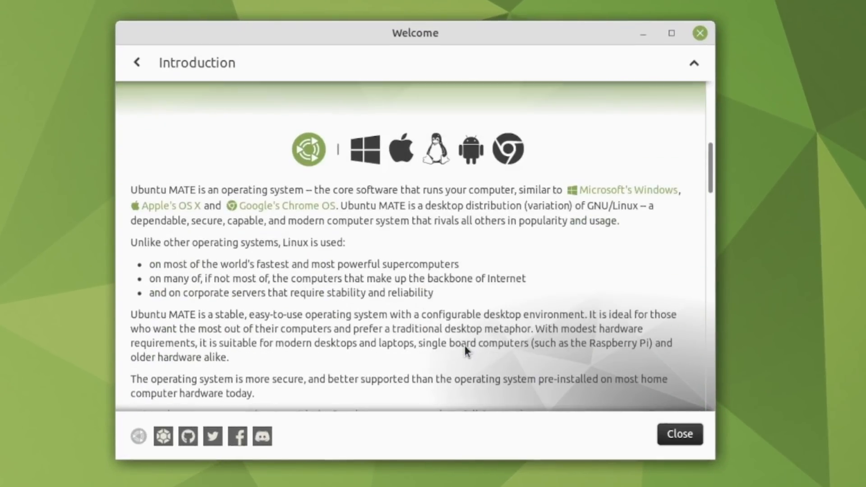
scroll("down", 3)
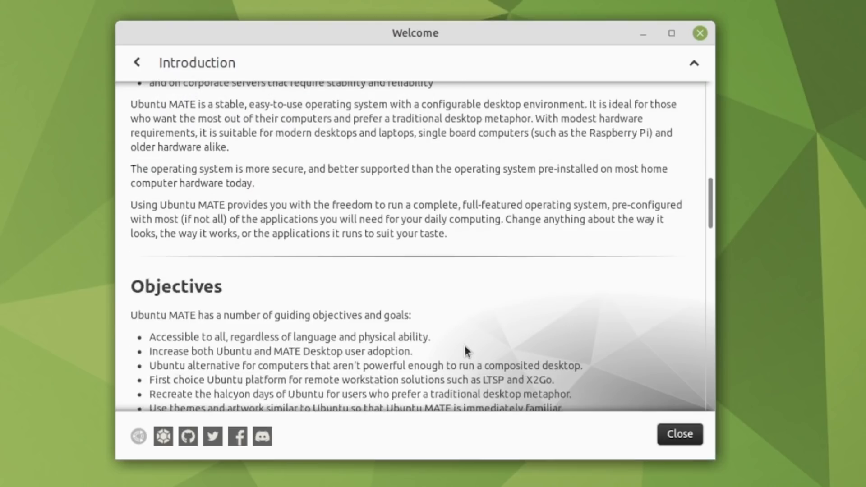
scroll("down", 3)
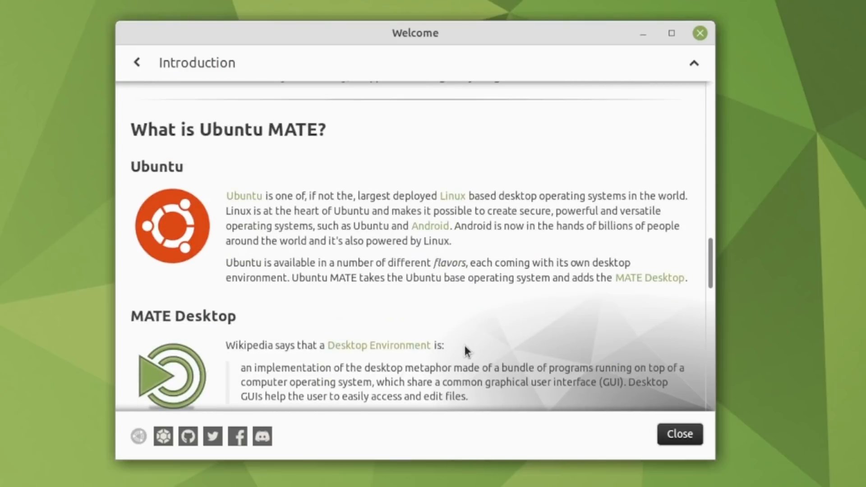
scroll("down", 3)
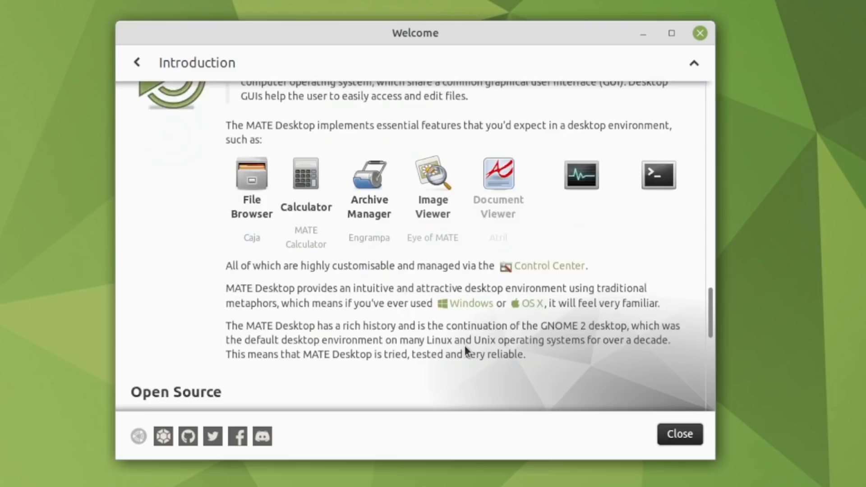
scroll("down", 3)
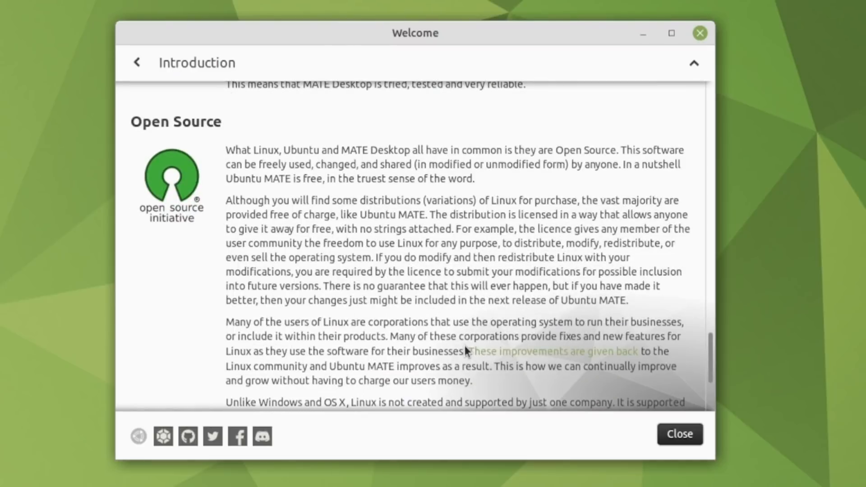
mouse_move(197, 300)
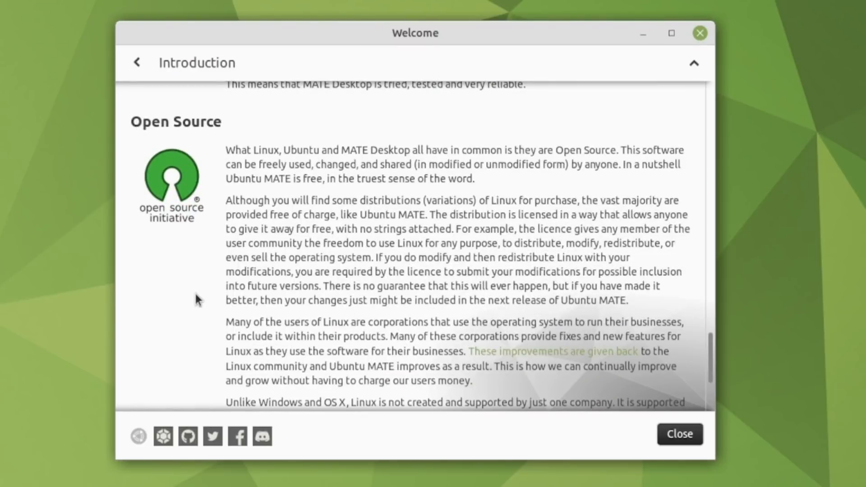
scroll("down", 3)
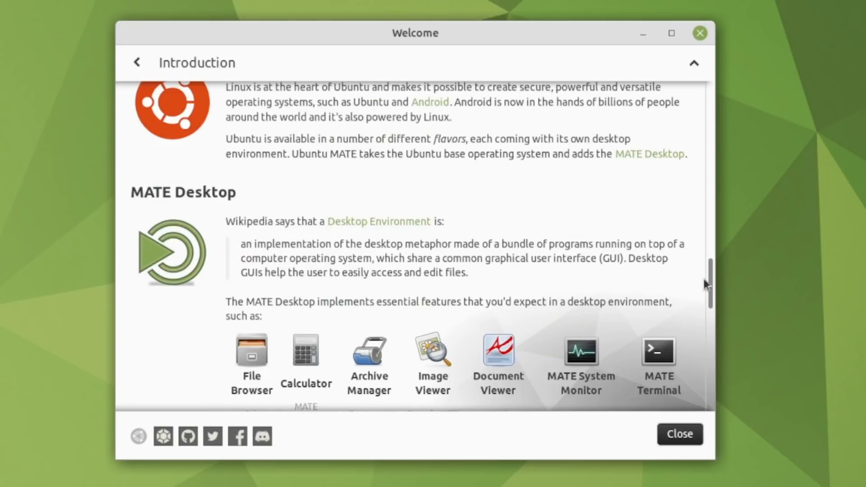
left_click(138, 63)
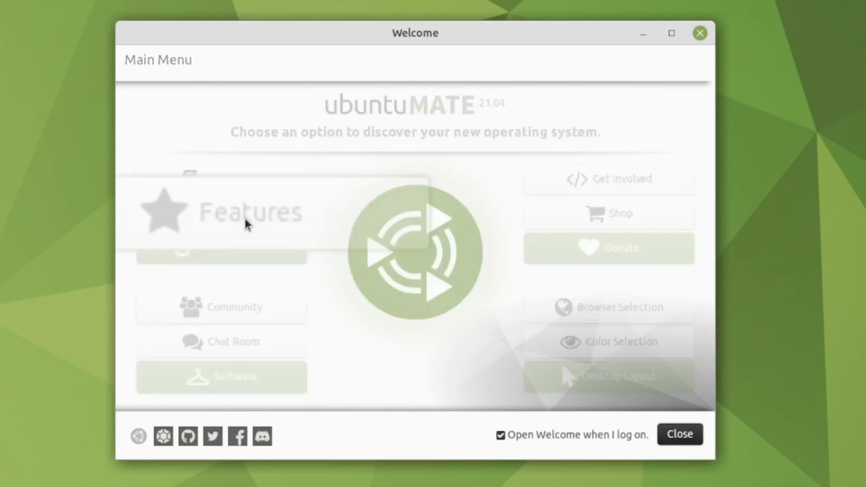
left_click(249, 217)
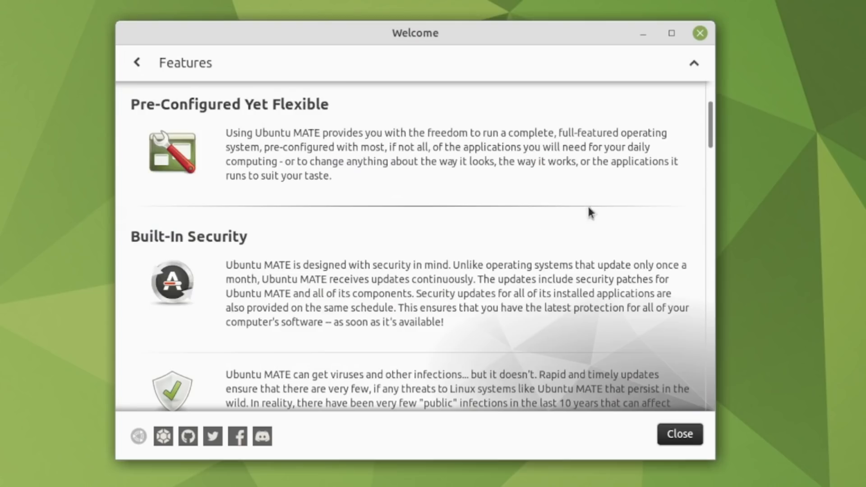
scroll("down", 3)
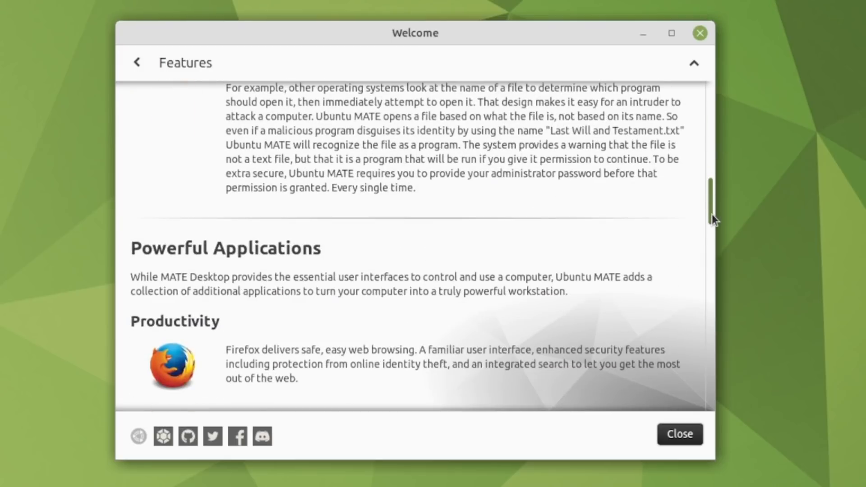
left_click(138, 62)
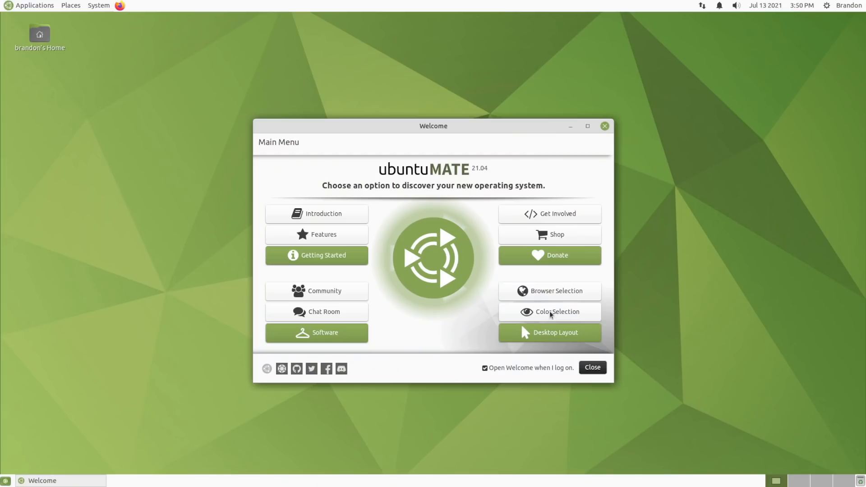
View Color Selection, then install Brave from Browser Selection and set it as default
left_click(550, 312)
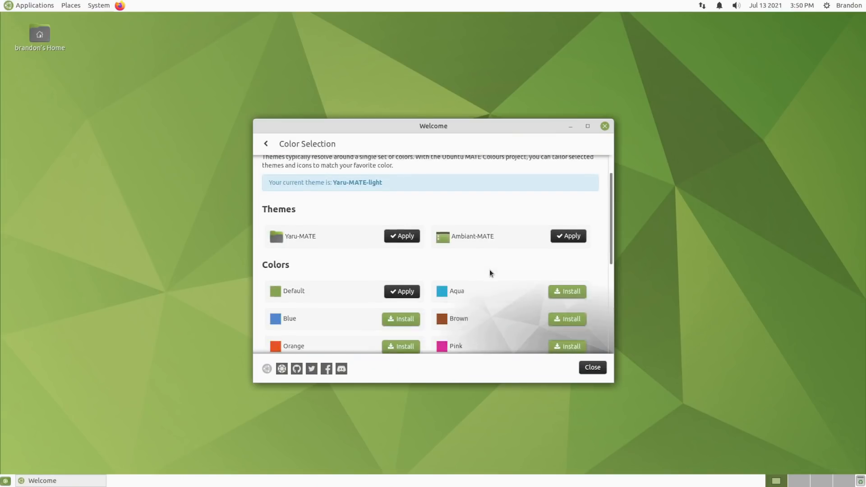
left_click(400, 319)
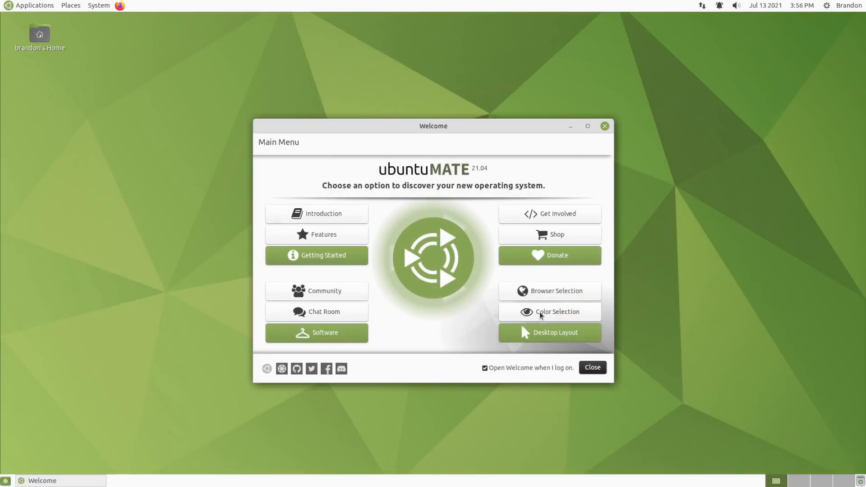
left_click(549, 291)
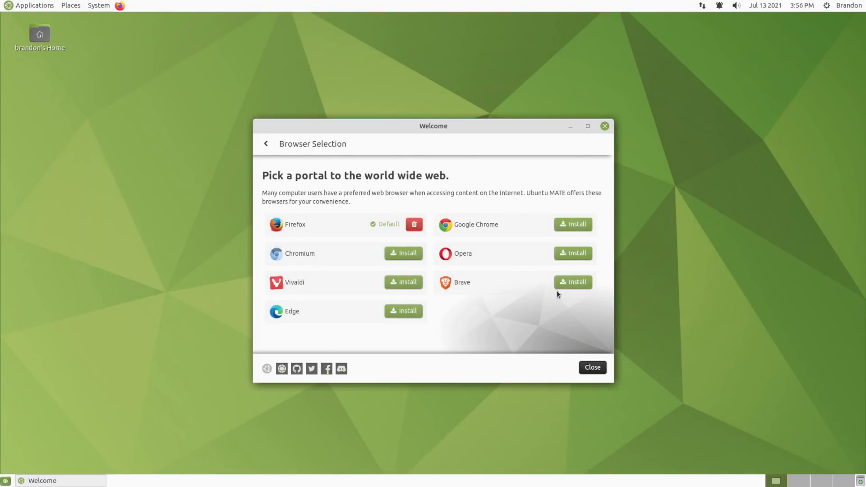
mouse_move(404, 242)
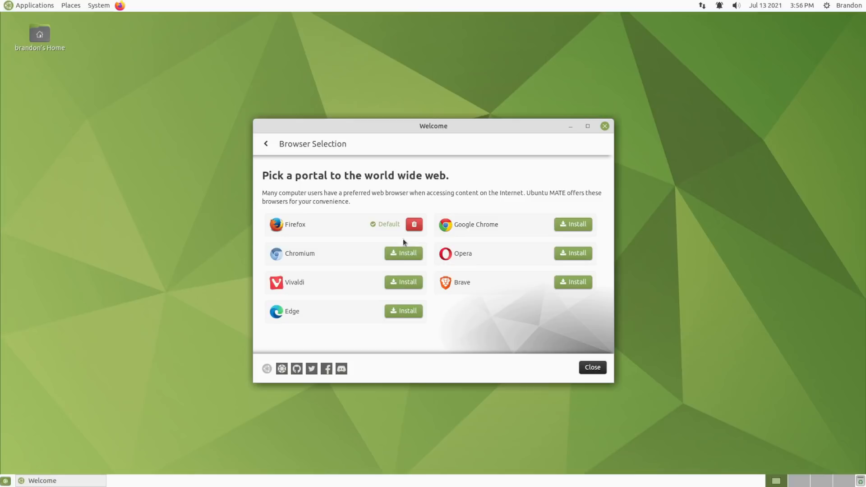
mouse_move(544, 281)
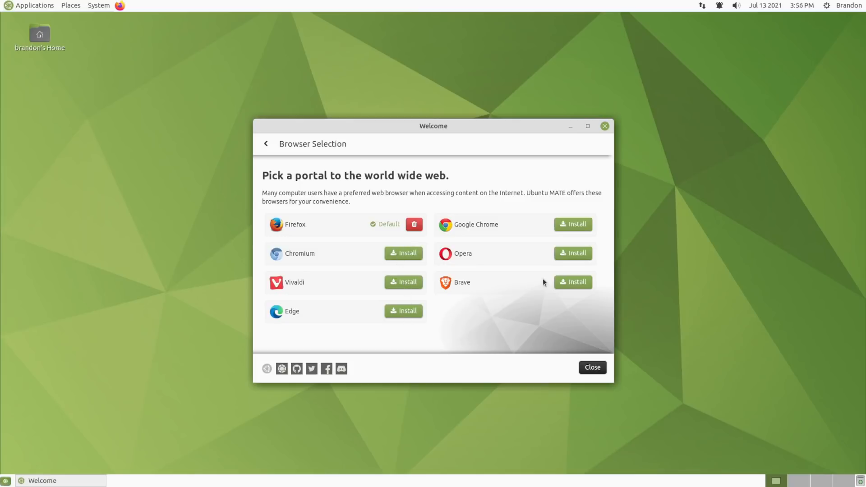
left_click(573, 282)
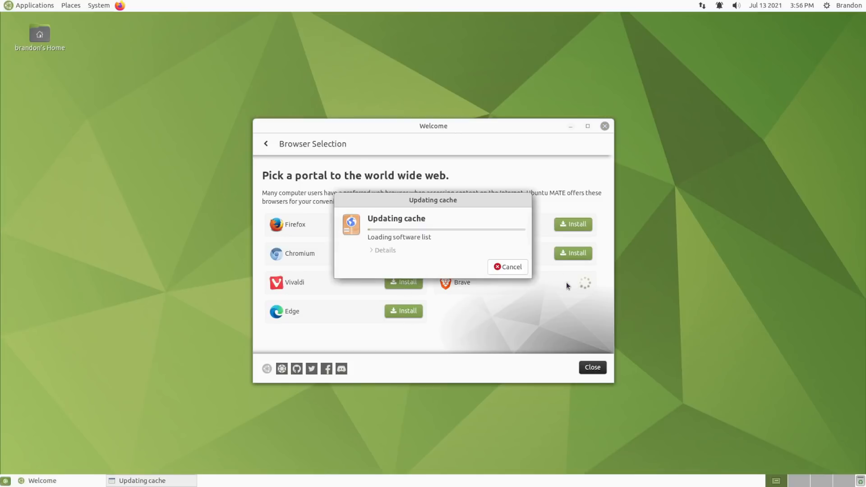
mouse_move(438, 264)
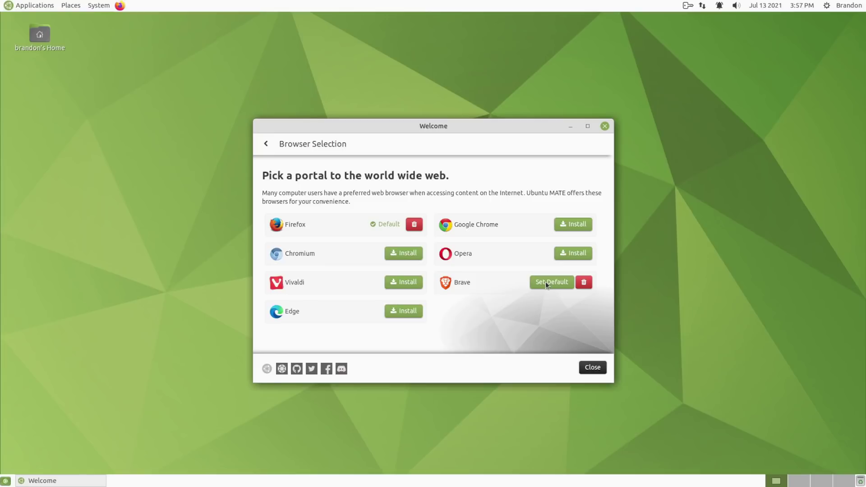
left_click(268, 143)
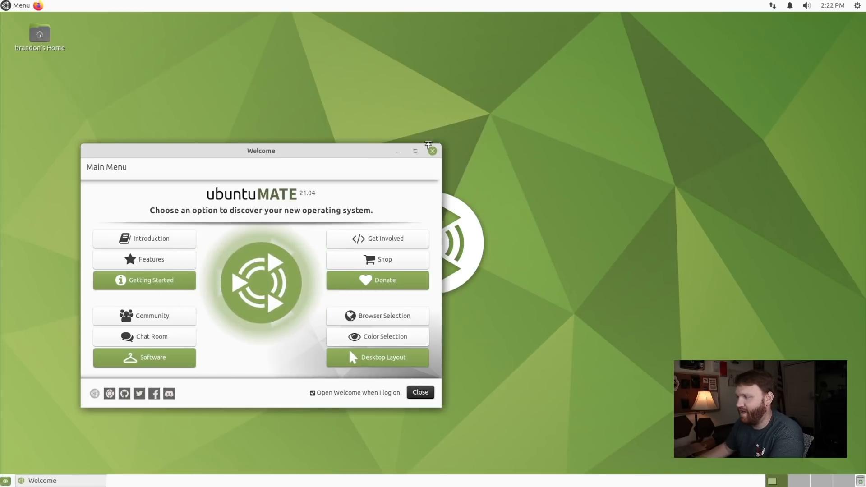
left_click_drag(260, 150, 244, 97)
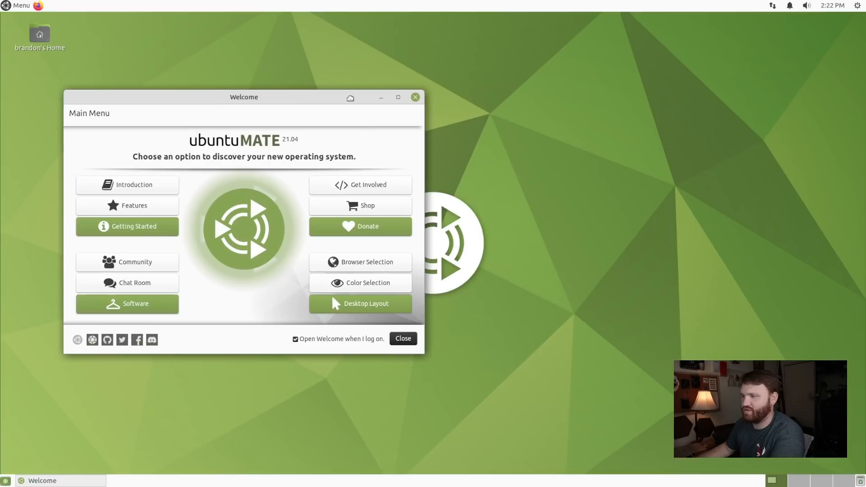
left_click(402, 339)
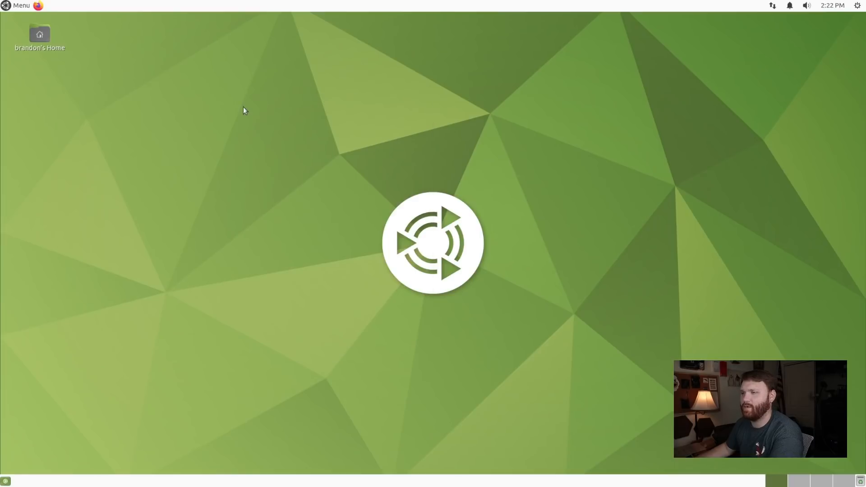
mouse_move(233, 105)
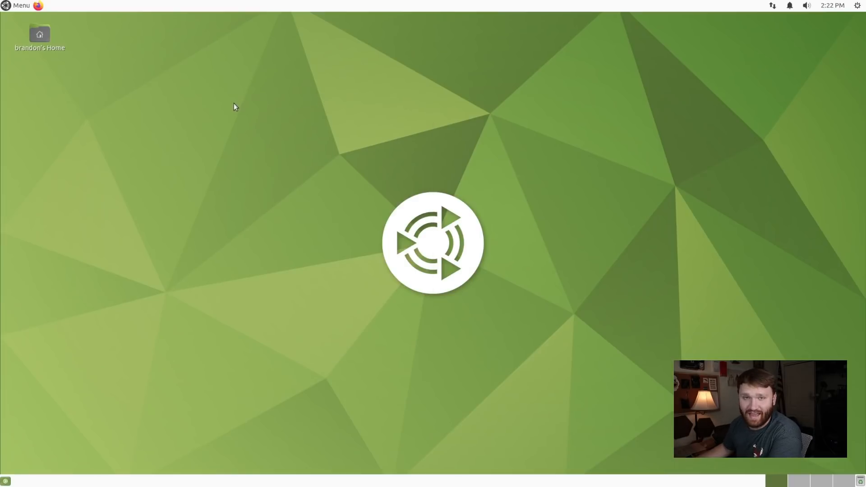
left_click(17, 6)
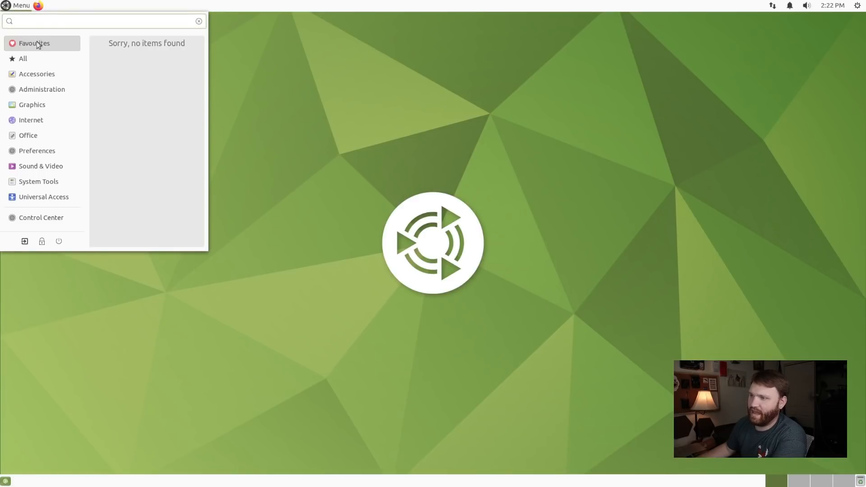
left_click(44, 197)
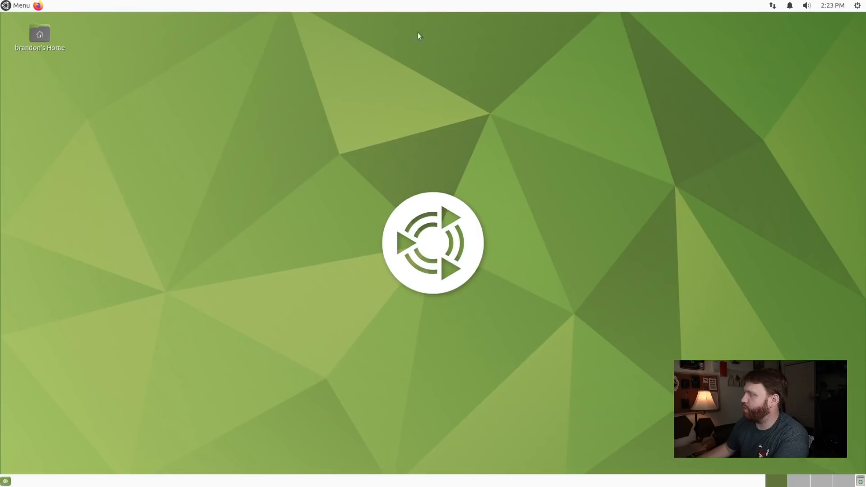
mouse_move(203, 185)
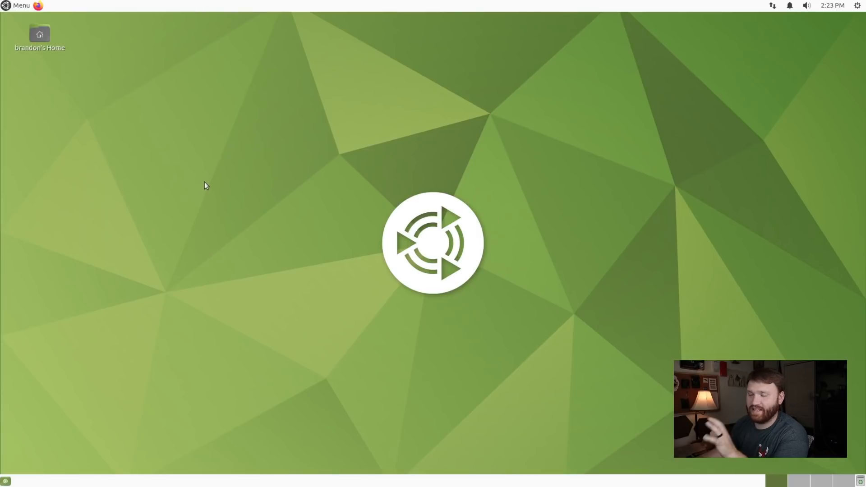
mouse_move(82, 94)
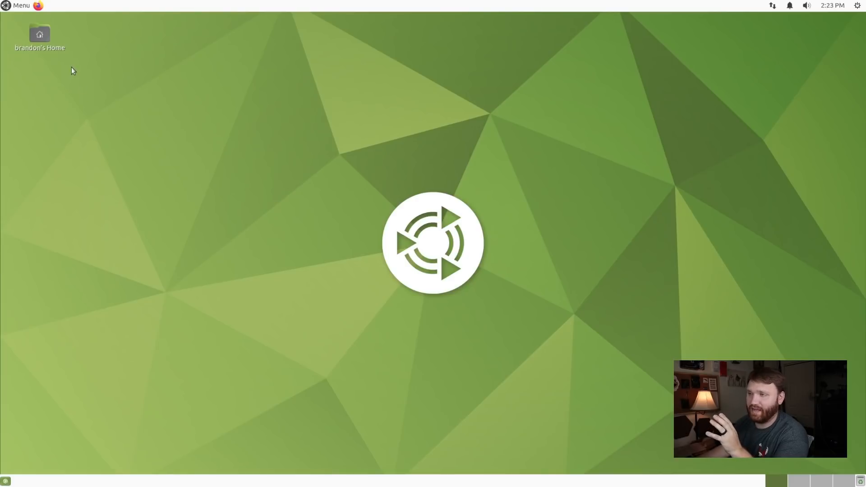
left_click(17, 6)
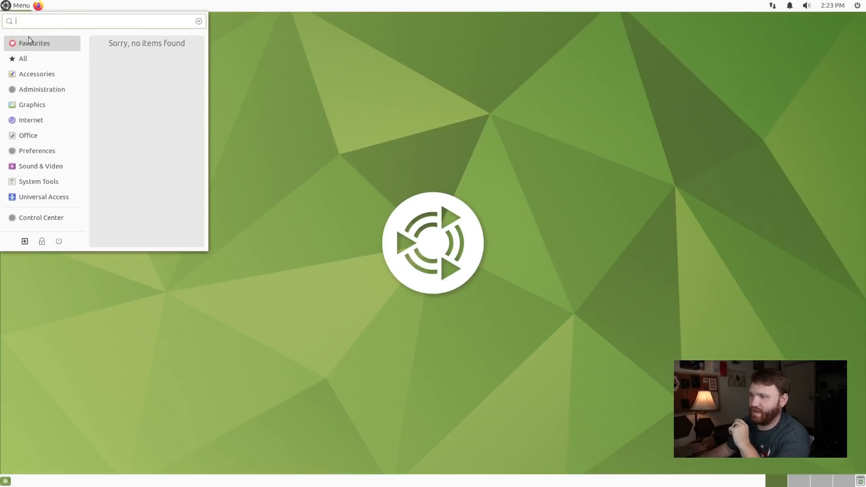
left_click(37, 74)
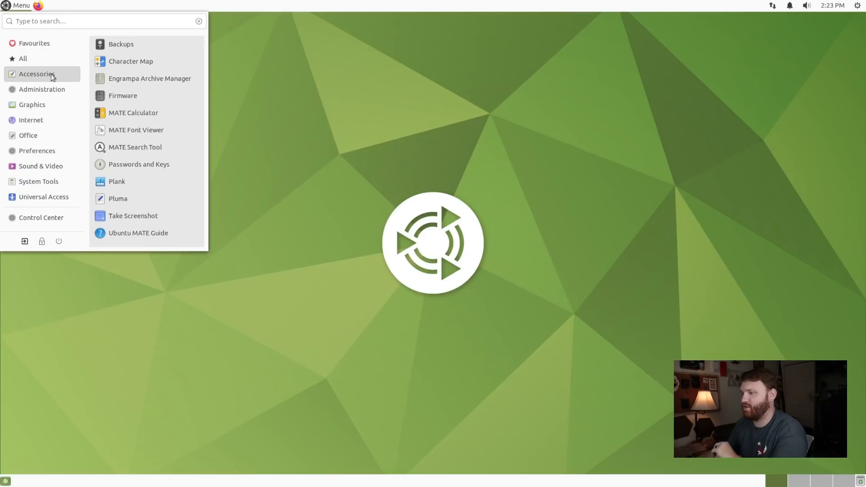
left_click(120, 44)
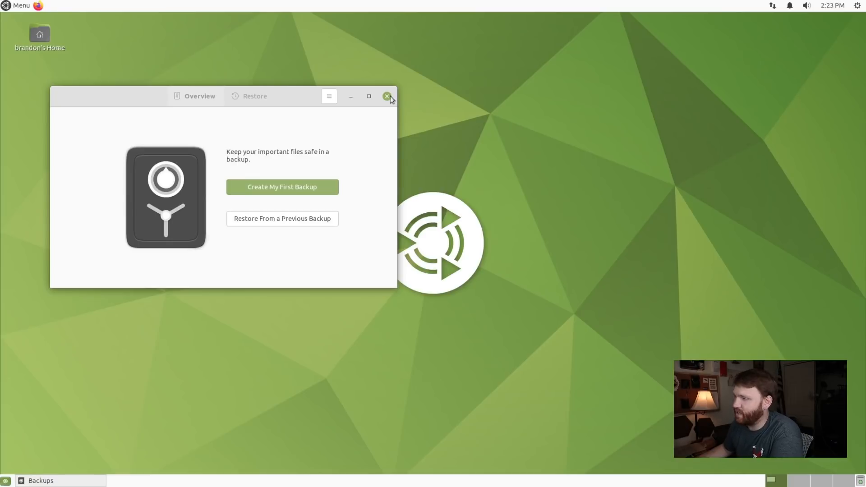
left_click(387, 97)
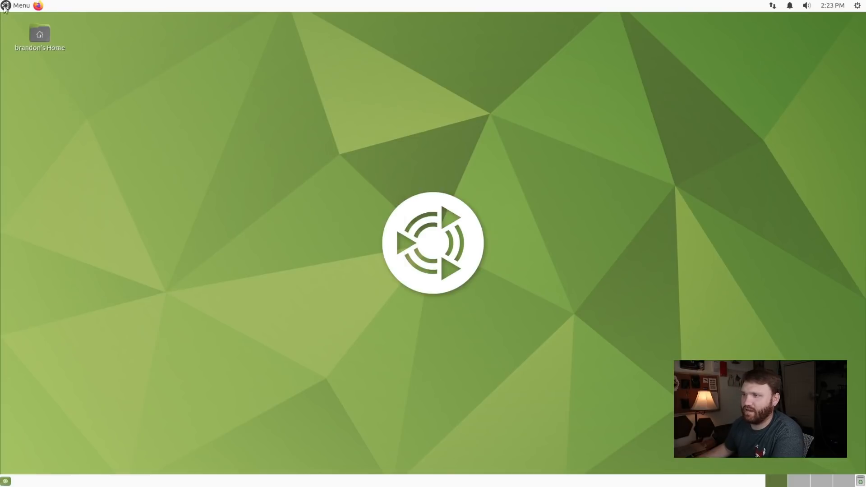
left_click(5, 4)
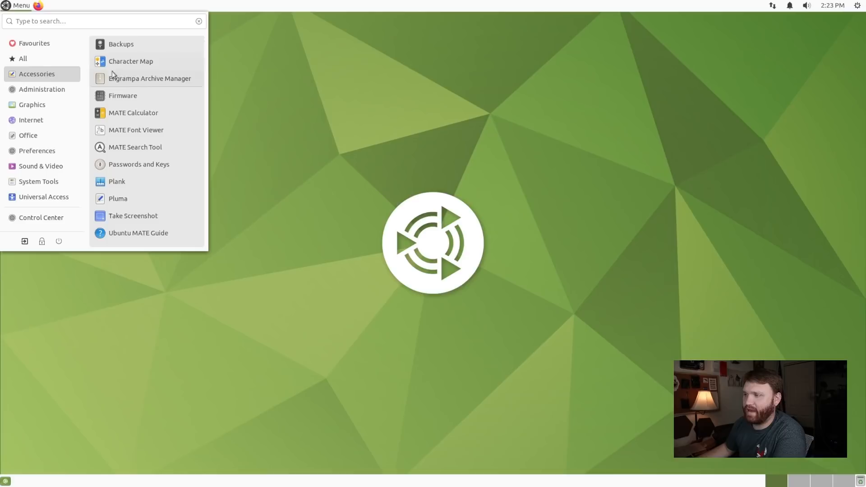
mouse_move(125, 99)
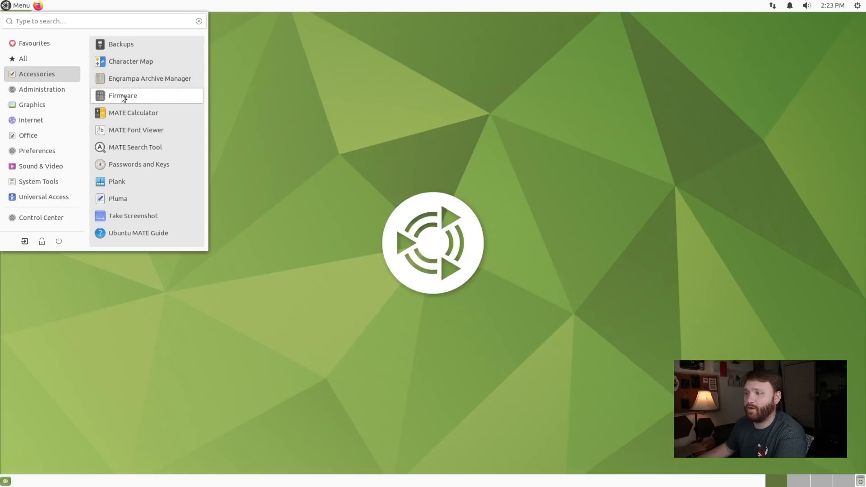
mouse_move(144, 98)
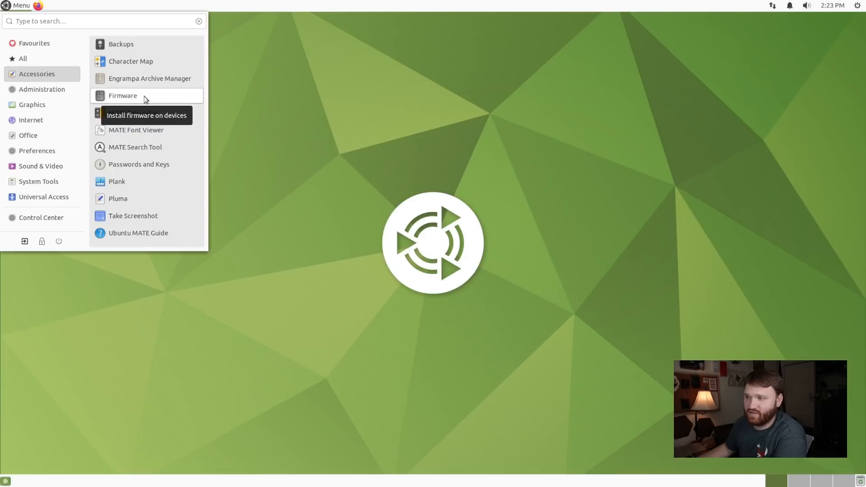
mouse_move(178, 113)
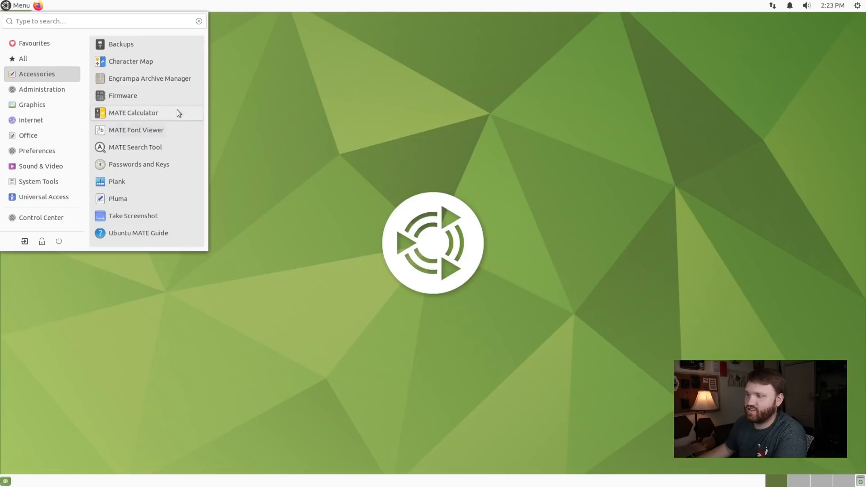
mouse_move(158, 147)
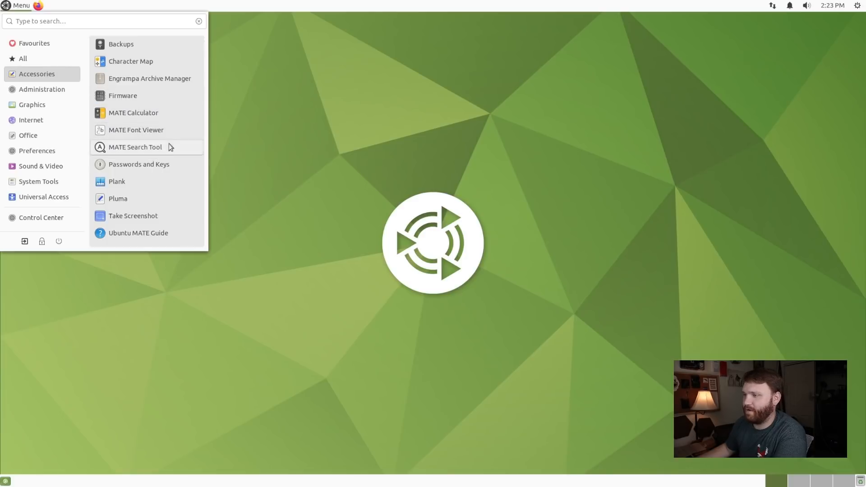
left_click(134, 147)
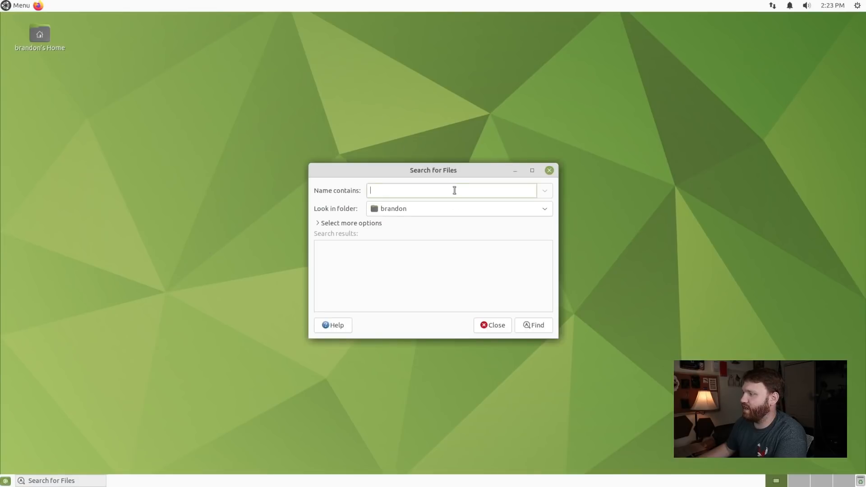
left_click_drag(433, 169, 258, 145)
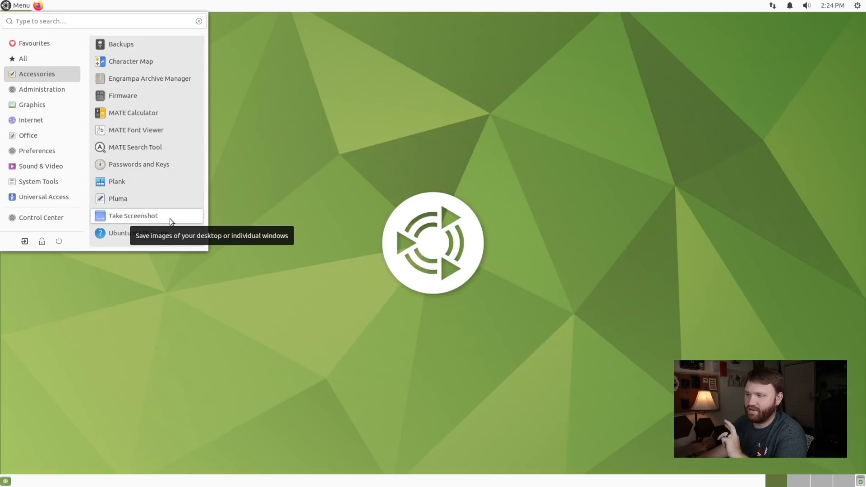
left_click(133, 215)
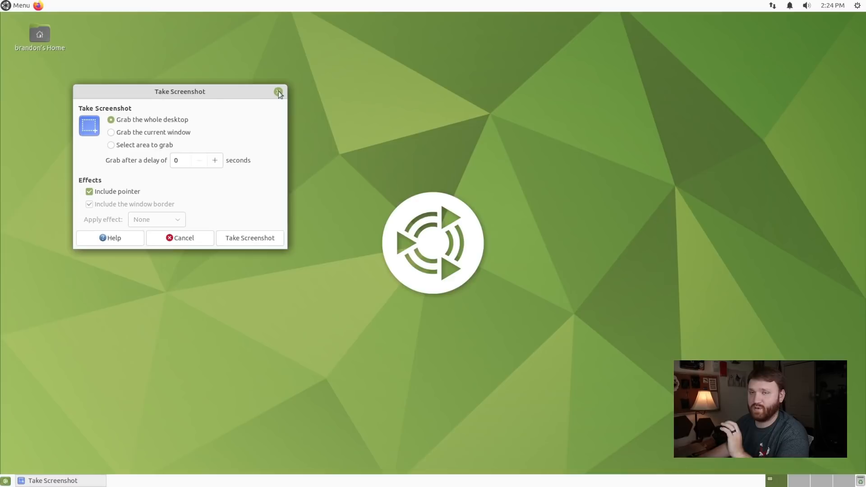
left_click(16, 6)
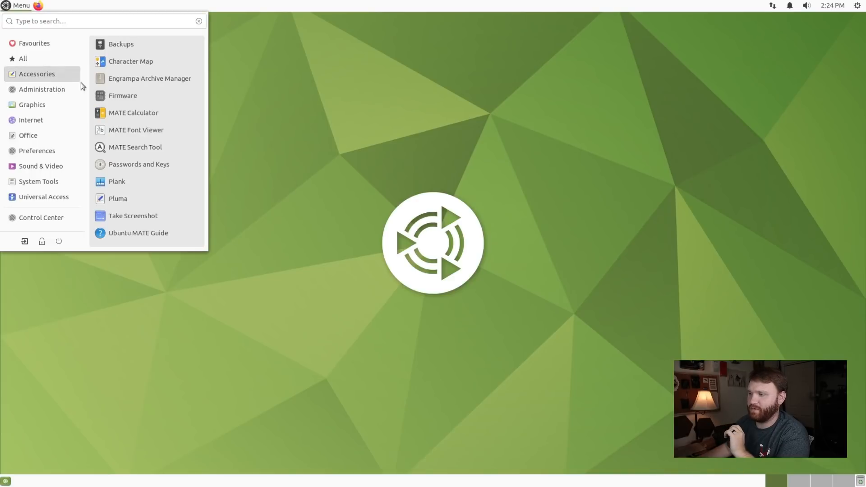
mouse_move(163, 237)
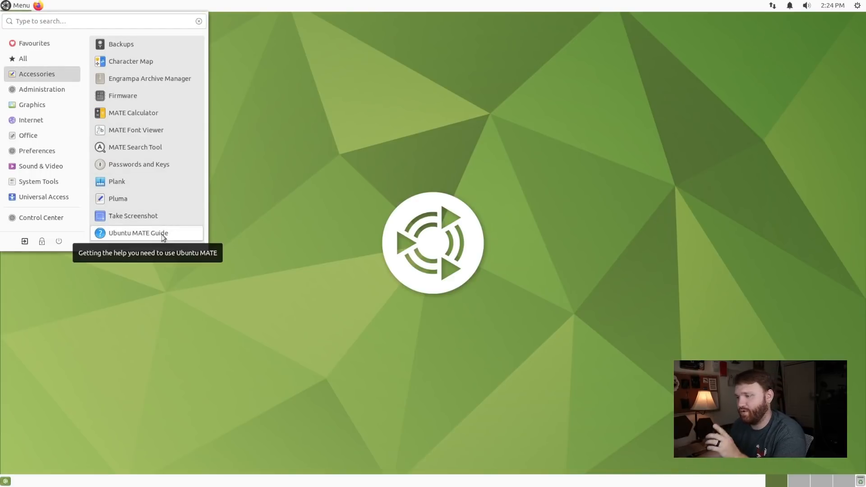
left_click(138, 232)
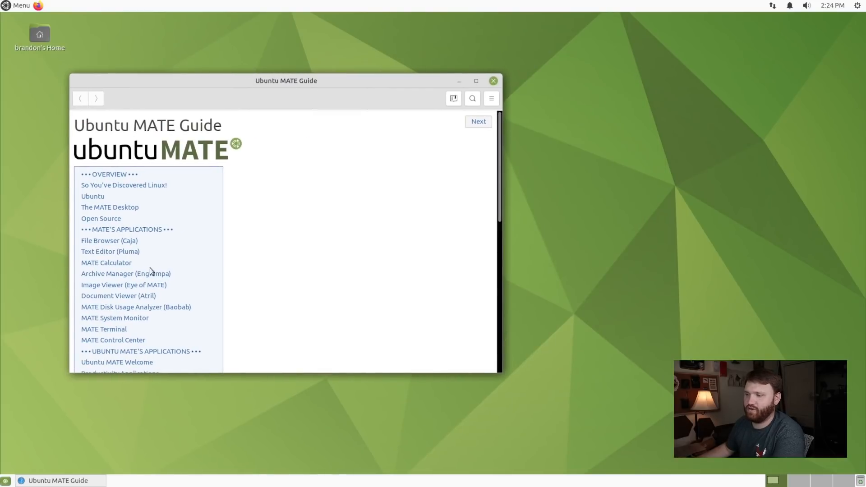
scroll("down", 3)
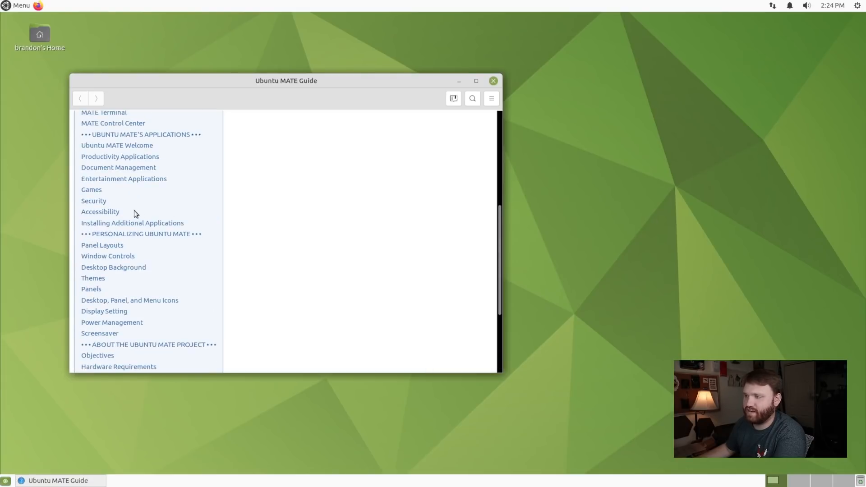
left_click(91, 189)
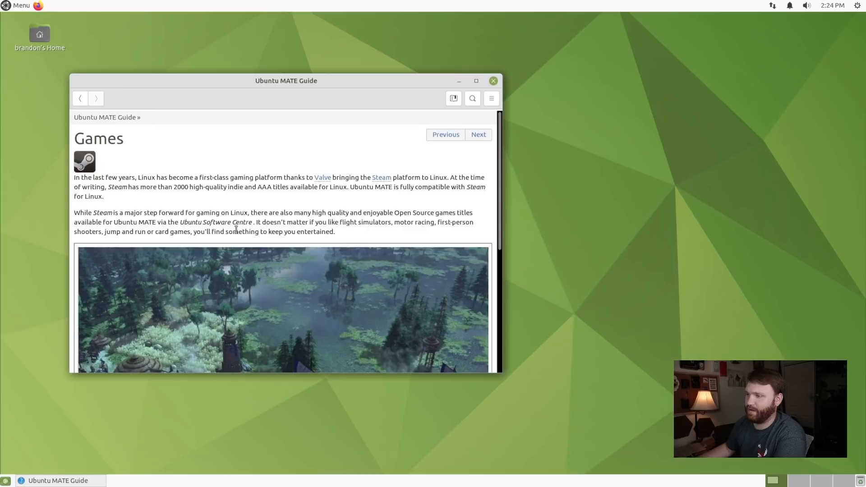
left_click_drag(74, 177, 334, 231)
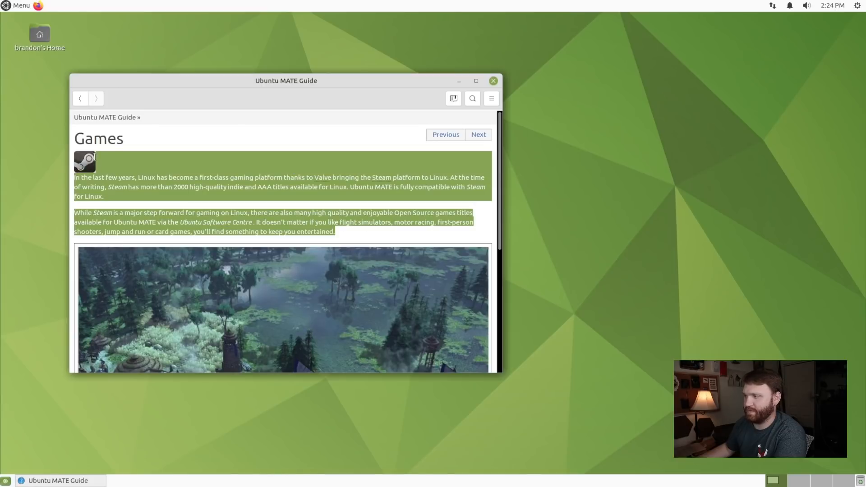
scroll("down", 3)
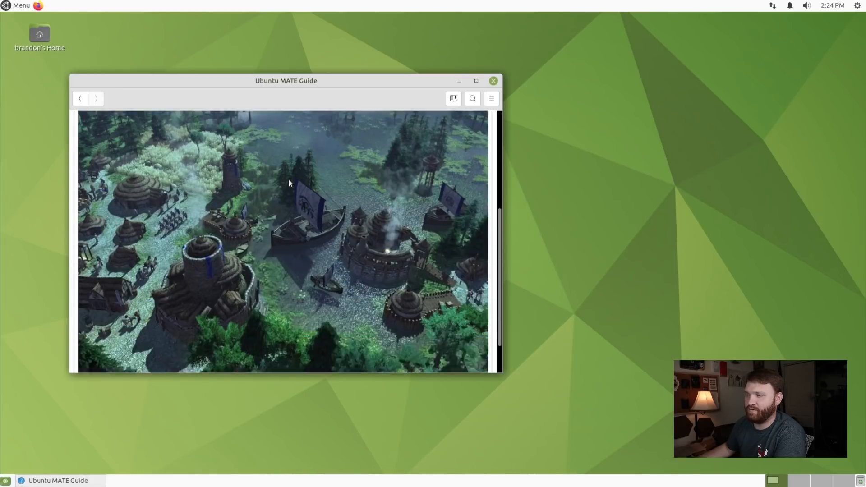
left_click(492, 81)
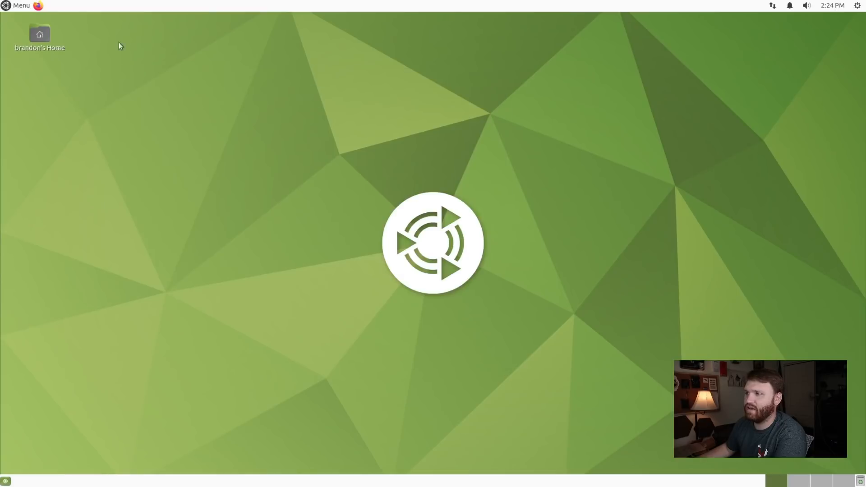
Browse and scroll through Software Boutique's Internet category
left_click(17, 6)
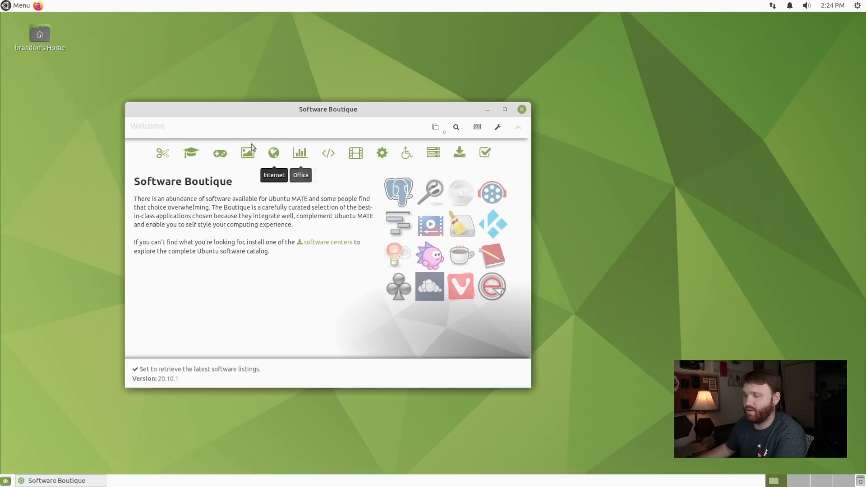
mouse_move(282, 209)
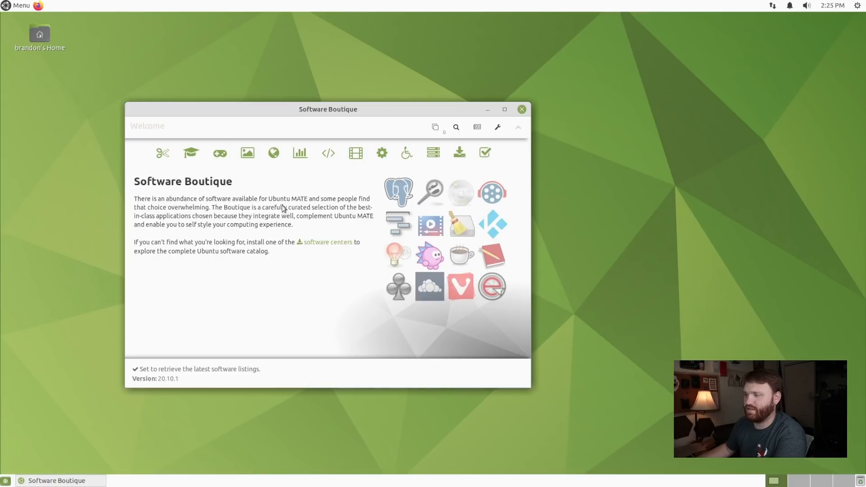
mouse_move(214, 216)
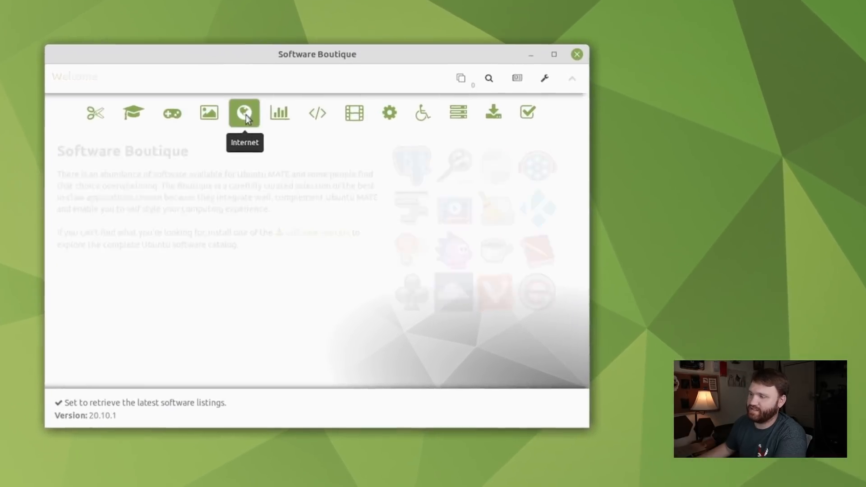
left_click(244, 113)
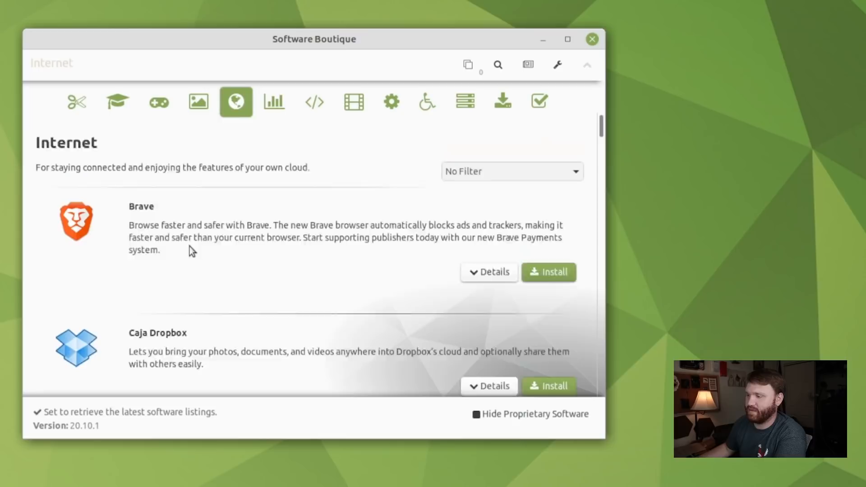
scroll("down", 3)
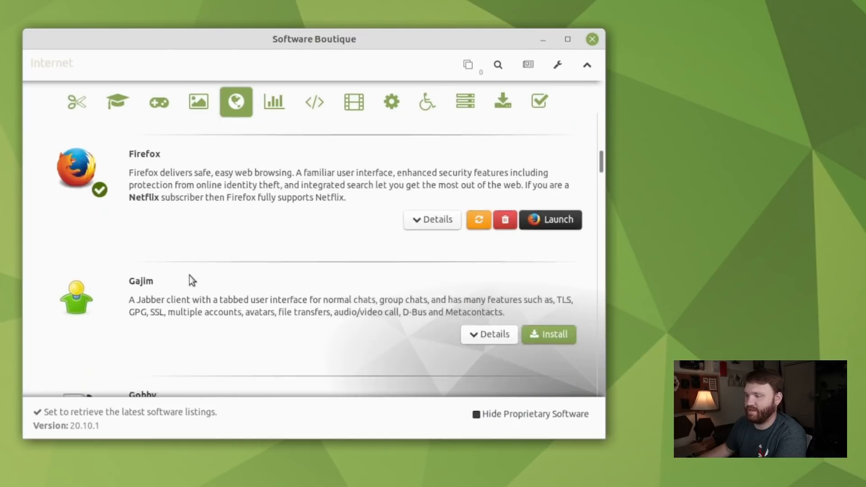
scroll("down", 3)
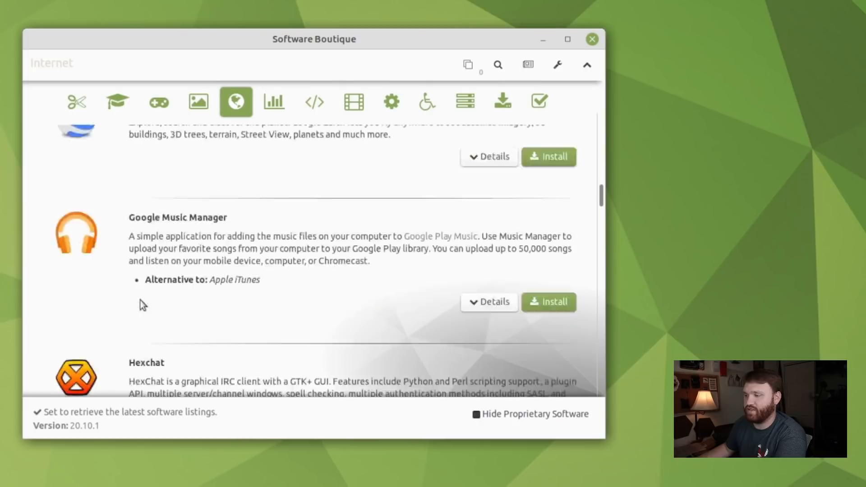
scroll("down", 3)
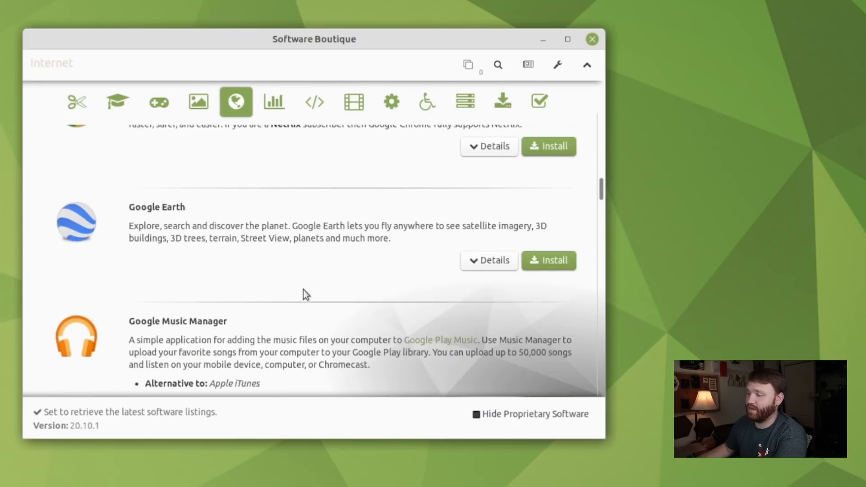
mouse_move(519, 443)
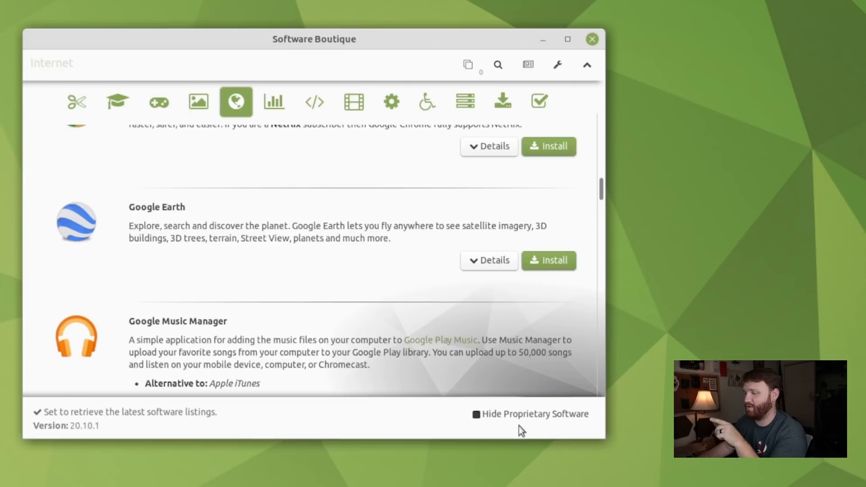
mouse_move(507, 424)
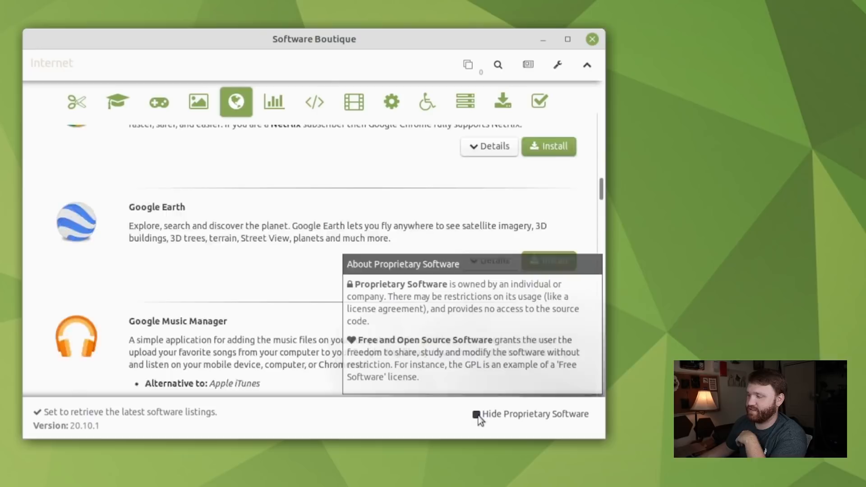
Hide then show proprietary software again, and close Software Boutique
left_click(474, 414)
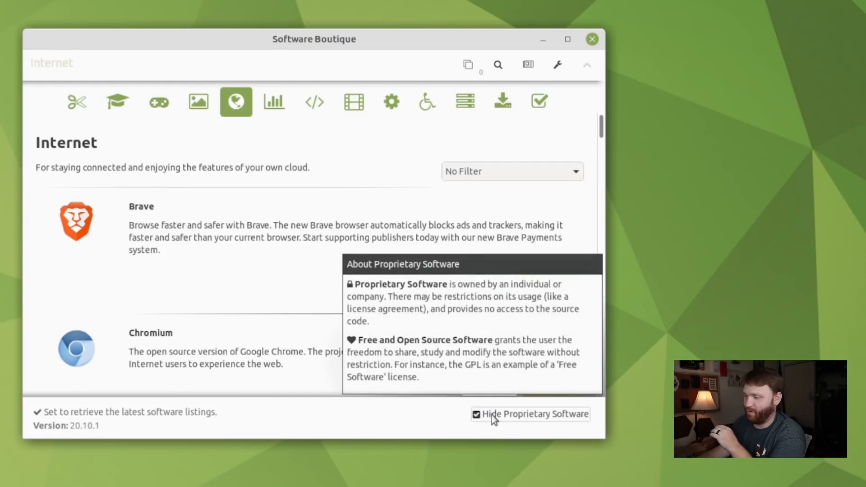
left_click(476, 414)
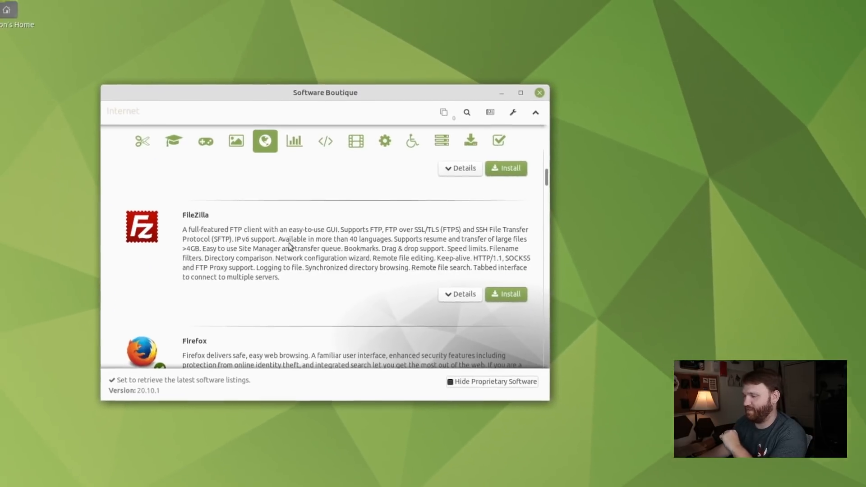
left_click(539, 93)
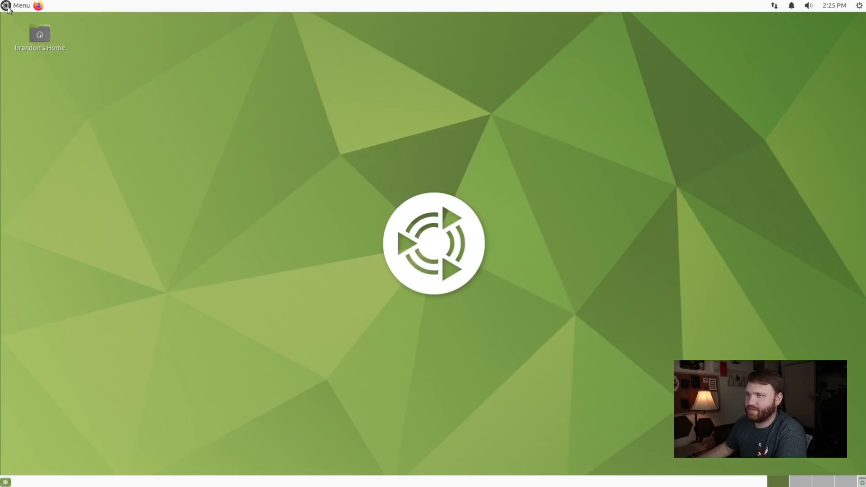
Launch the Welcome app from the menu and dismiss it
left_click(17, 5)
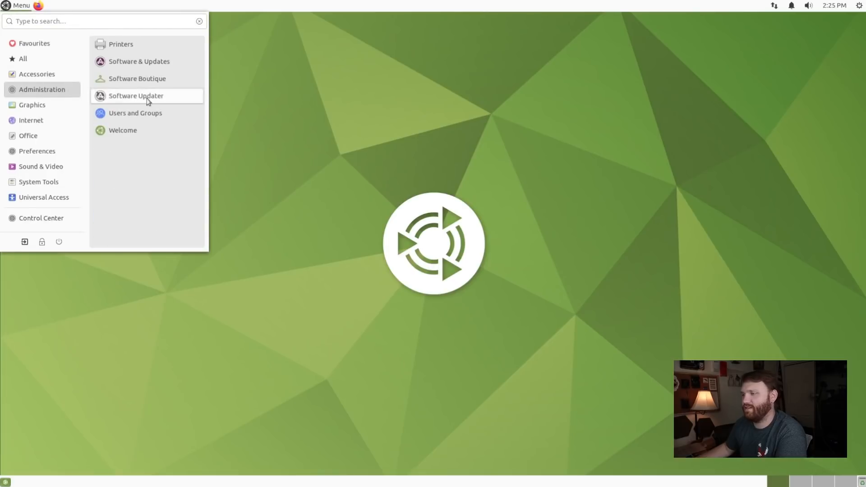
mouse_move(143, 135)
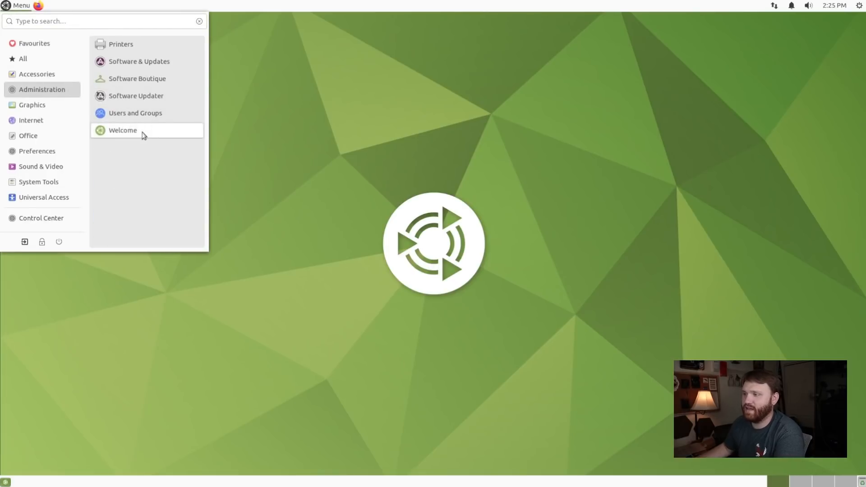
left_click(122, 131)
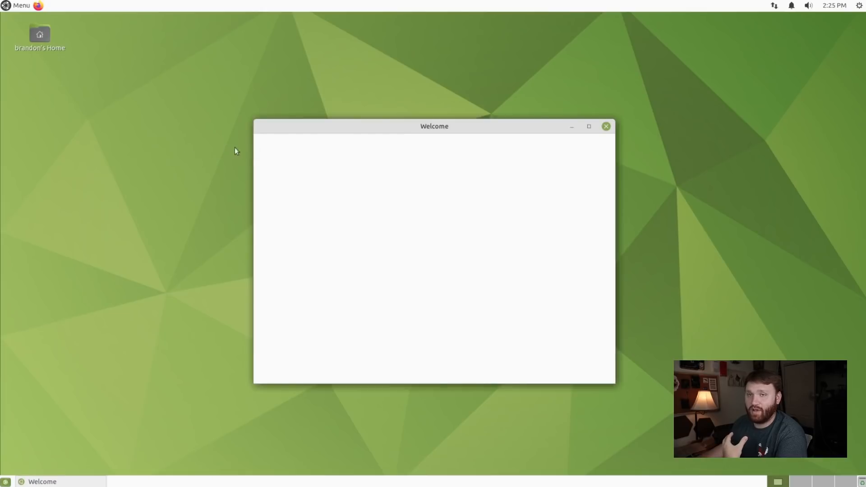
left_click(605, 127)
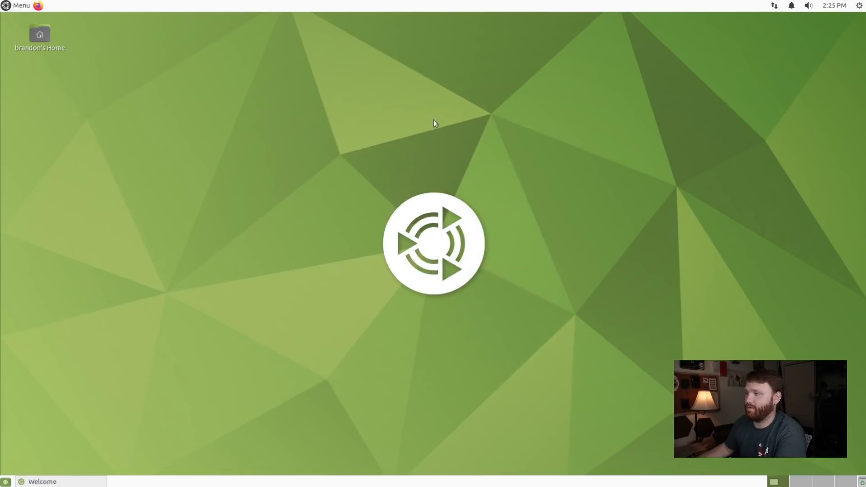
Browse Internet, Office, Preferences, Sound & Video, System Tools, then launch Disk Usage Analyzer
left_click(19, 5)
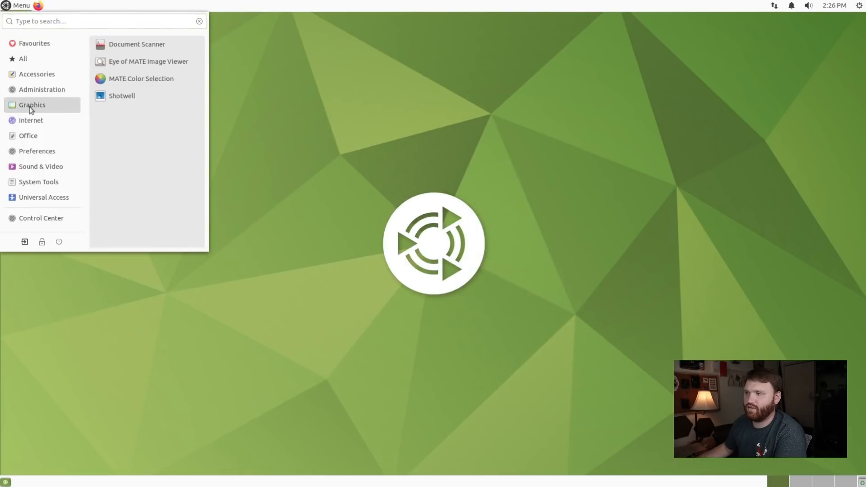
mouse_move(162, 81)
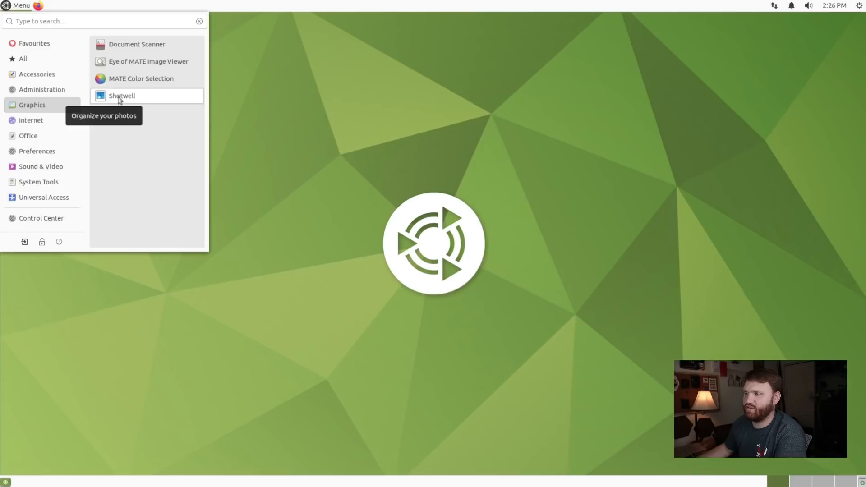
left_click(31, 120)
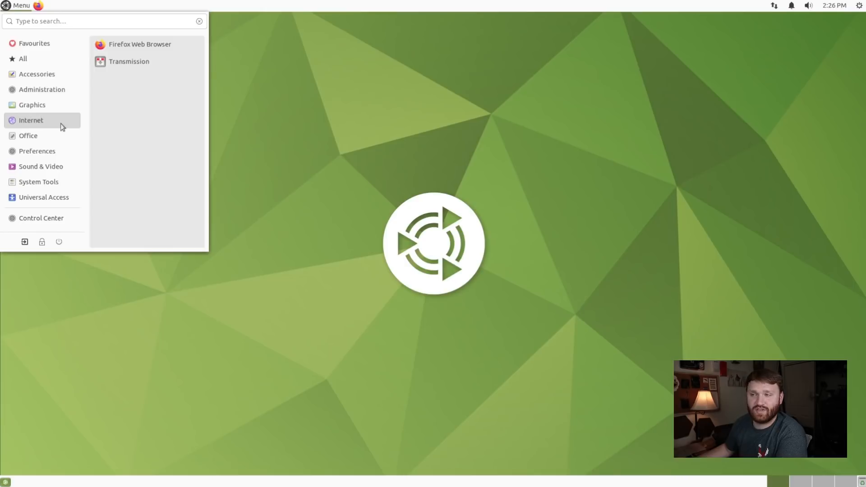
left_click(28, 135)
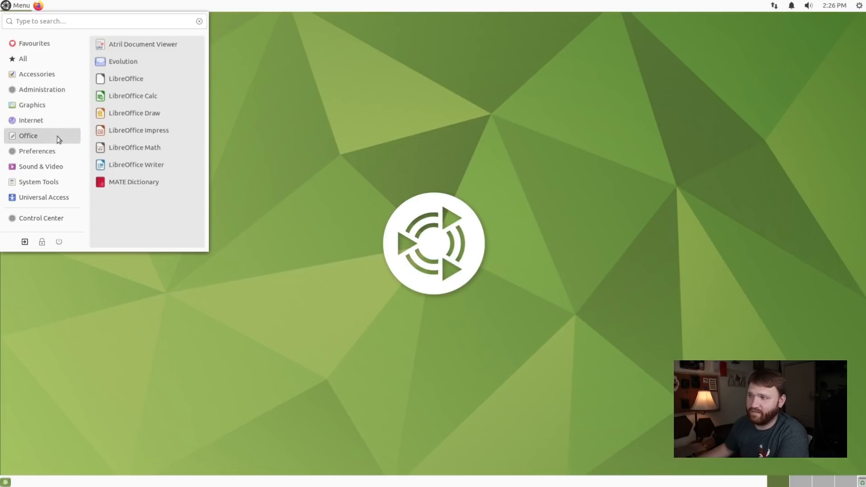
mouse_move(125, 67)
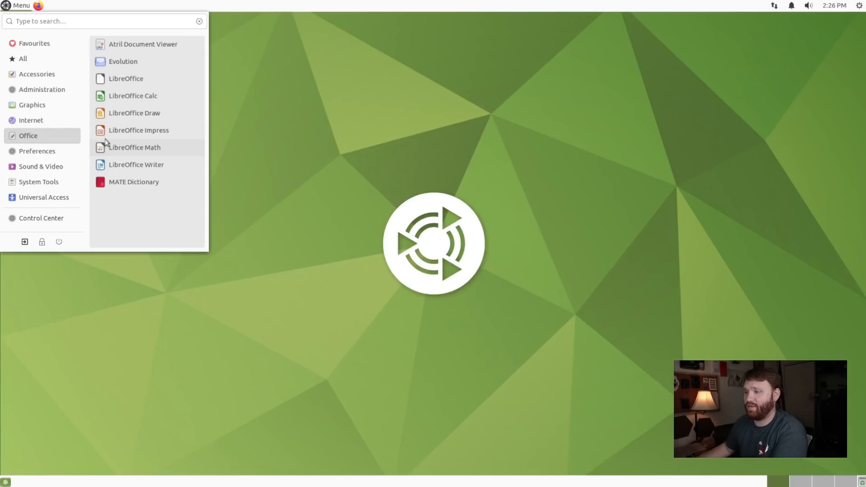
left_click(37, 151)
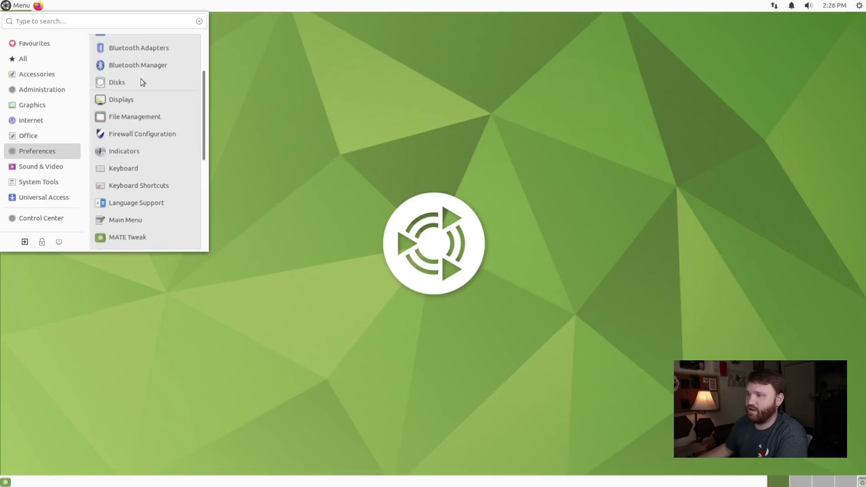
scroll("down", 3)
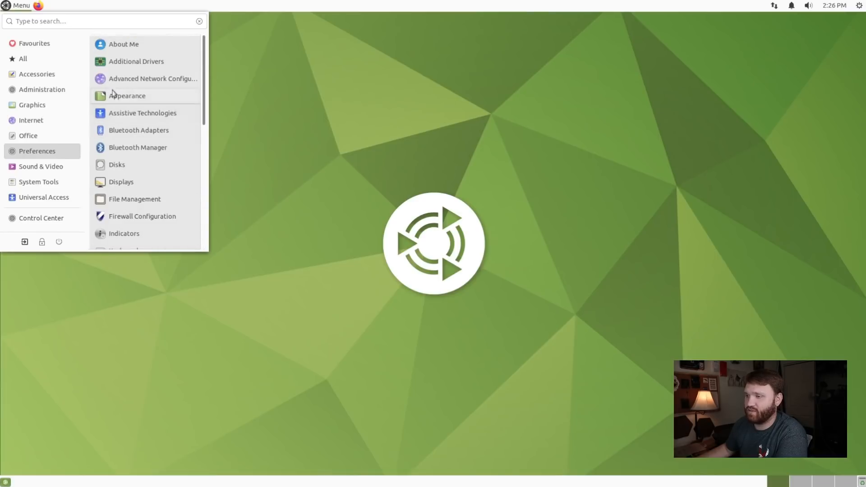
left_click(41, 167)
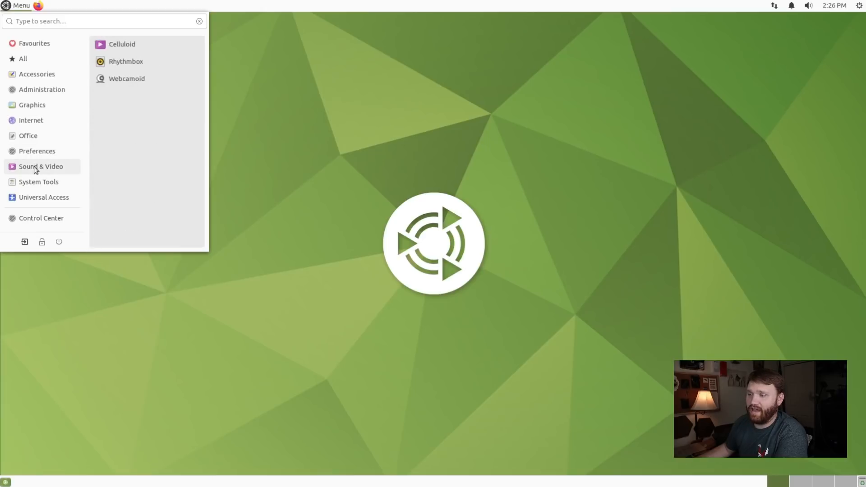
mouse_move(130, 64)
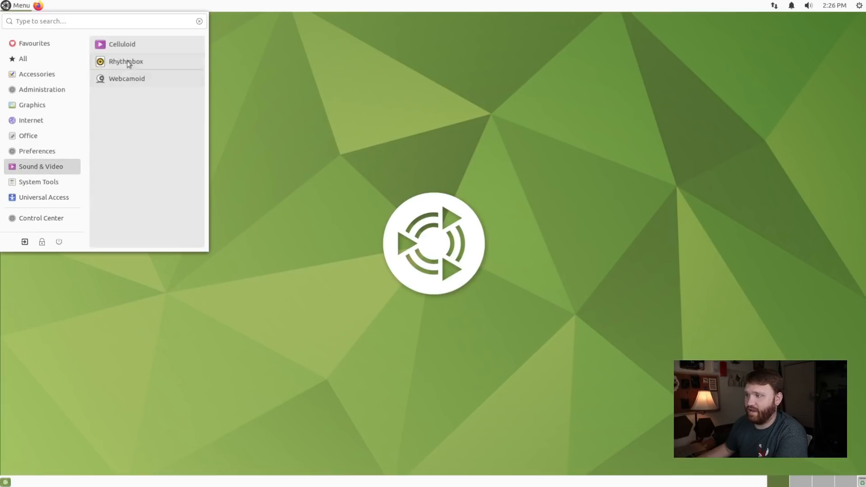
mouse_move(138, 83)
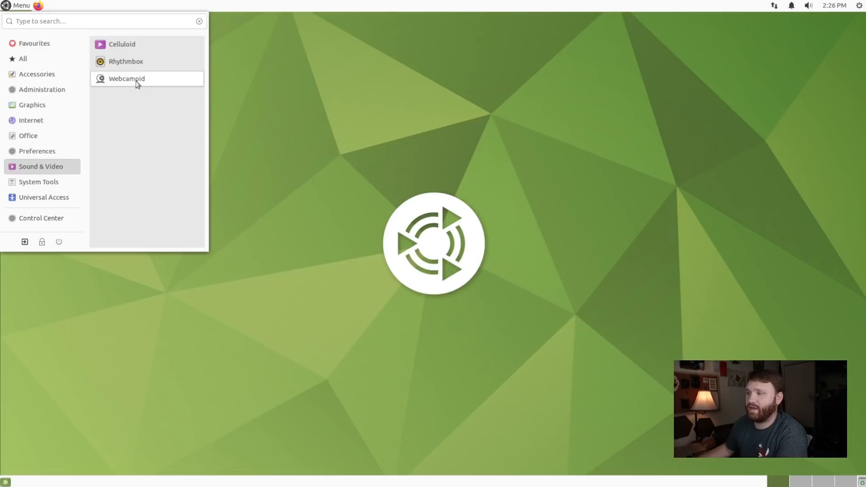
mouse_move(112, 85)
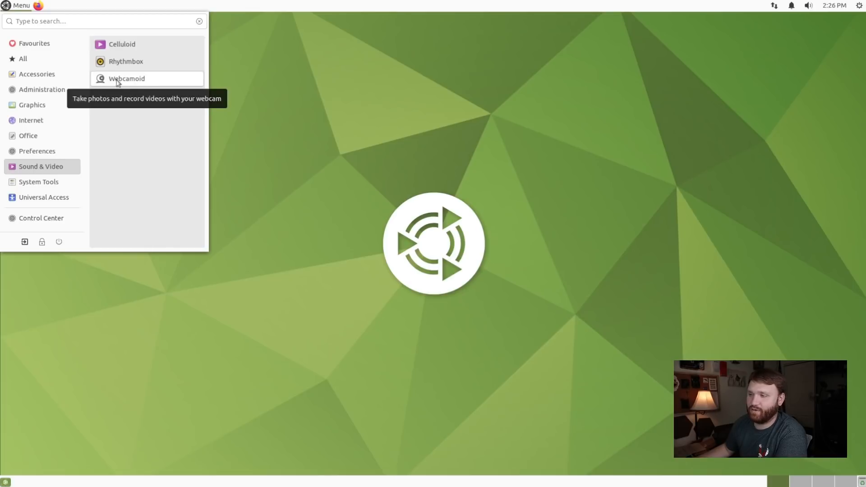
left_click(38, 182)
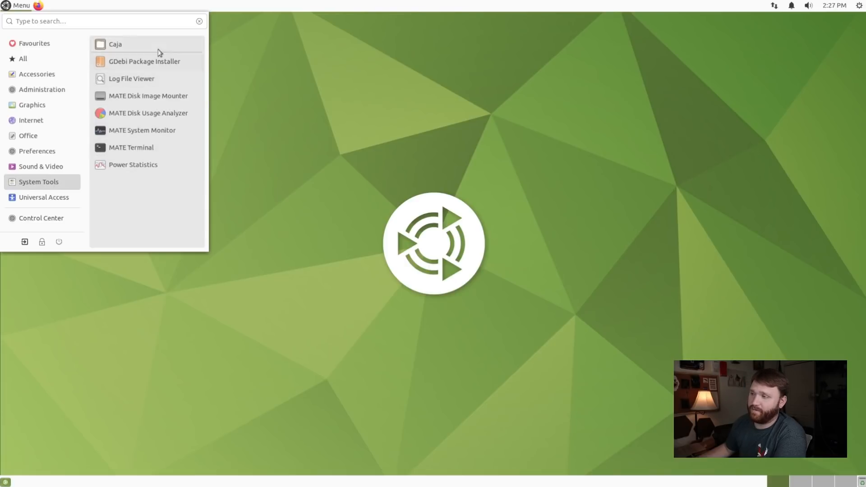
mouse_move(159, 124)
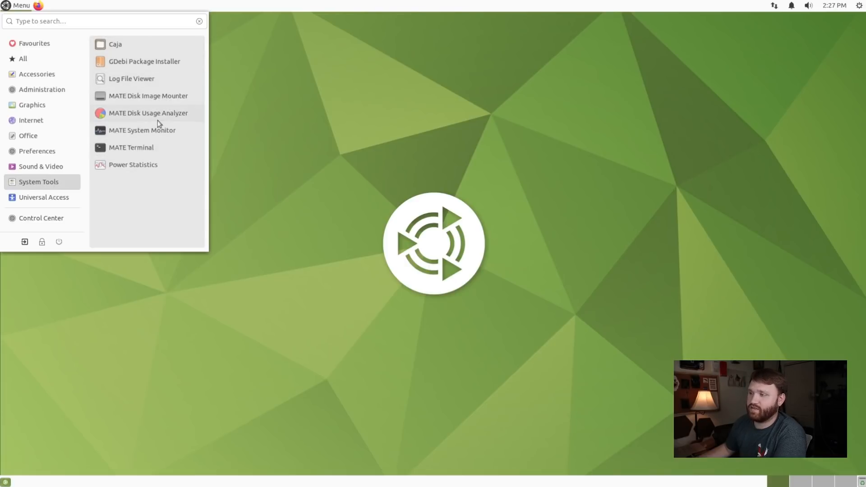
left_click(149, 116)
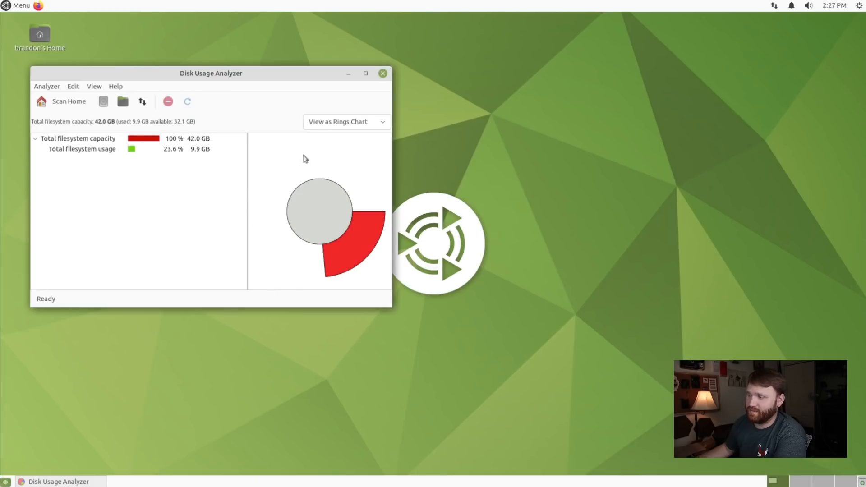
Close Disk Usage Analyzer and reopen the applications menu
left_click(381, 72)
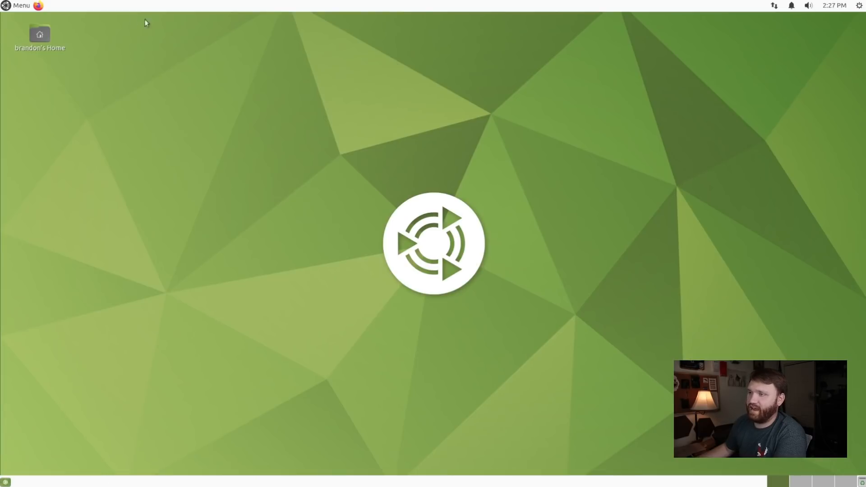
left_click(19, 6)
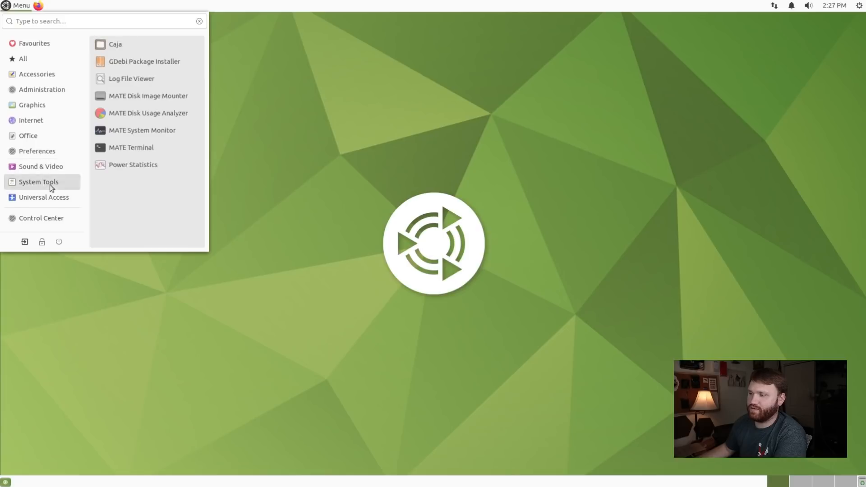
Launch MATE Terminal, move its window lower, and quit htop
left_click(131, 148)
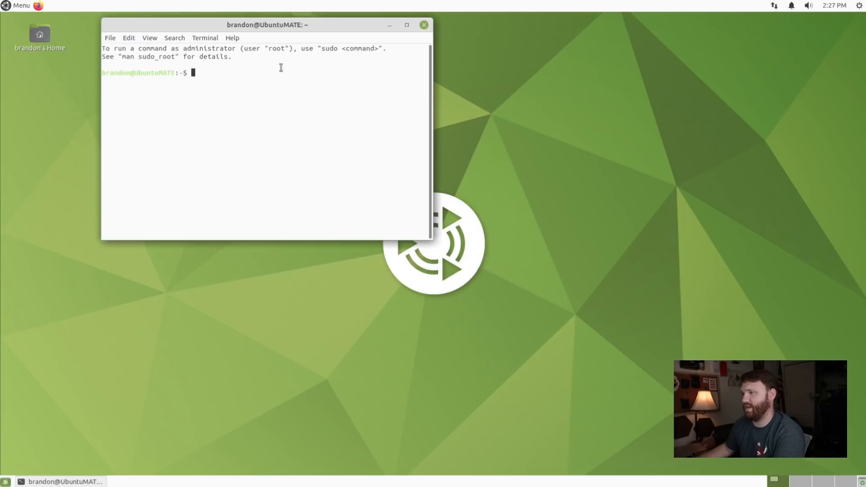
left_click_drag(266, 25, 202, 109)
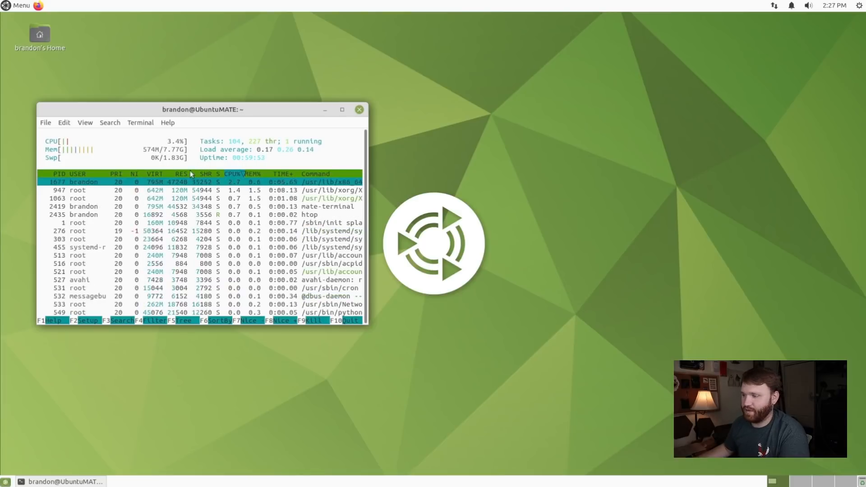
key("q")
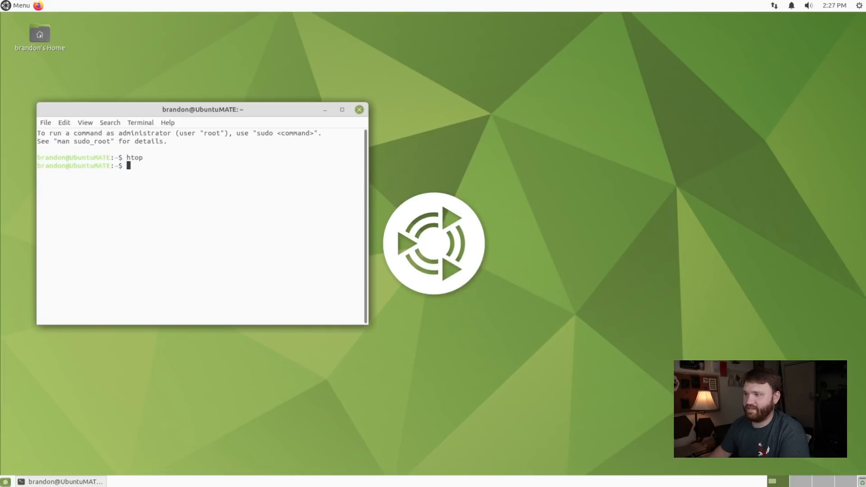
Run neofetch to show system details, then close the terminal
type("neof")
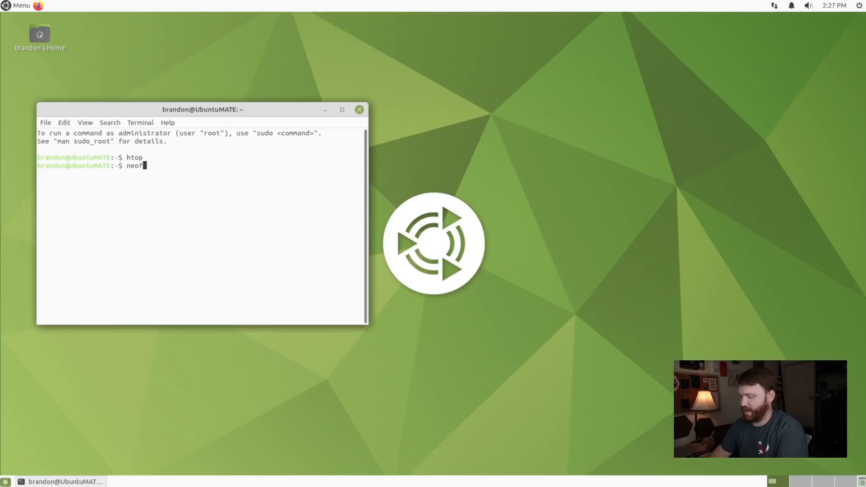
key("Return")
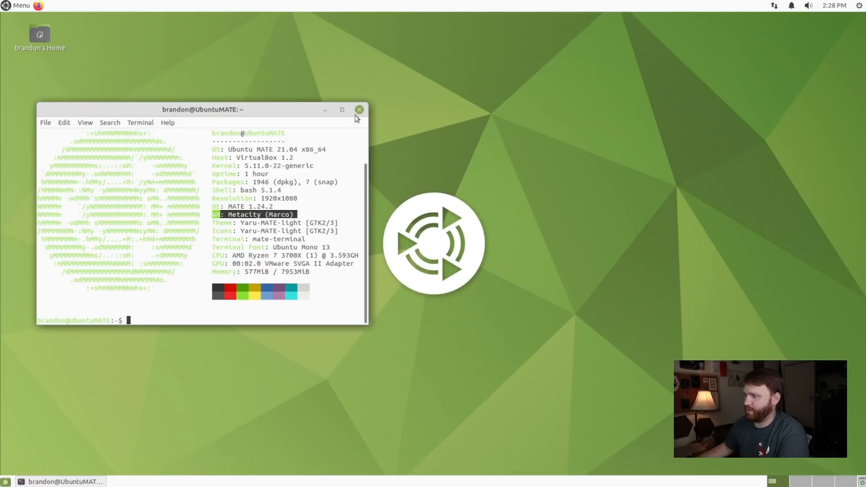
left_click(359, 109)
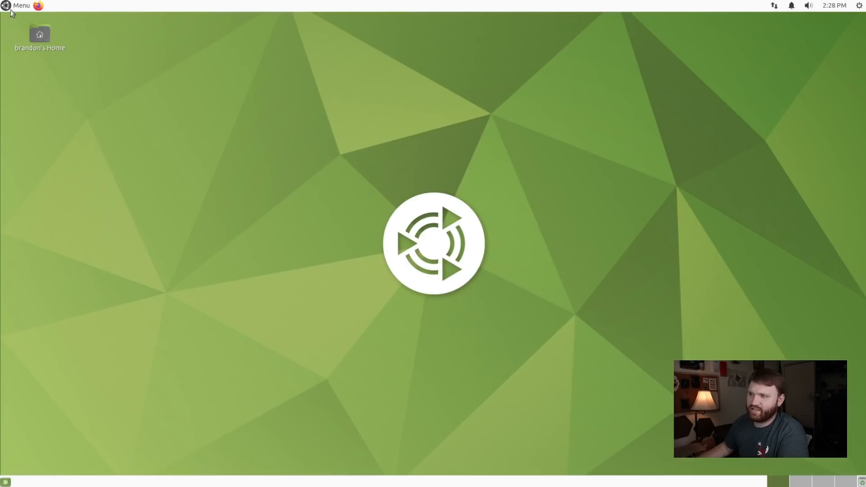
View System Monitor's CPU, memory and network history graphs, then close it
left_click(6, 4)
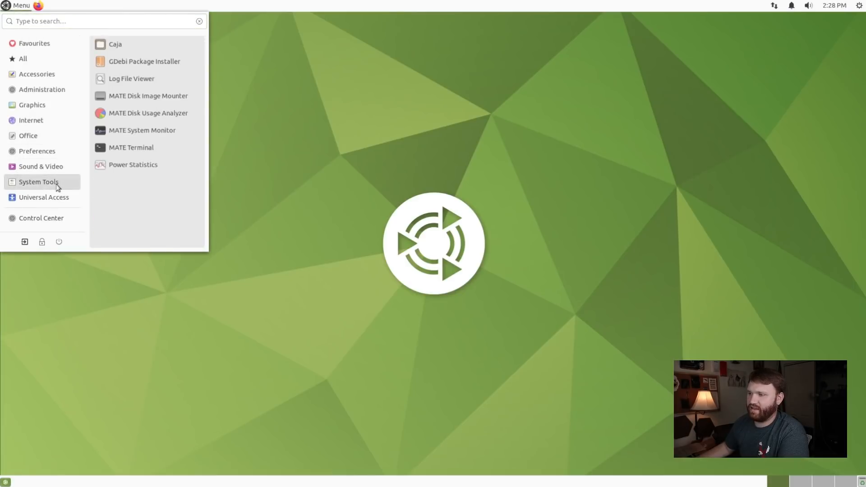
mouse_move(147, 132)
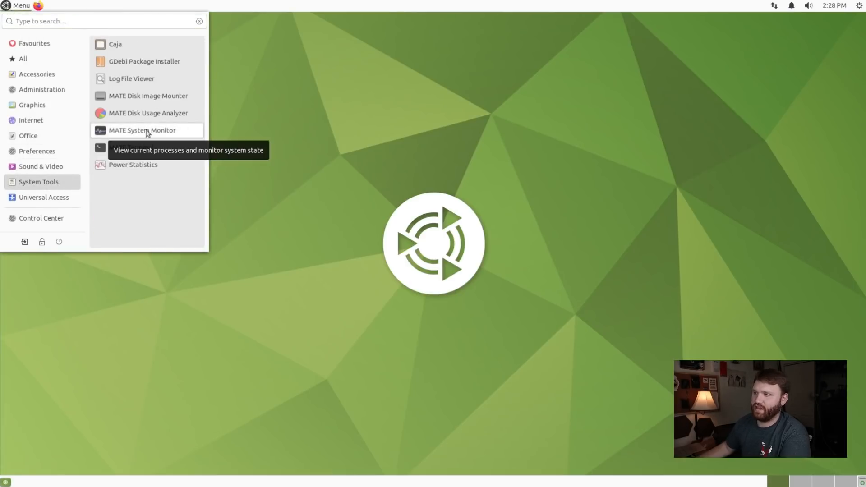
left_click(143, 130)
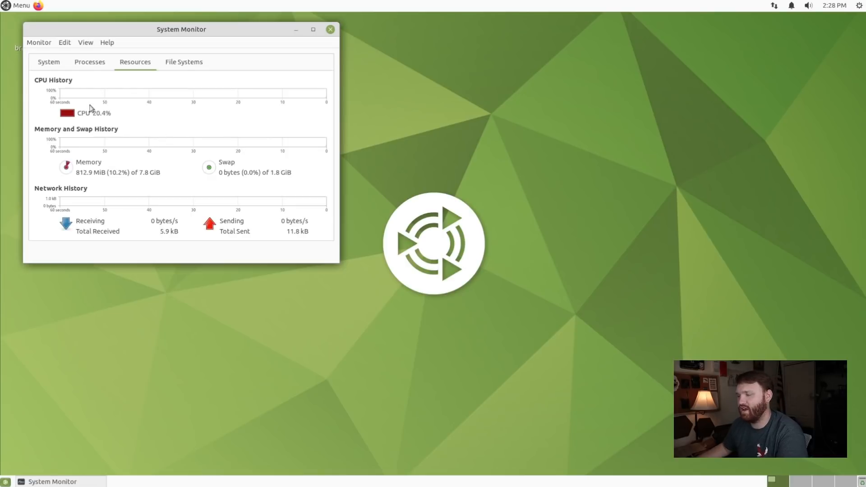
mouse_move(91, 182)
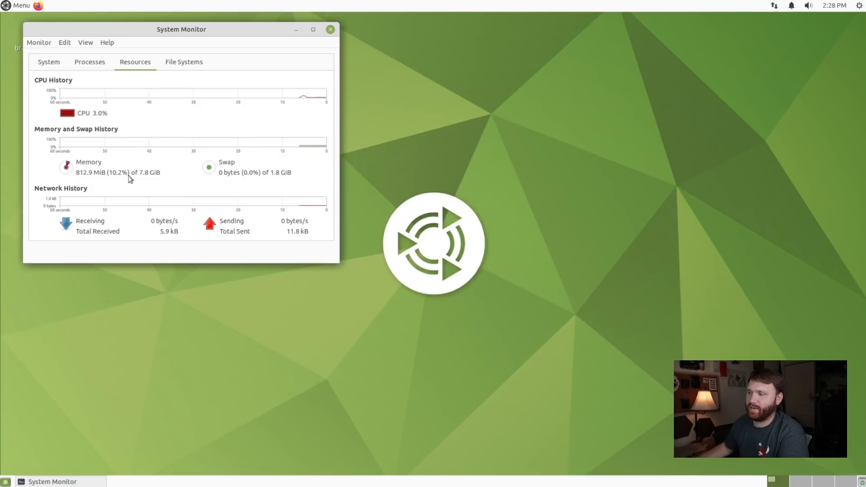
mouse_move(162, 182)
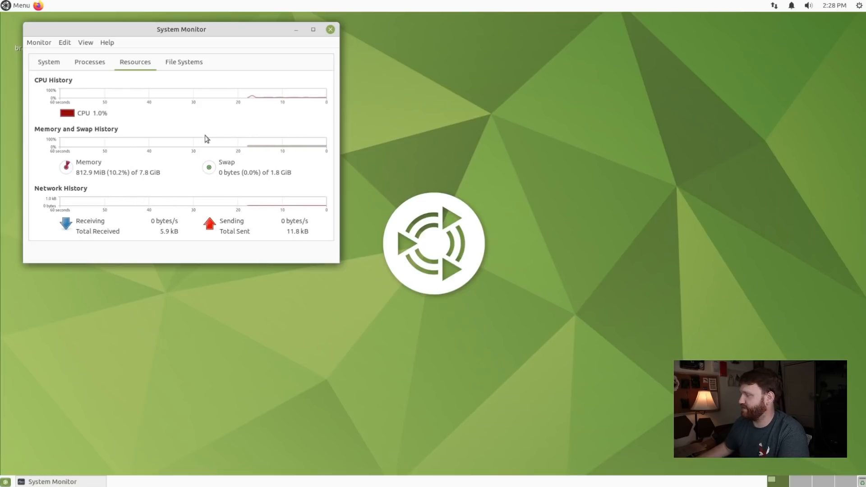
left_click(329, 29)
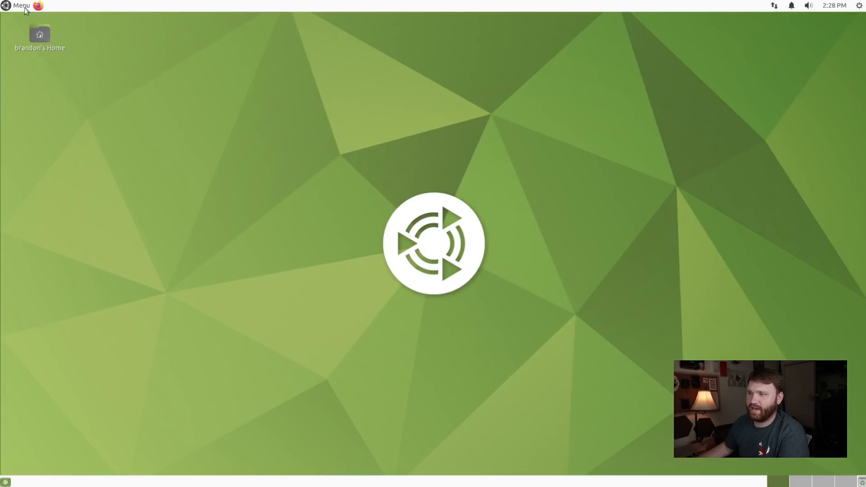
left_click(17, 5)
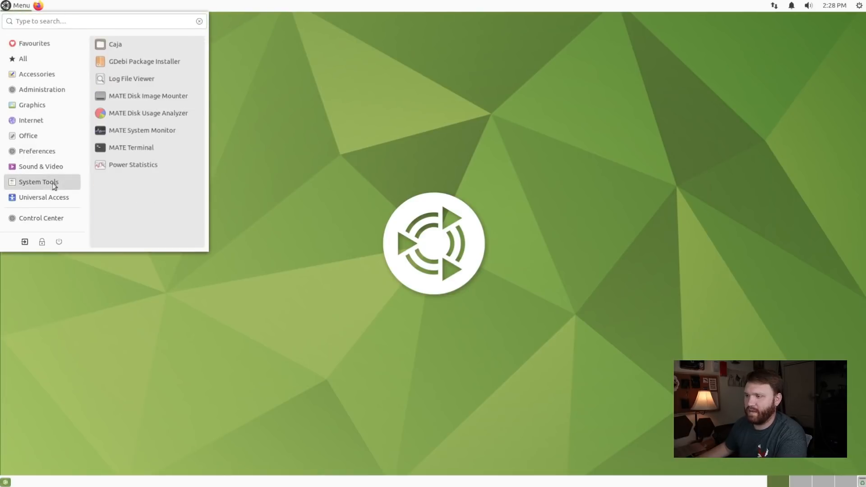
left_click(43, 197)
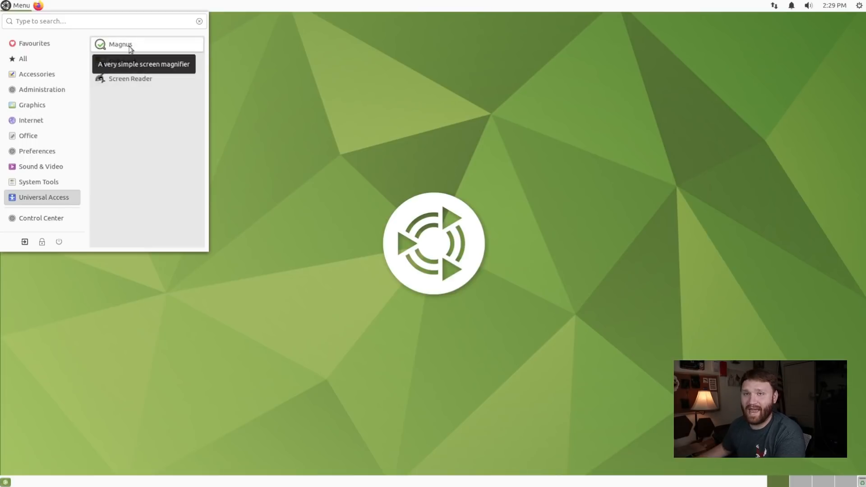
left_click(120, 44)
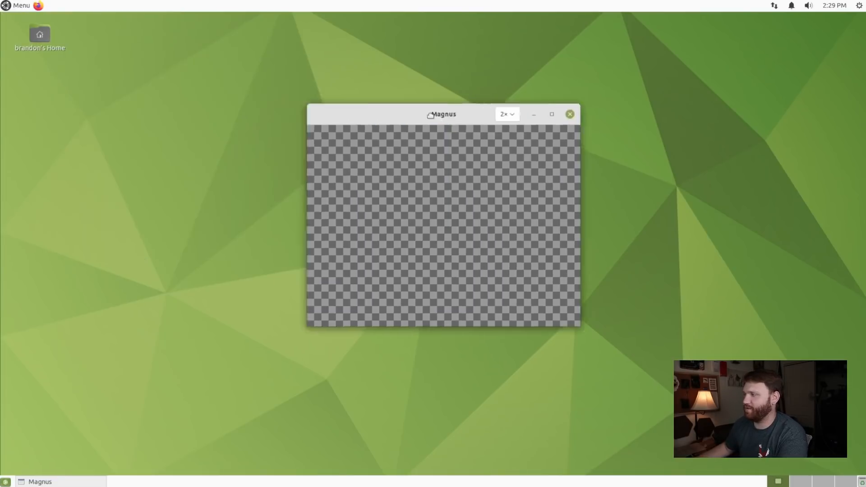
left_click_drag(442, 114, 159, 247)
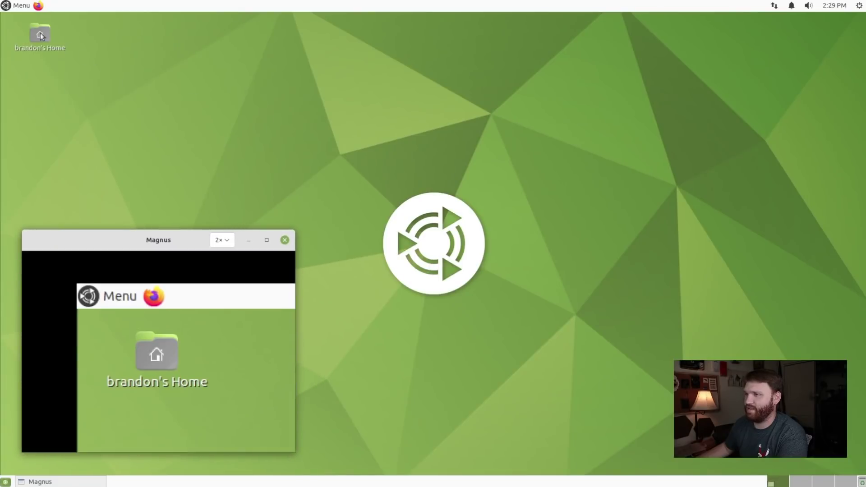
double_click(37, 34)
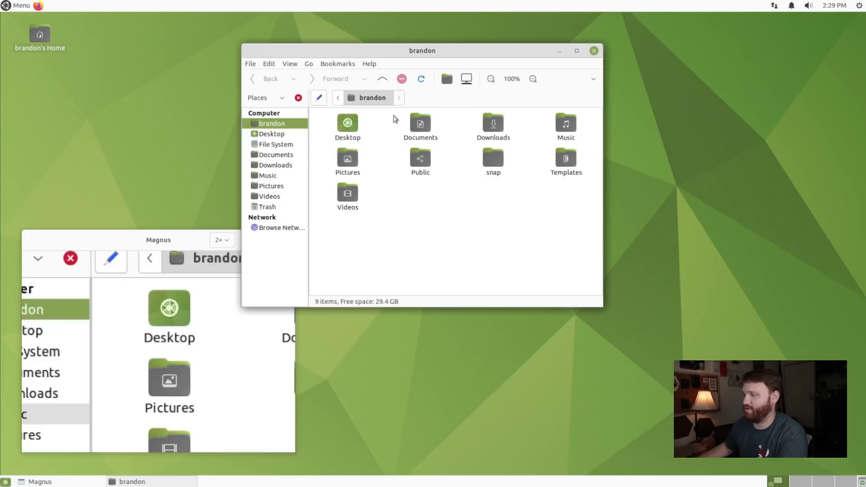
left_click(593, 51)
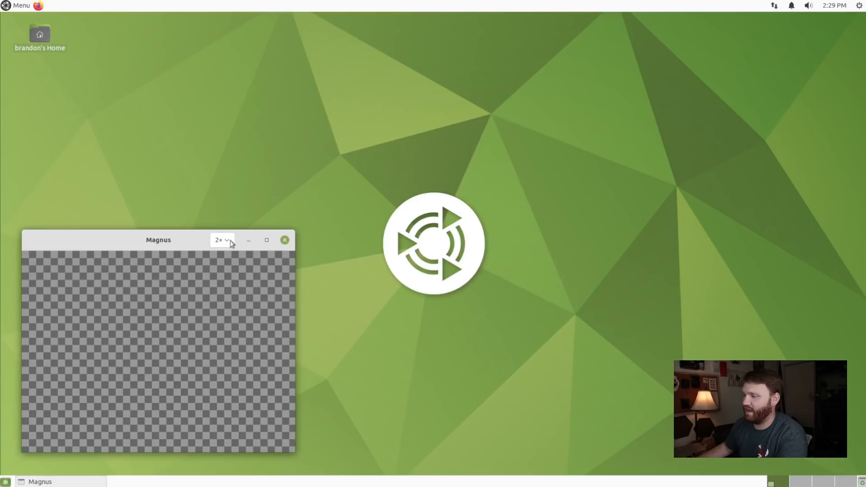
left_click(222, 240)
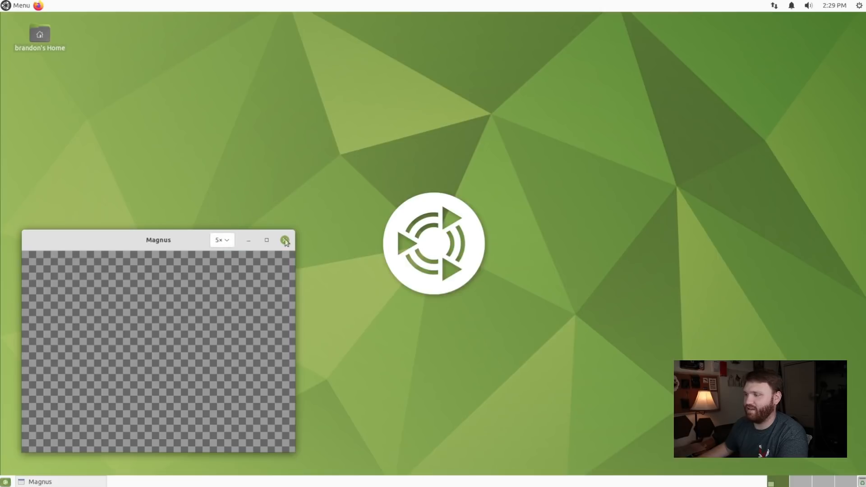
left_click(284, 240)
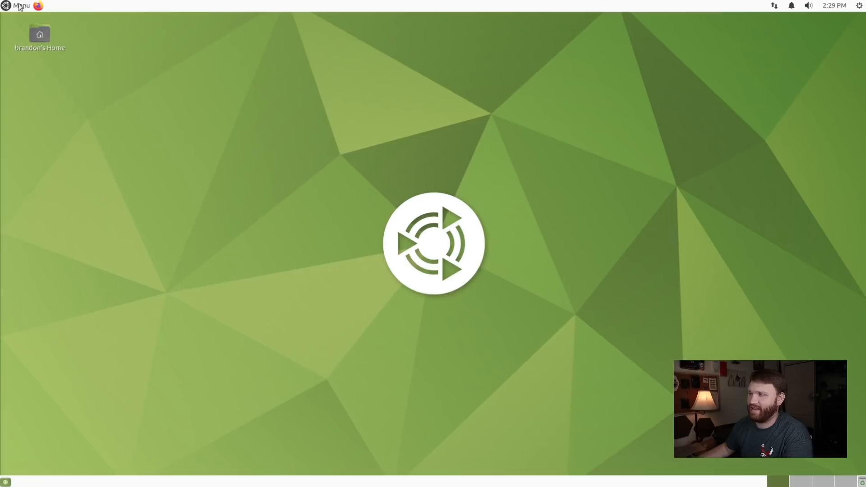
Scroll the Preferences menu and launch MATE Tweak
left_click(16, 5)
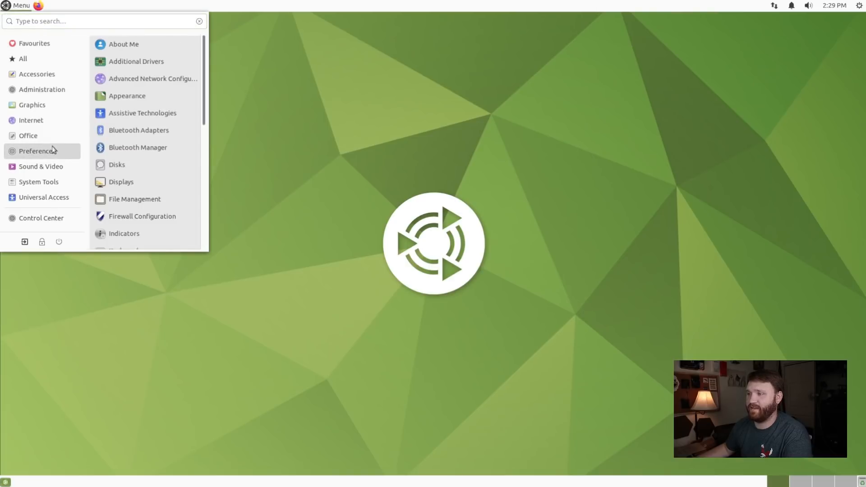
mouse_move(156, 171)
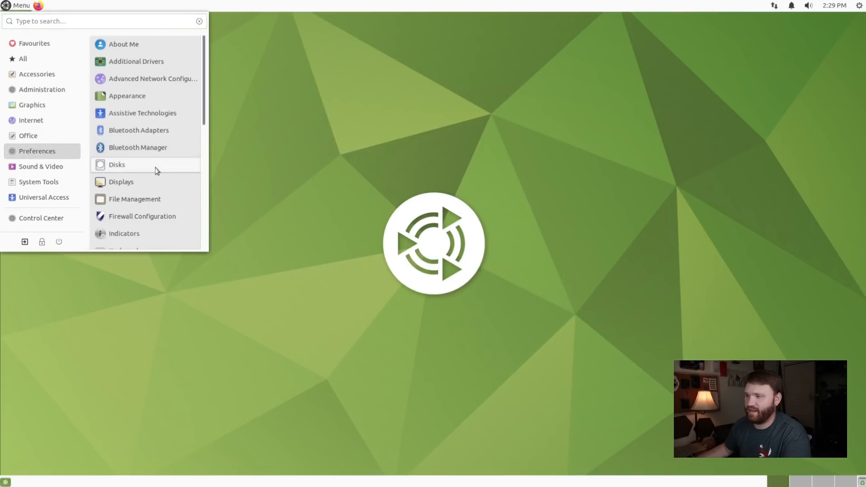
scroll("down", 3)
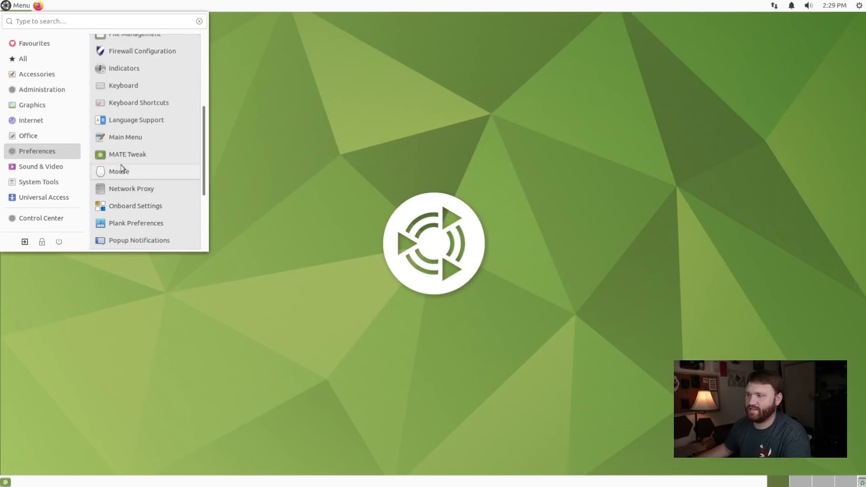
mouse_move(149, 200)
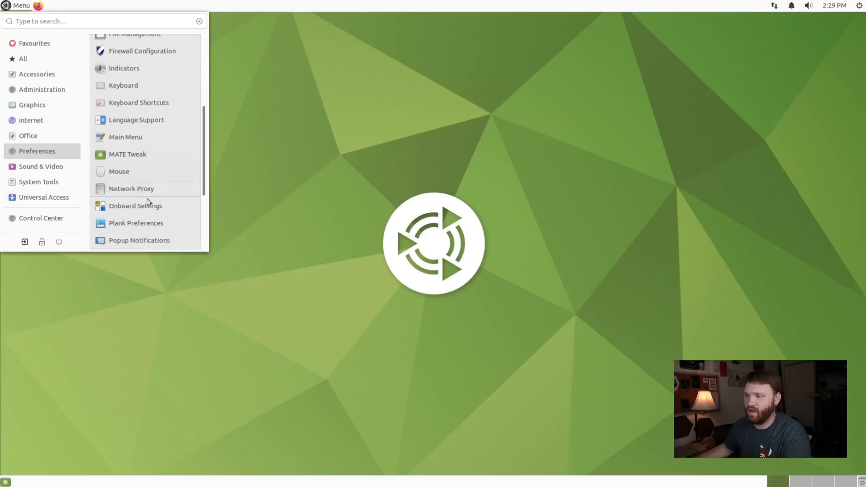
scroll("down", 3)
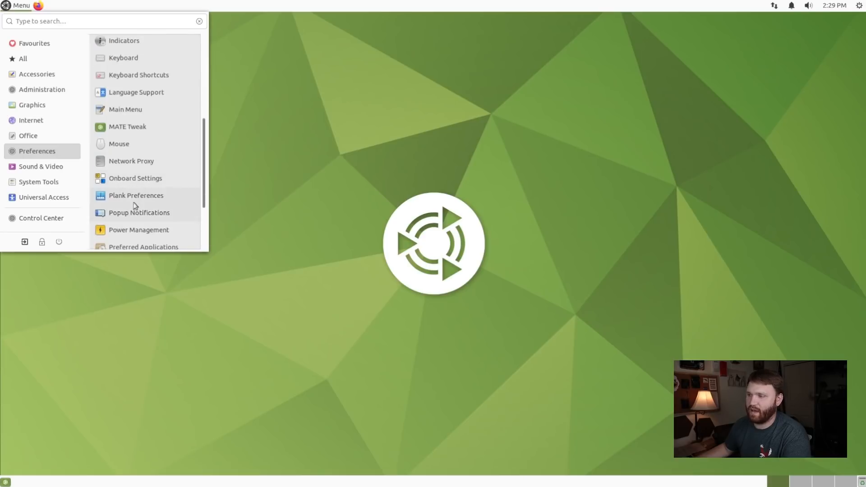
scroll("up", 3)
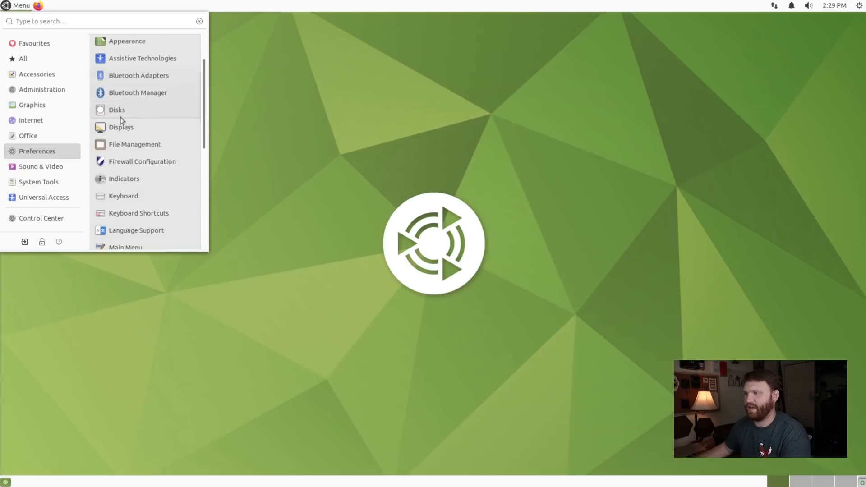
scroll("down", 3)
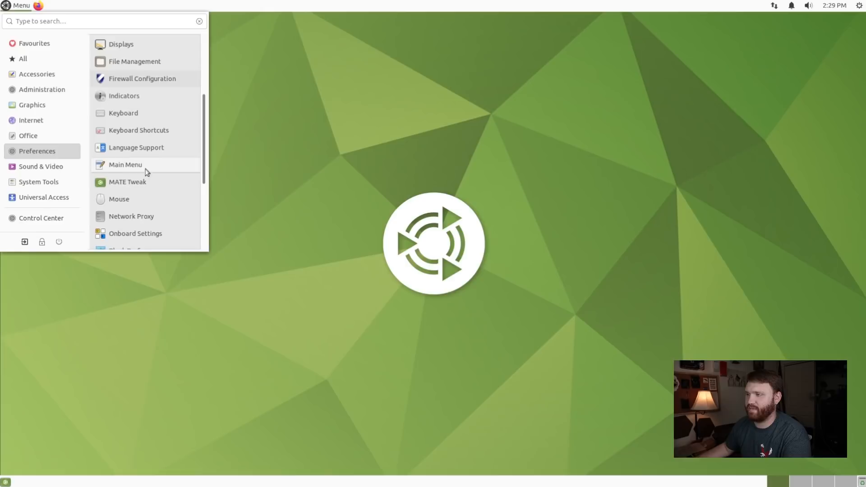
mouse_move(120, 188)
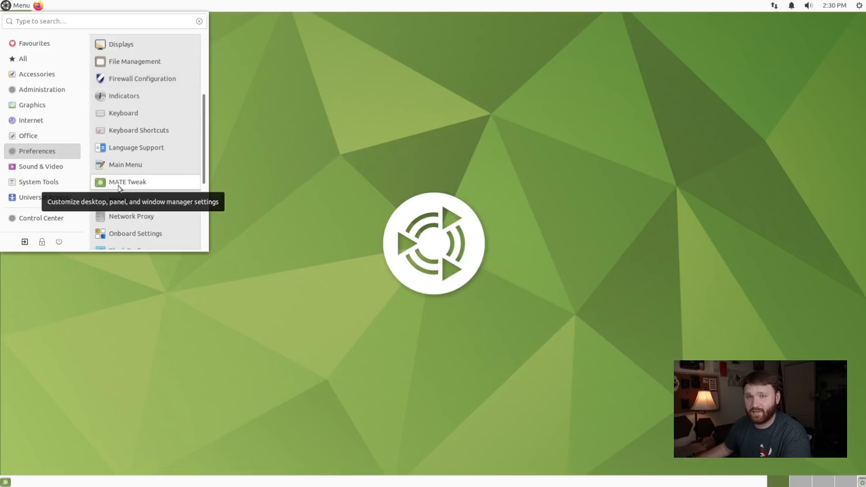
left_click(127, 182)
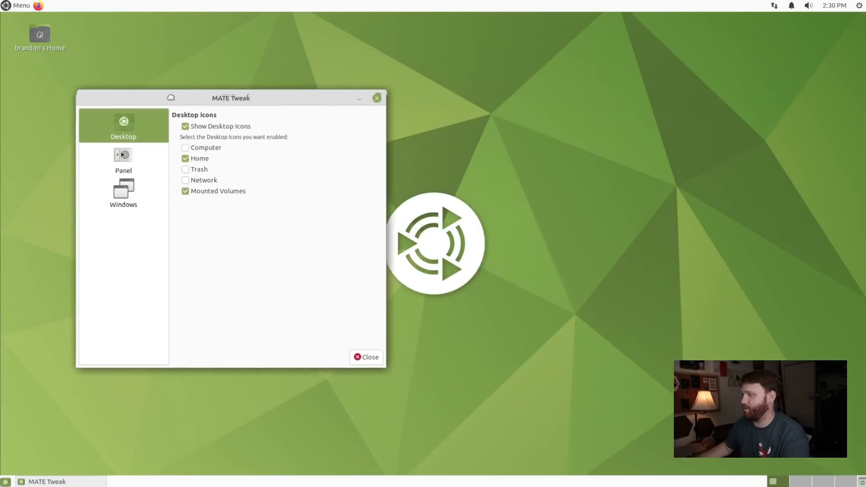
Center MATE Tweak, briefly enable Trash and Computer icons, then show Panel settings
left_click_drag(230, 97, 305, 114)
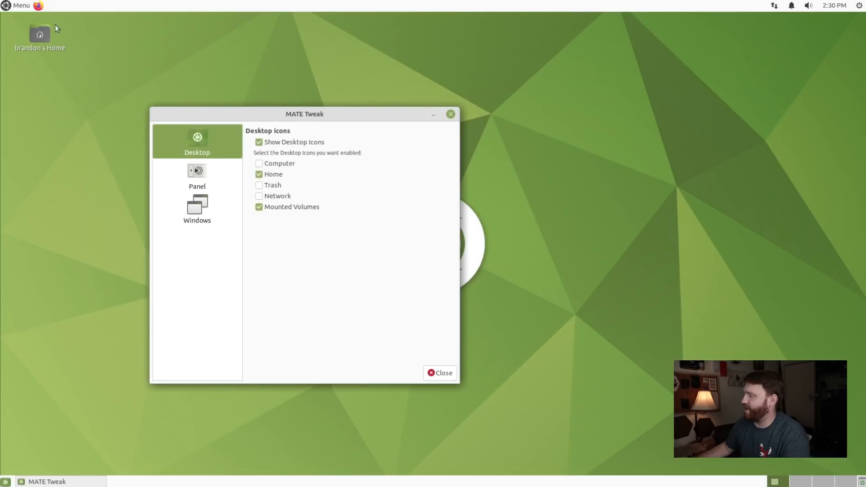
left_click(259, 185)
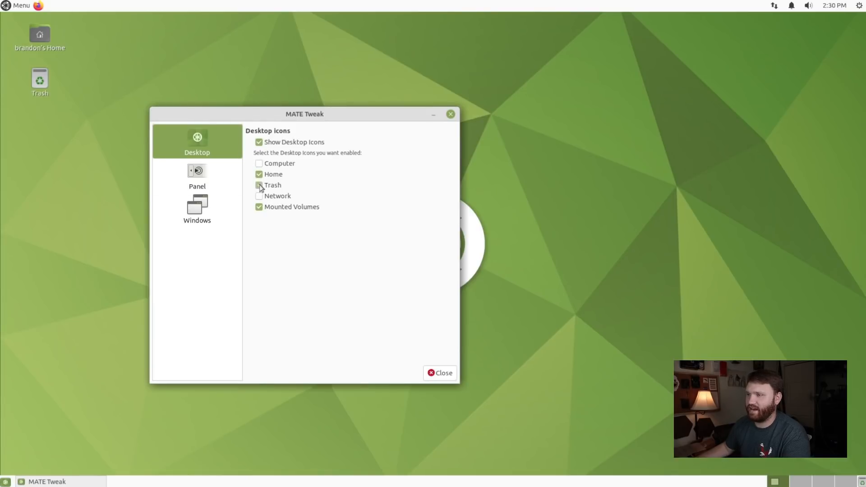
left_click(258, 163)
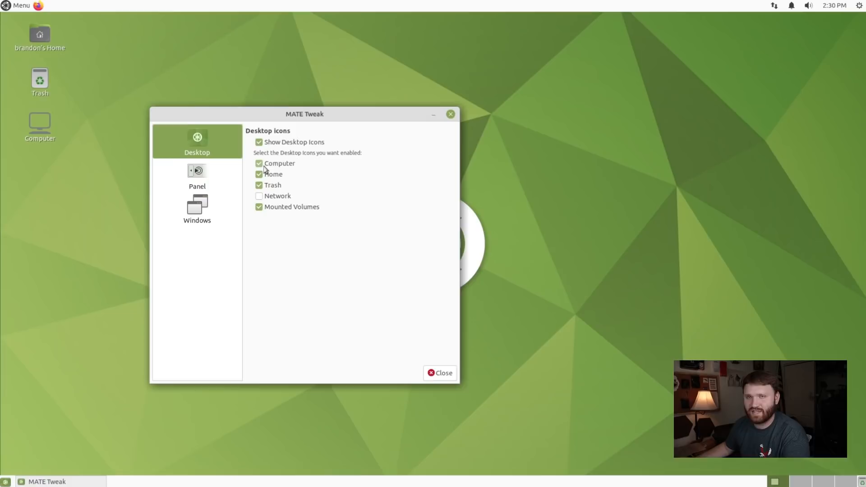
left_click(196, 174)
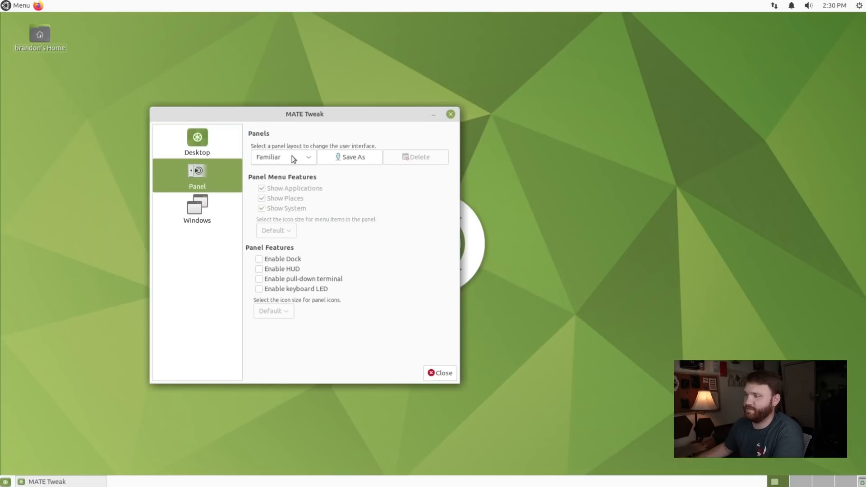
Apply the Traditional panel layout in MATE Tweak, confirming the replacement
left_click(283, 157)
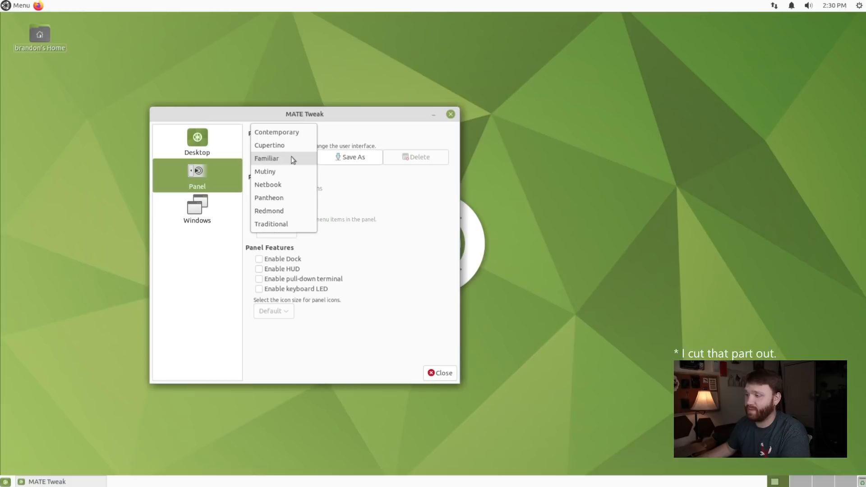
left_click(270, 224)
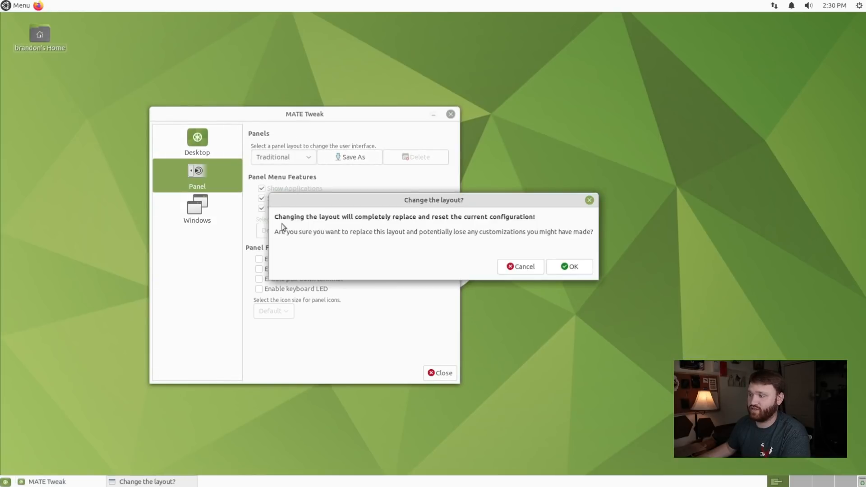
left_click(569, 266)
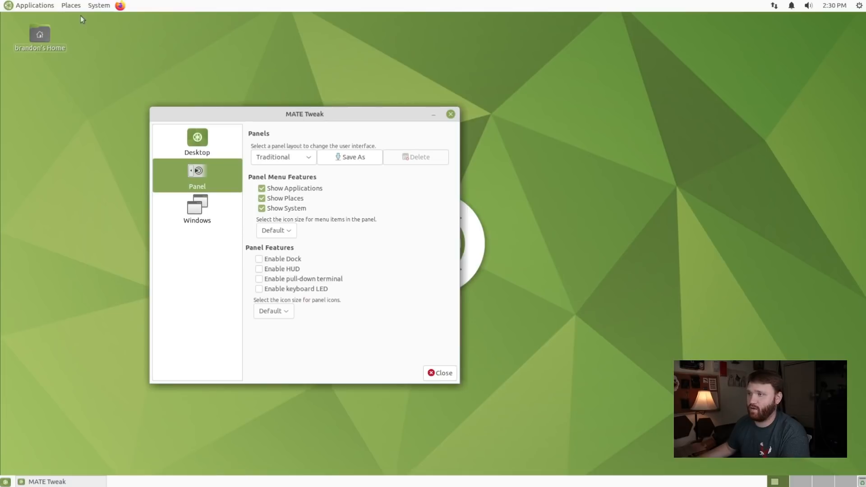
Browse the Applications, Places and System menus, then reopen the panel layouts list
left_click(33, 5)
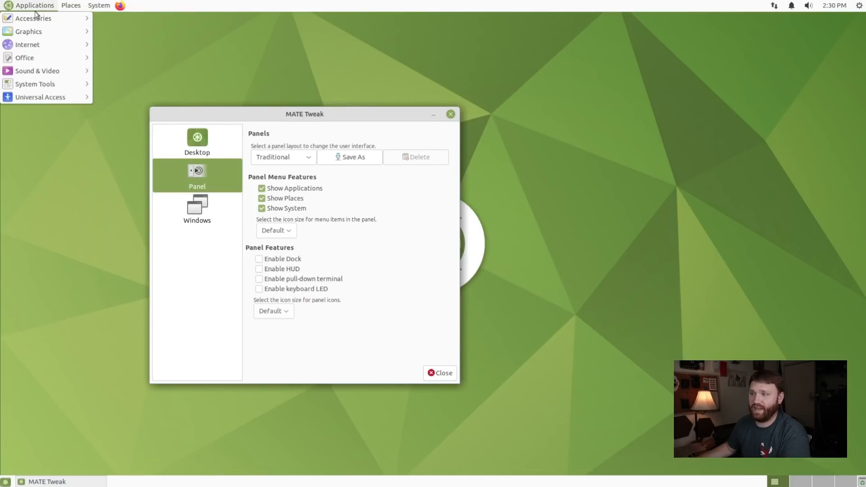
left_click(71, 5)
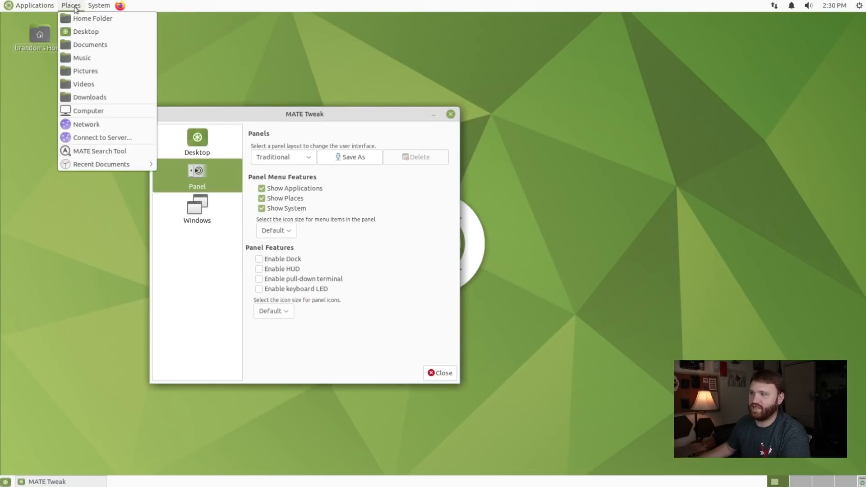
left_click(98, 5)
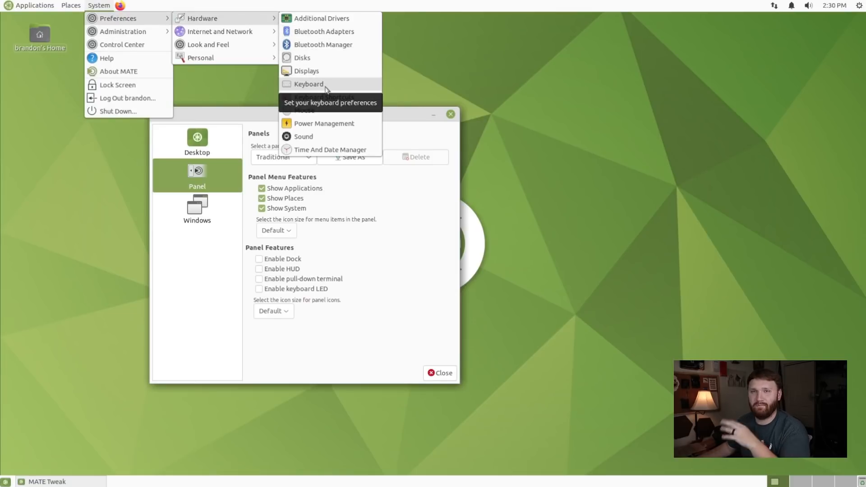
mouse_move(414, 229)
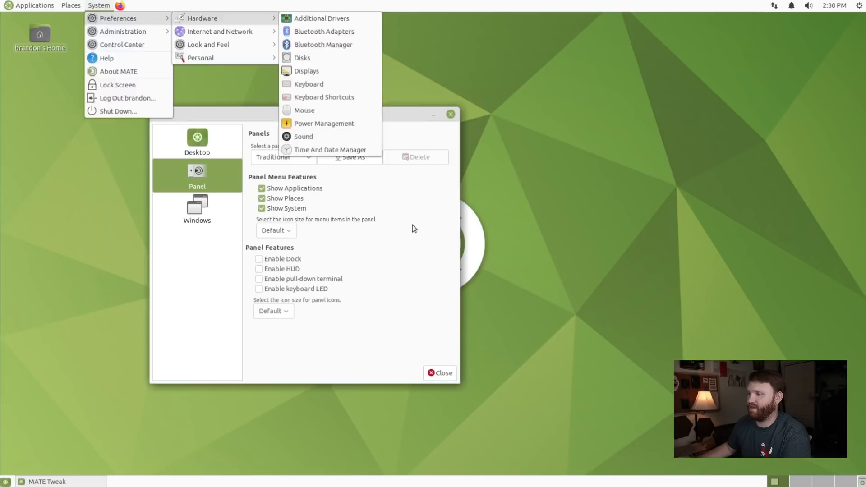
left_click(282, 157)
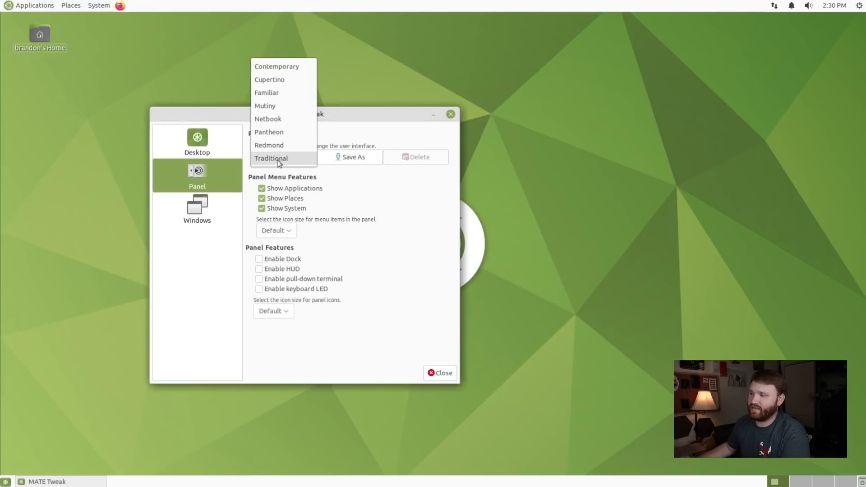
mouse_move(287, 110)
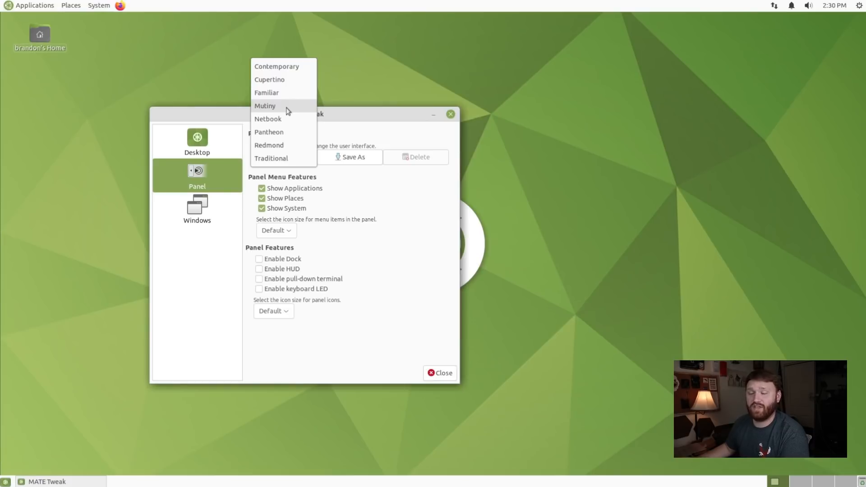
Apply the Mutiny layout, confirm the change, and open its full-screen launcher
left_click(265, 105)
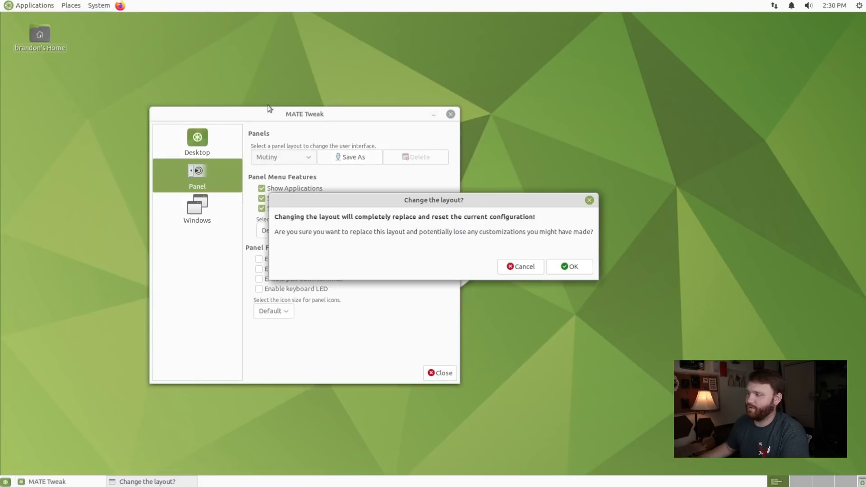
left_click(568, 267)
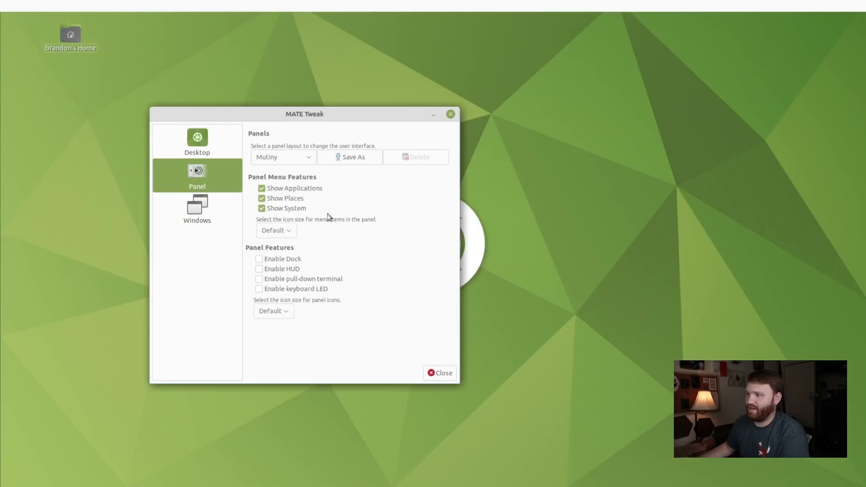
left_click(259, 259)
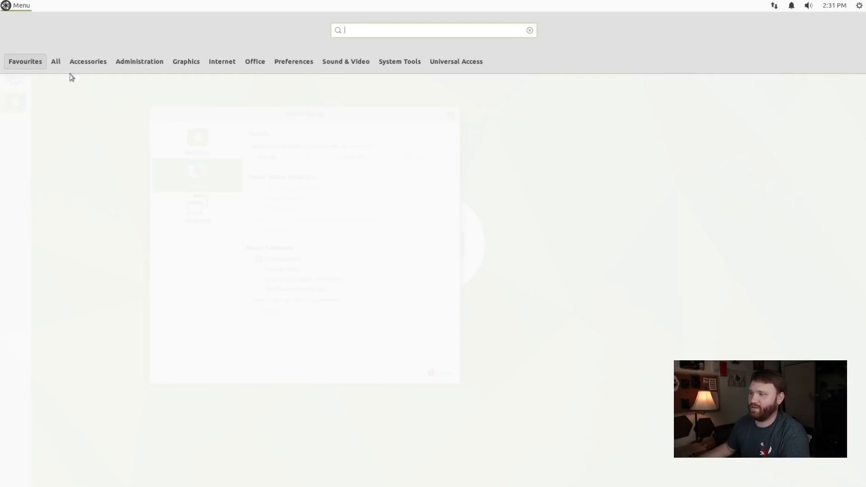
Browse the All and Office launcher categories, then close the launcher
left_click(55, 61)
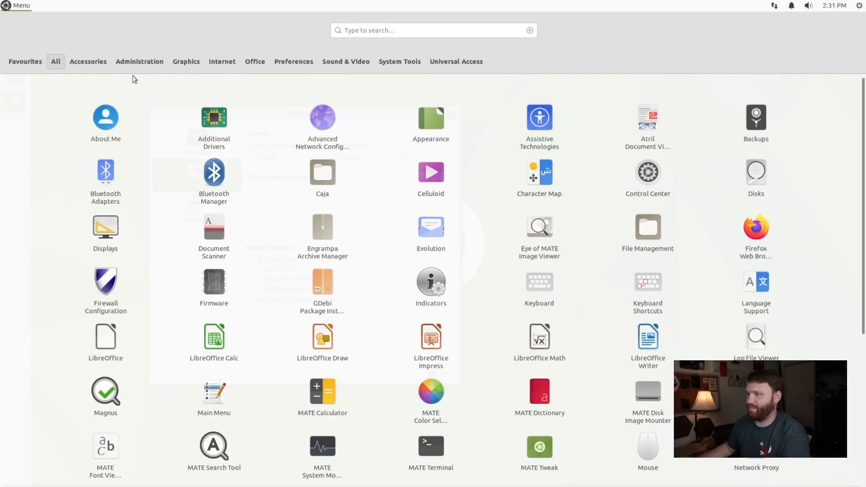
left_click(255, 61)
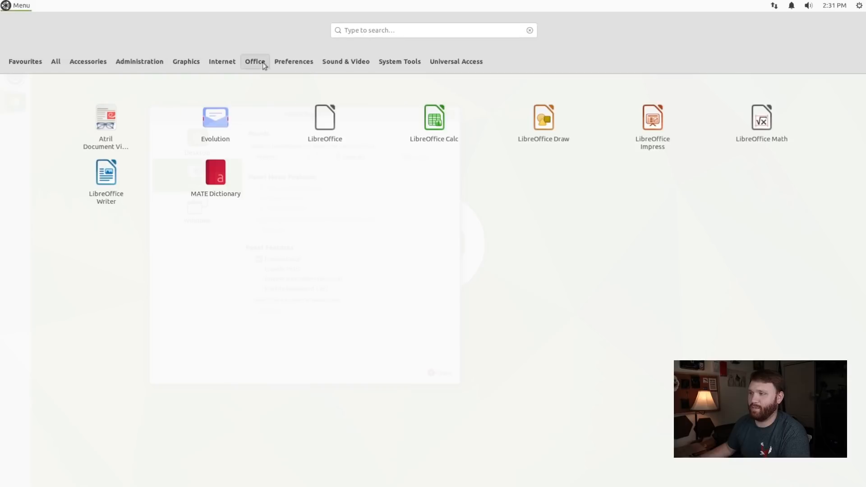
left_click(56, 61)
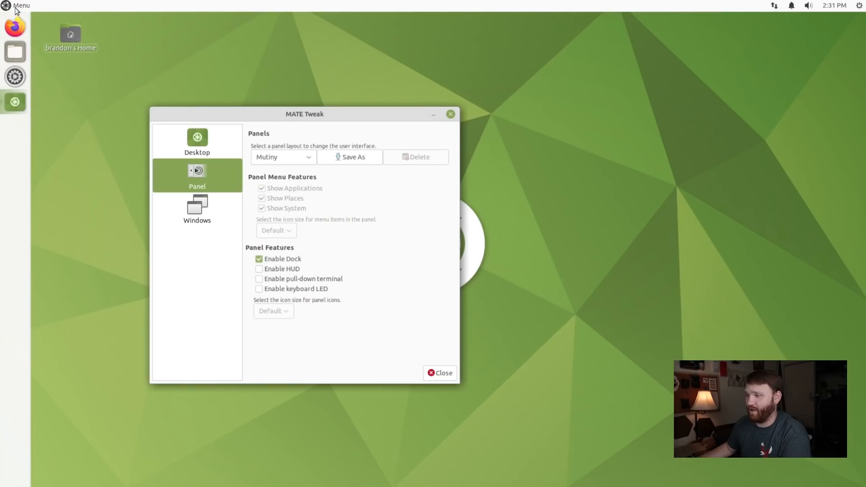
Try the Pantheon panel layout, then switch back to Traditional
left_click(283, 157)
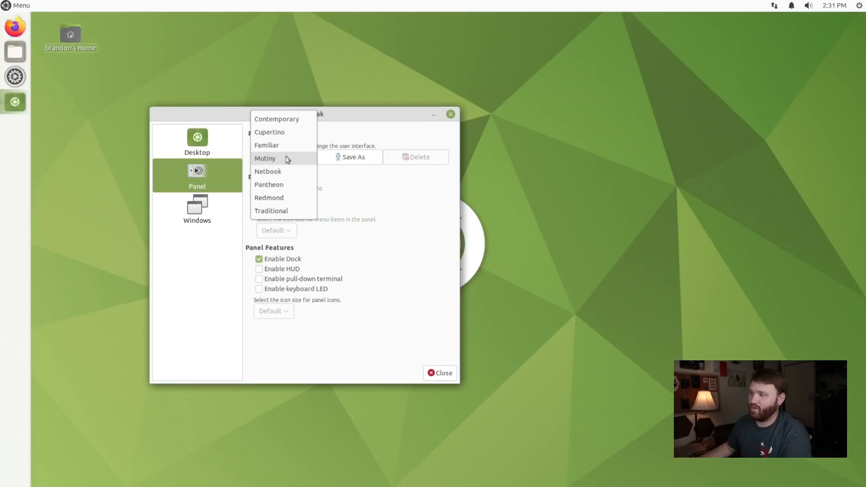
mouse_move(286, 175)
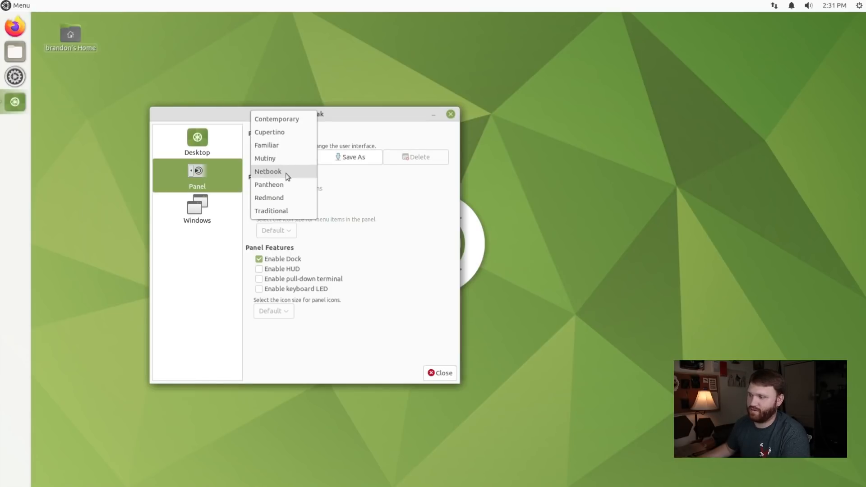
mouse_move(272, 188)
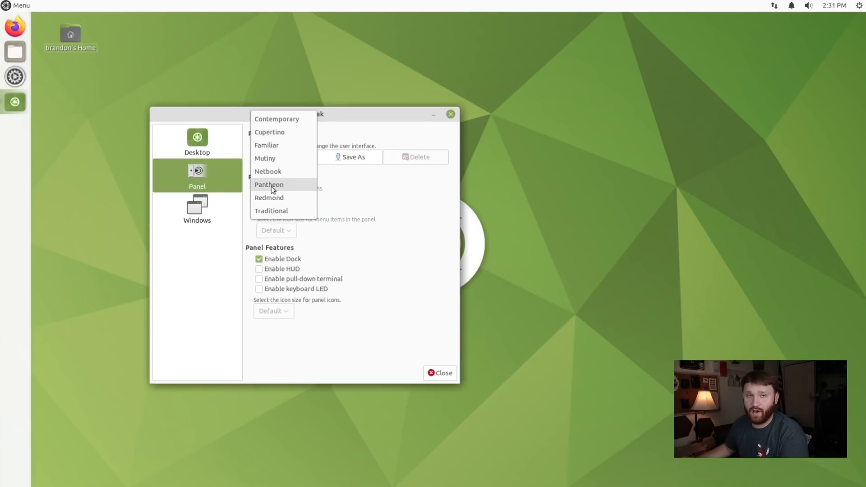
left_click(268, 185)
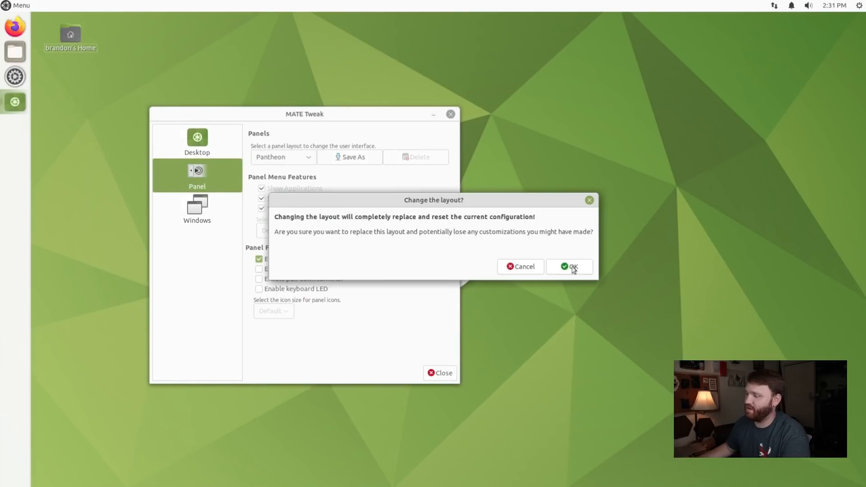
left_click(572, 267)
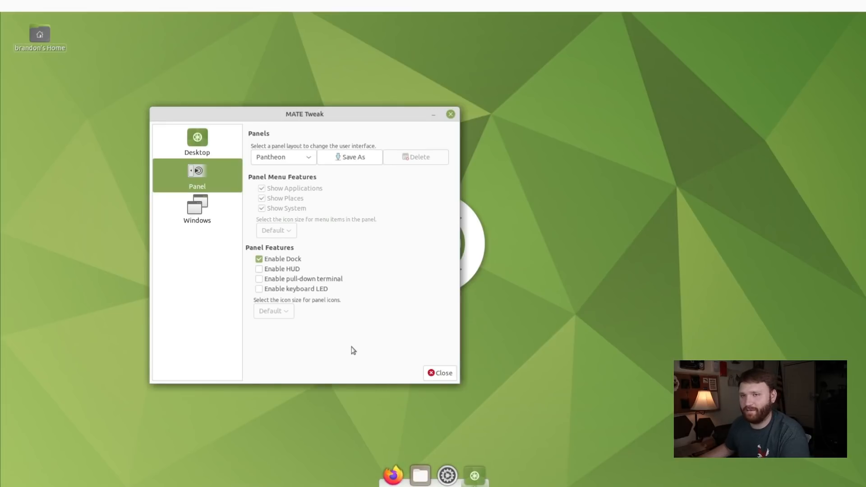
mouse_move(416, 255)
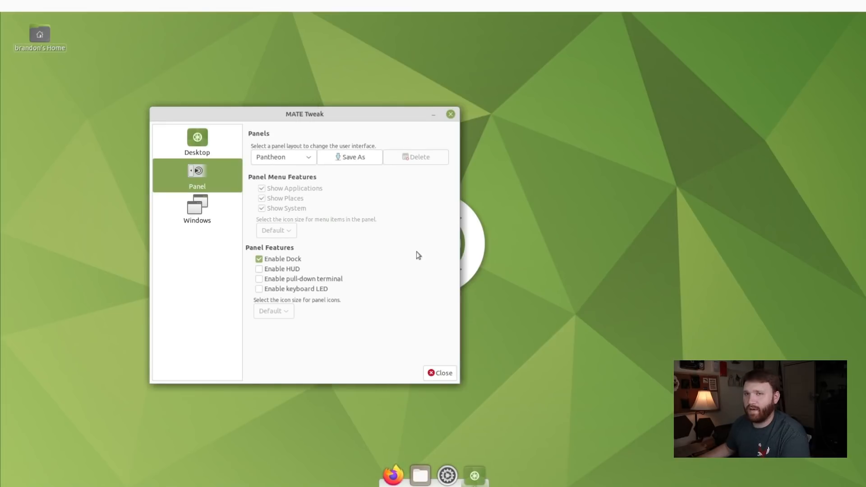
left_click(283, 157)
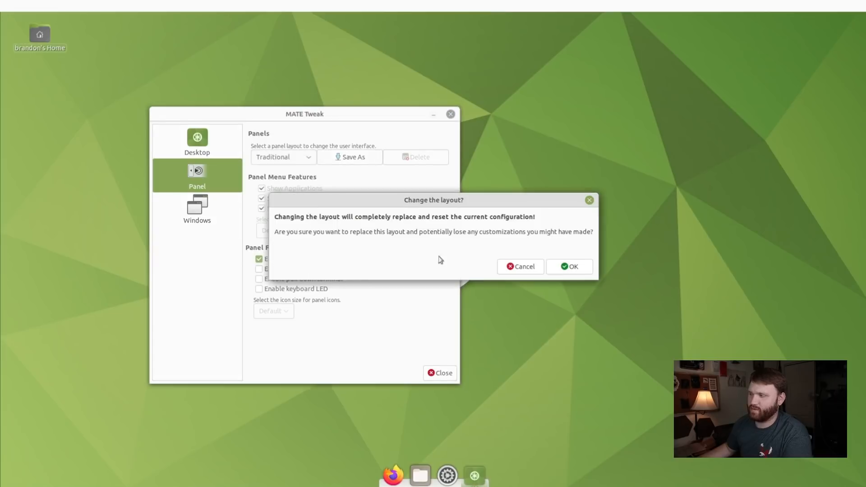
left_click(569, 266)
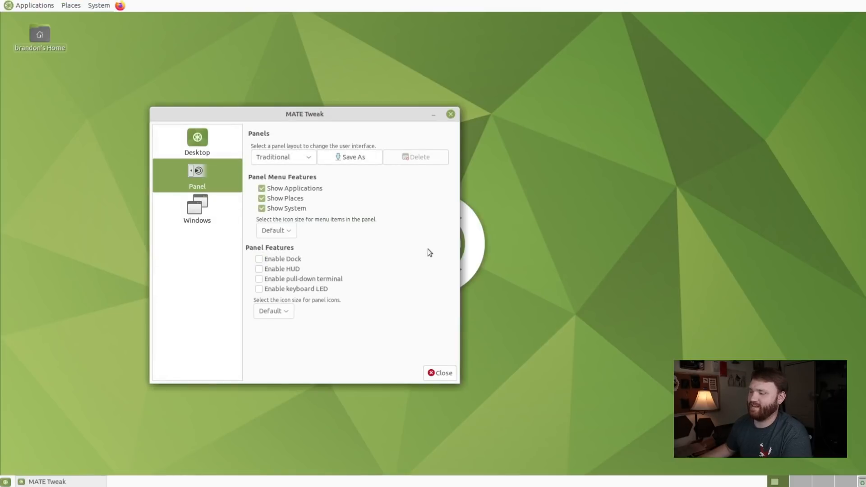
mouse_move(348, 239)
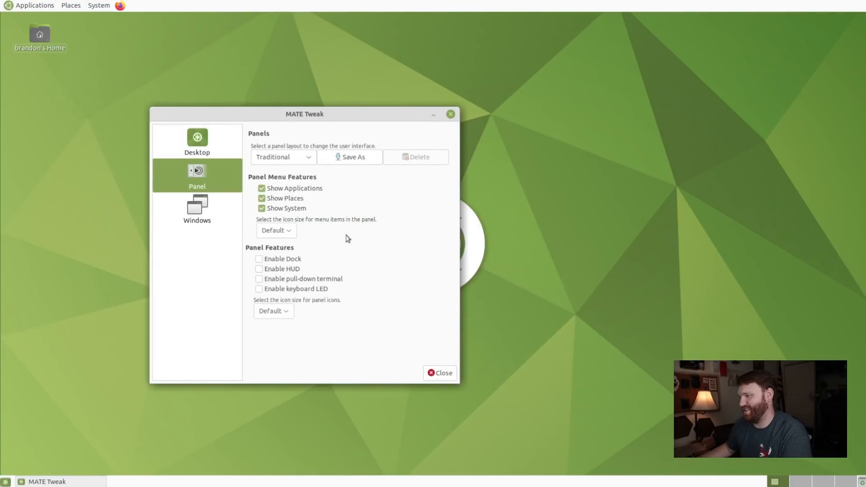
mouse_move(295, 182)
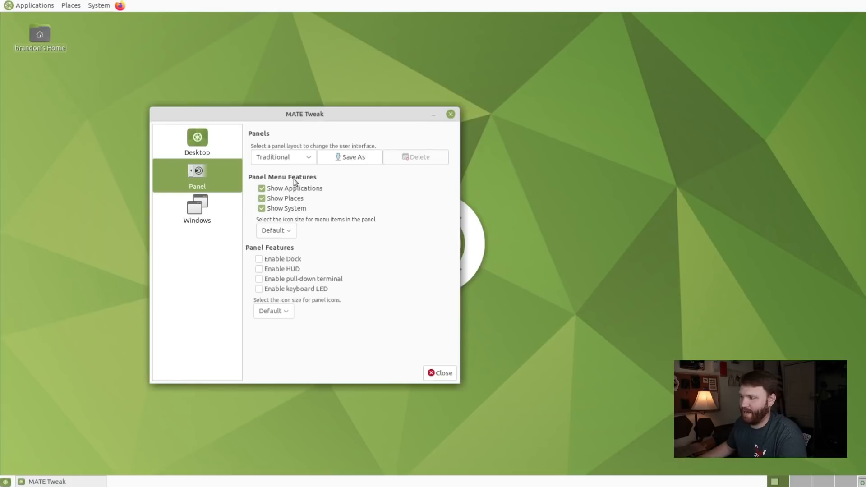
mouse_move(265, 212)
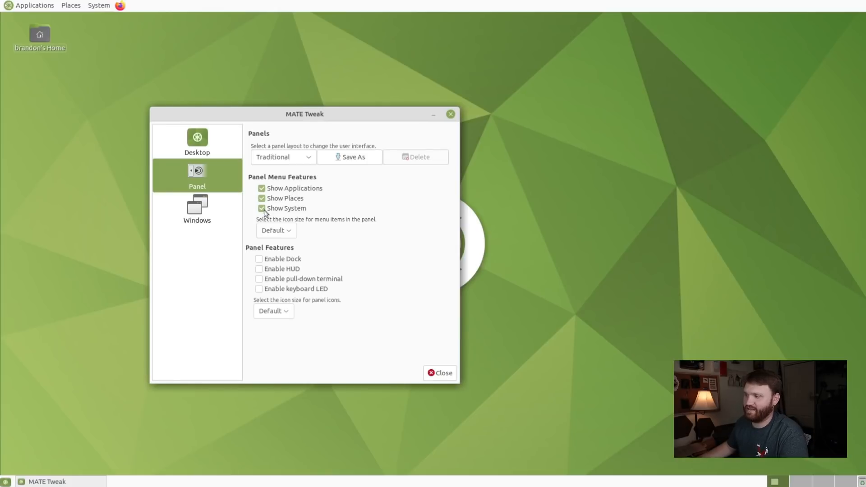
mouse_move(256, 248)
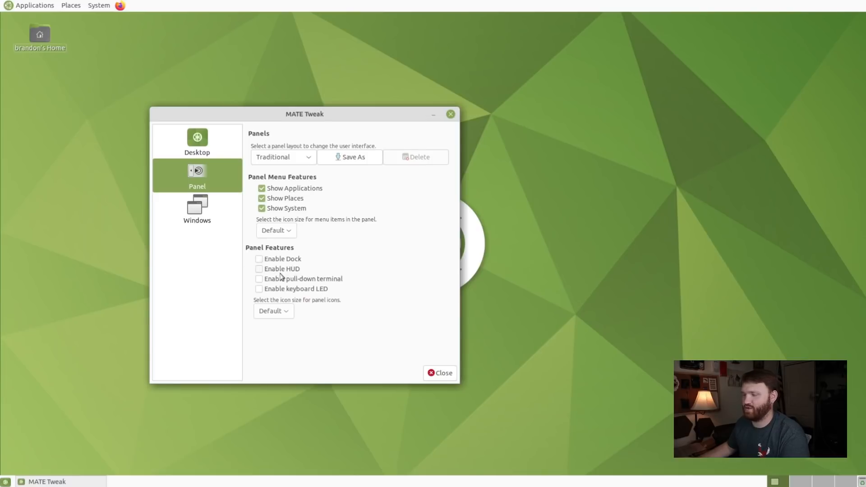
Tick Enable Dock under Panel Features to add a dock at the bottom
left_click(259, 259)
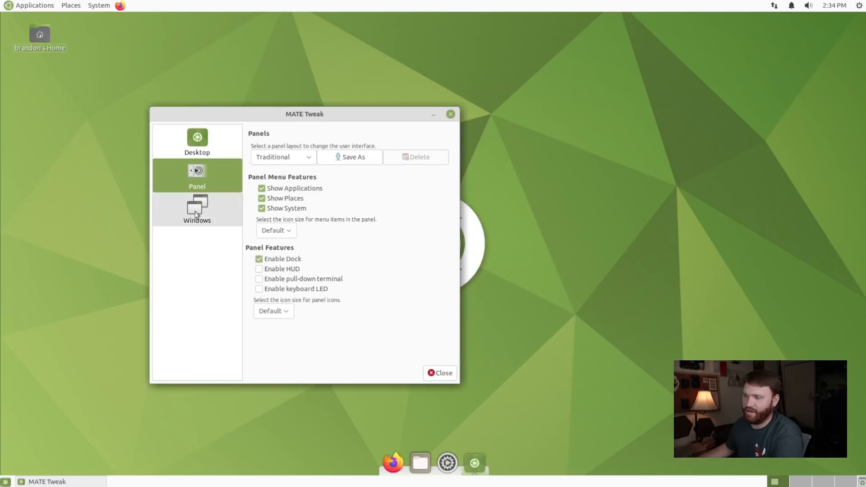
Open the Windows settings in MATE Tweak and turn off window animations
left_click(196, 208)
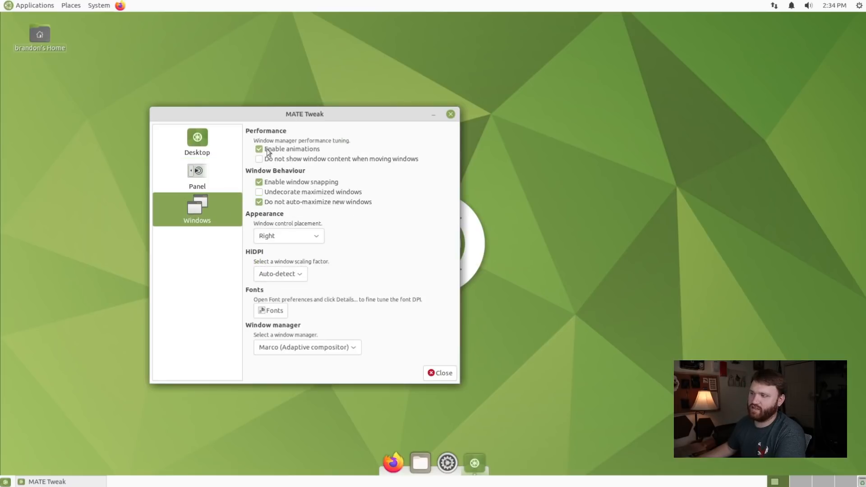
mouse_move(340, 131)
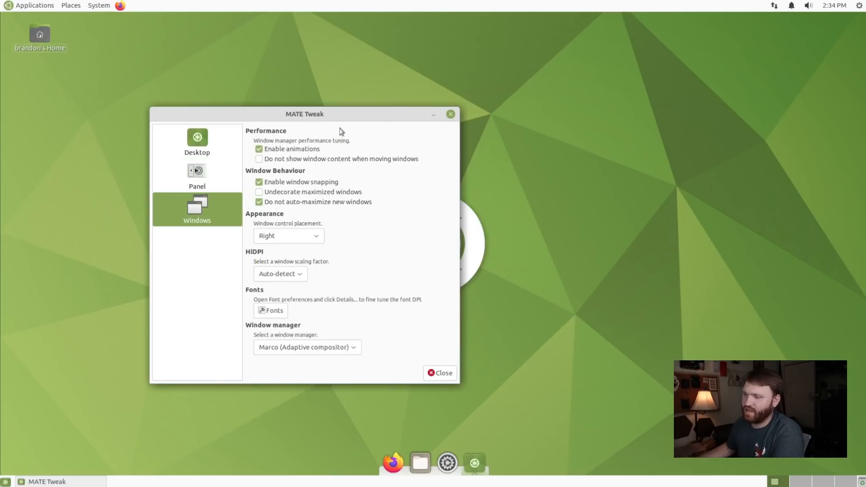
mouse_move(436, 116)
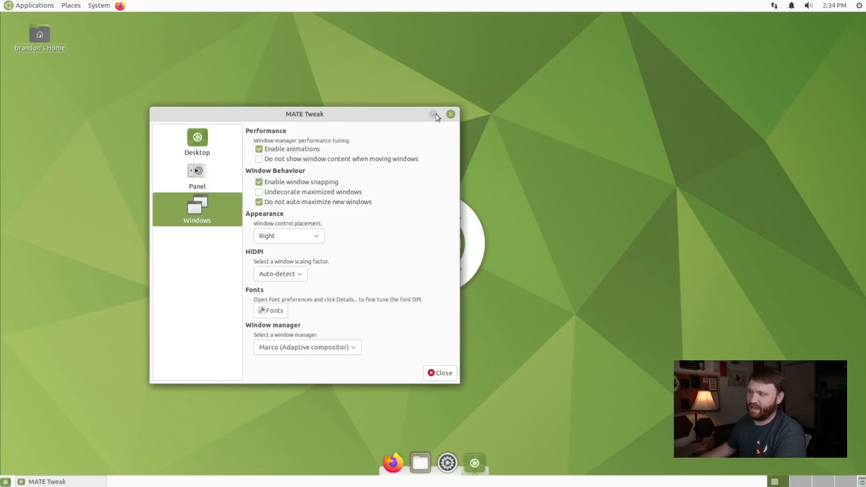
left_click(435, 115)
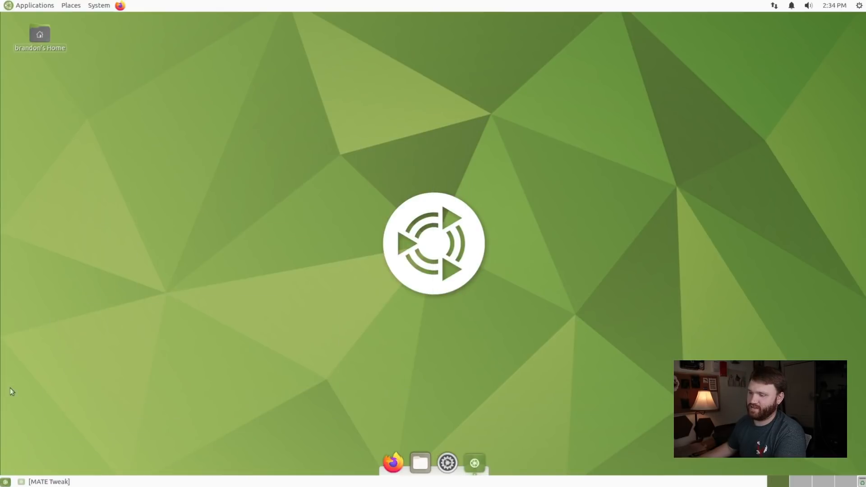
left_click(476, 462)
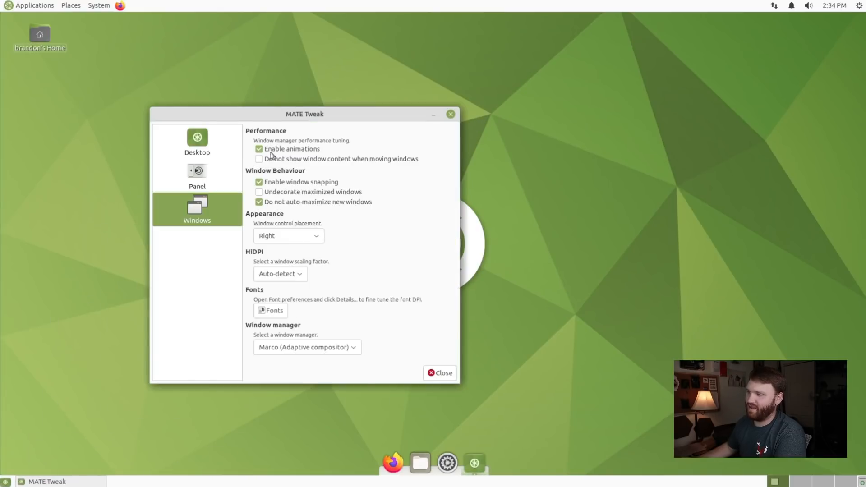
left_click(259, 149)
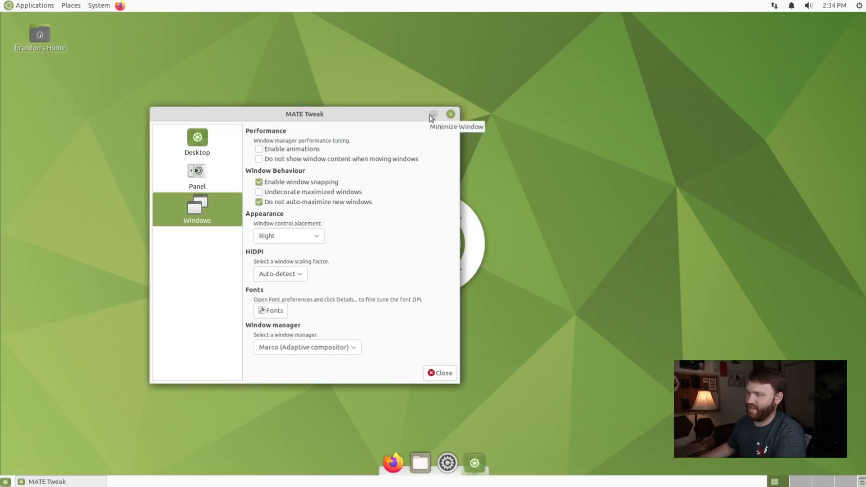
mouse_move(409, 236)
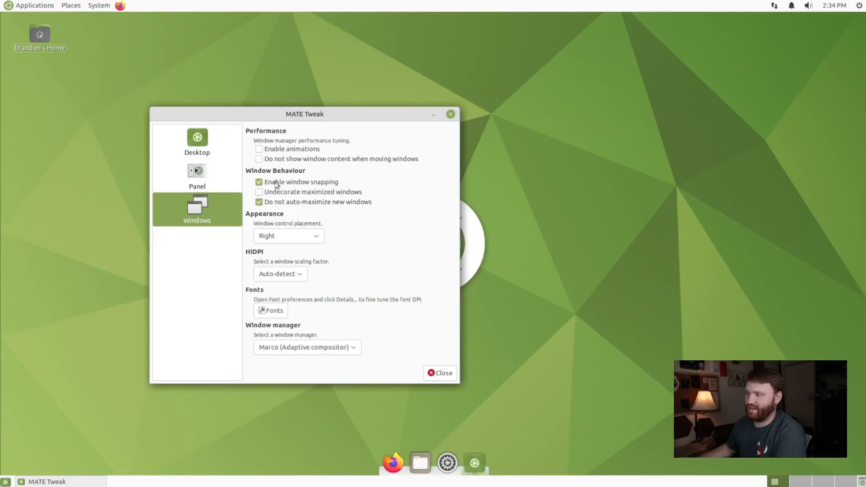
Keep window controls on the right and choose Marco (Adaptive compositor) as window manager
left_click(288, 236)
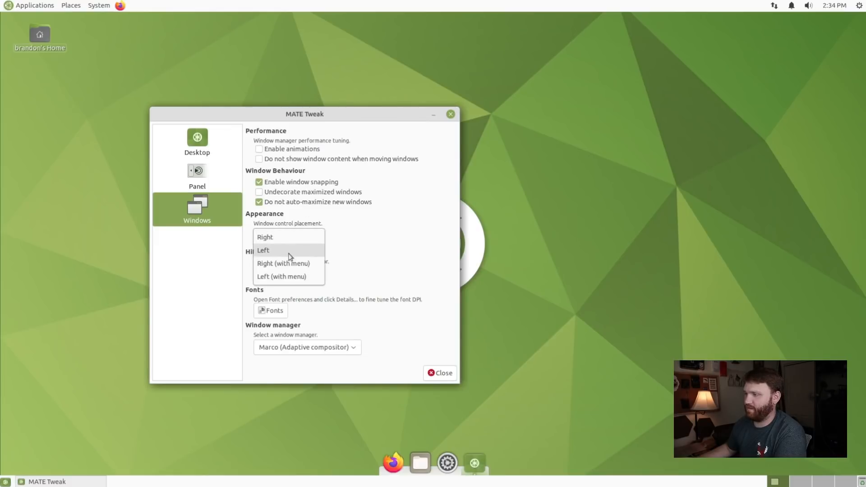
left_click(265, 237)
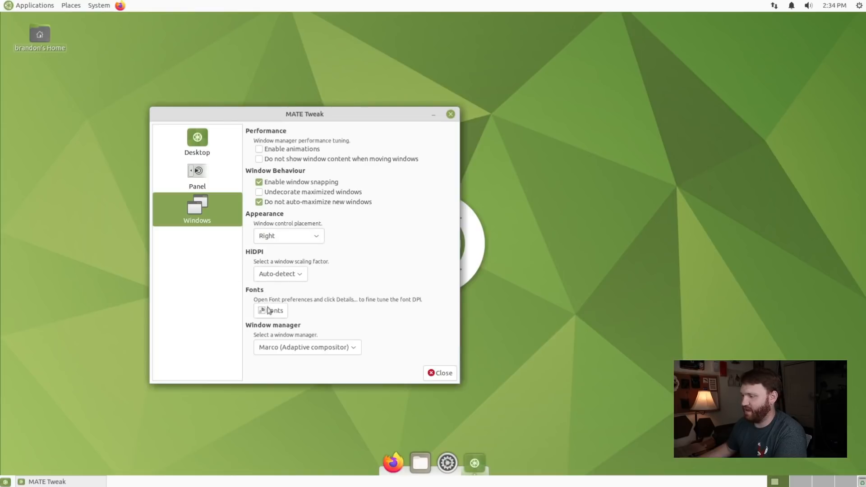
left_click(307, 347)
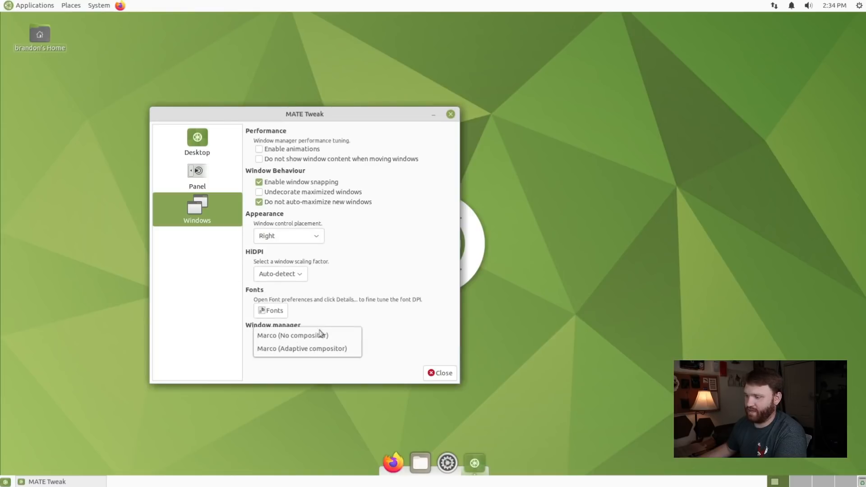
left_click(304, 348)
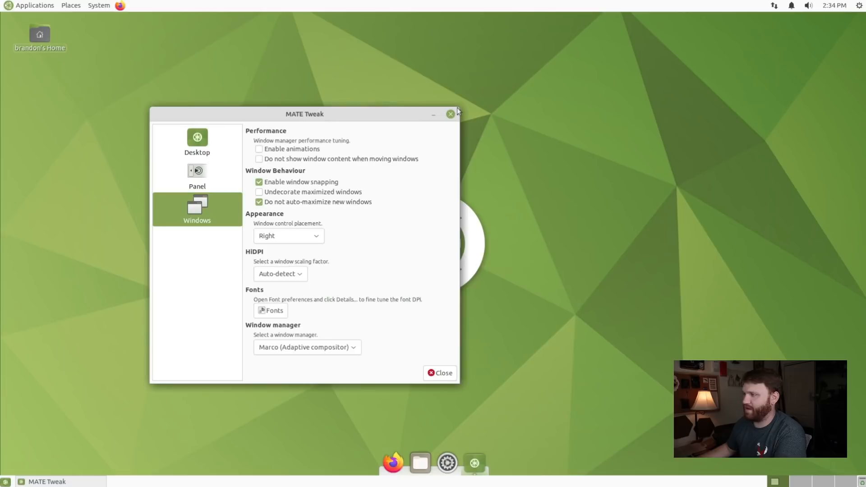
mouse_move(451, 115)
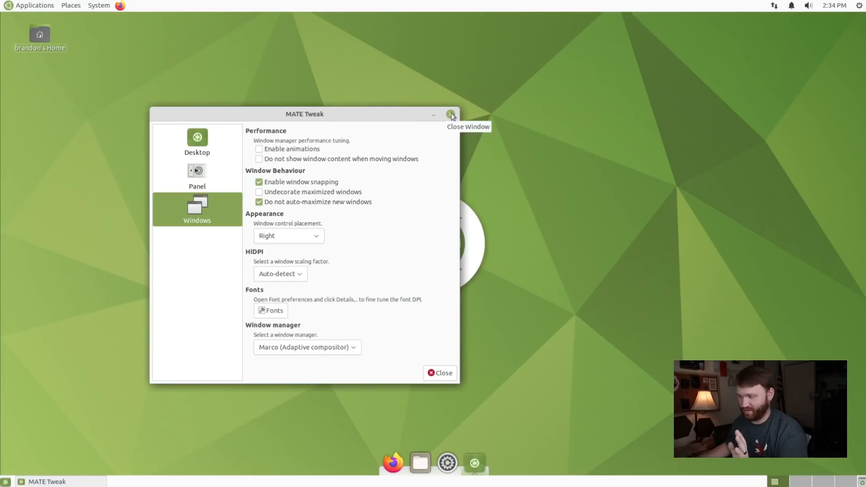
Close MATE Tweak and launch Appearance from System > Preferences > Look and Feel
left_click(451, 114)
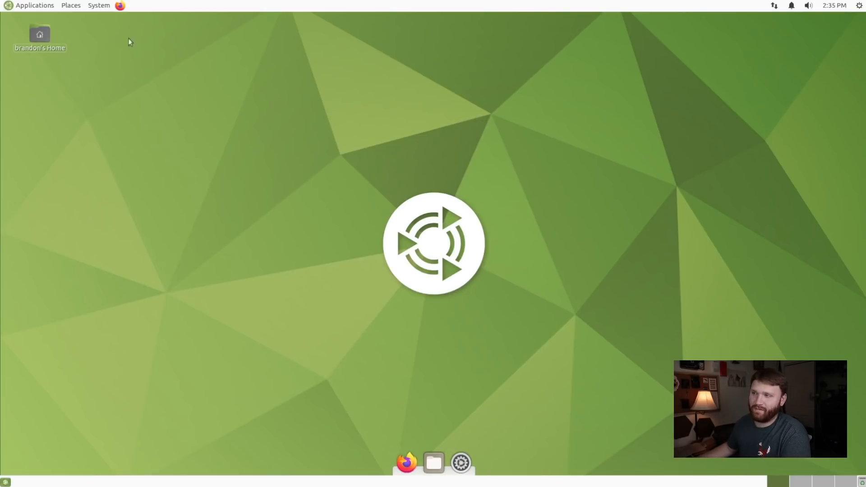
left_click(99, 5)
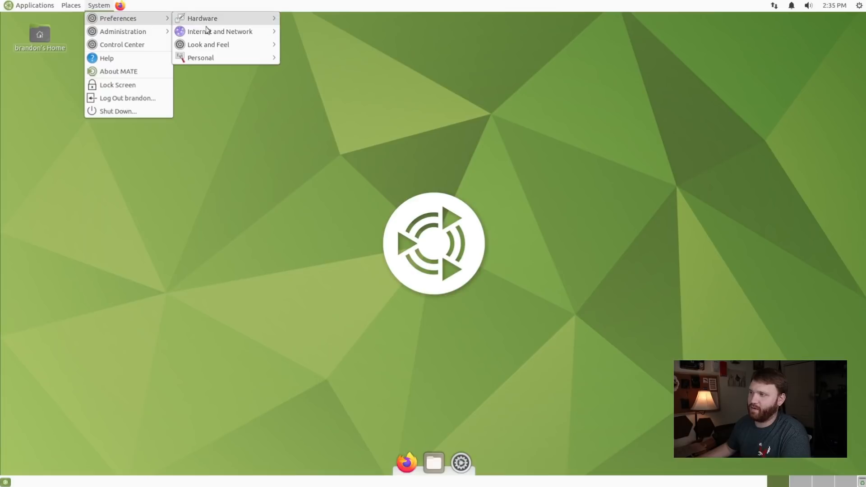
mouse_move(209, 44)
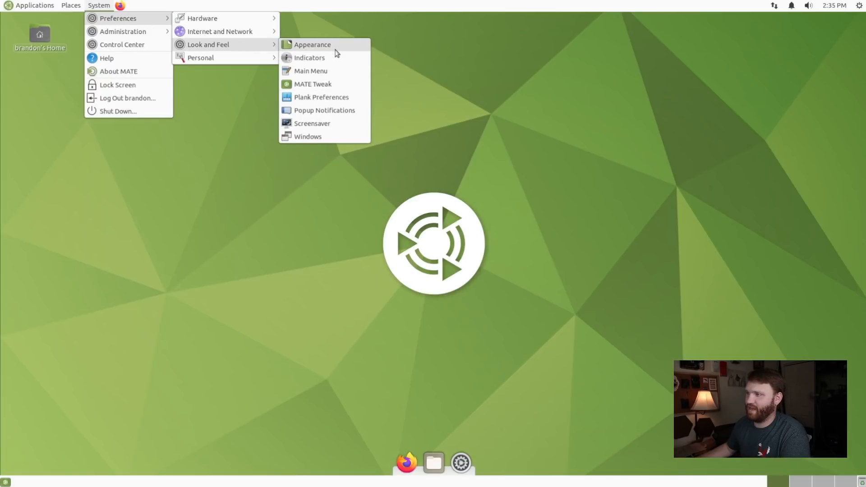
left_click(312, 45)
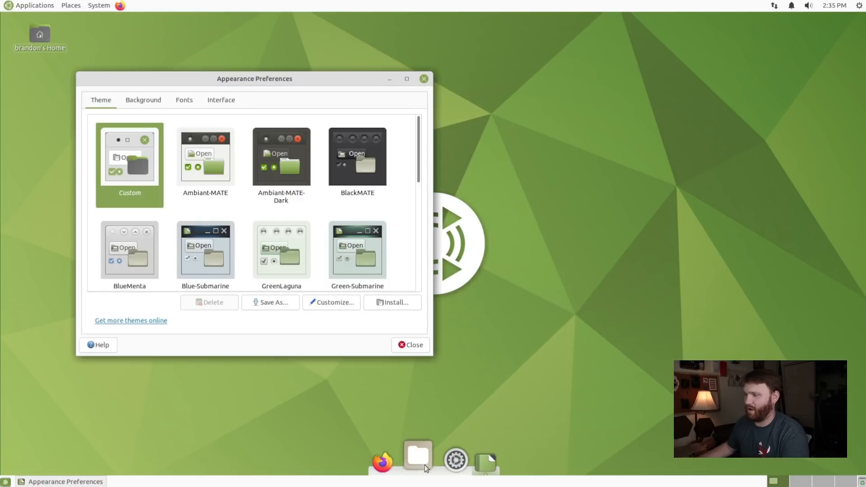
Open the home folder, apply Yaru-MATE-dark, browse the other tabs, and close Appearance Preferences
left_click(418, 456)
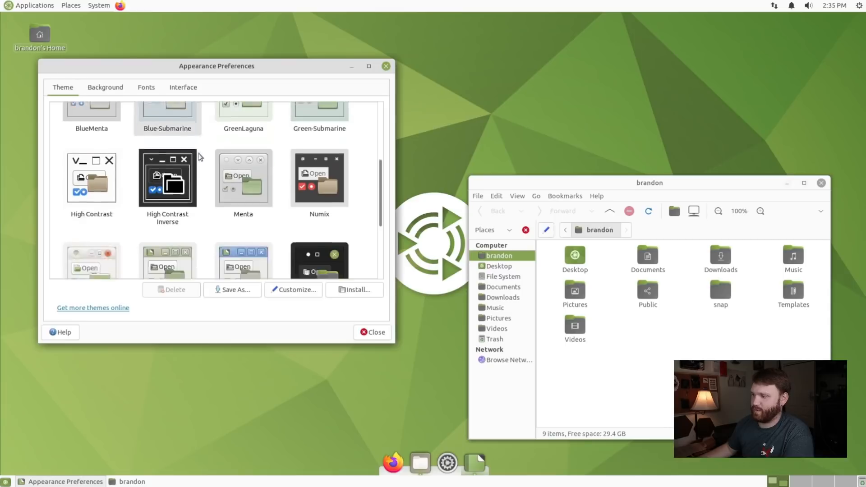
scroll("down", 3)
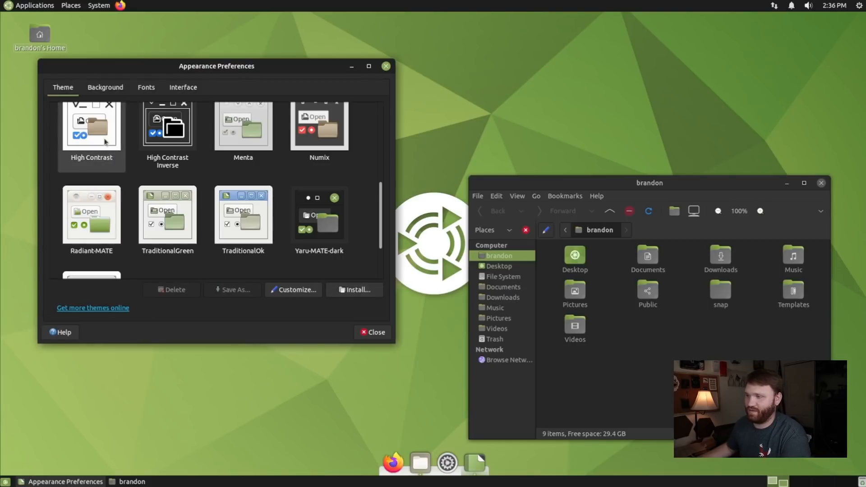
left_click(105, 87)
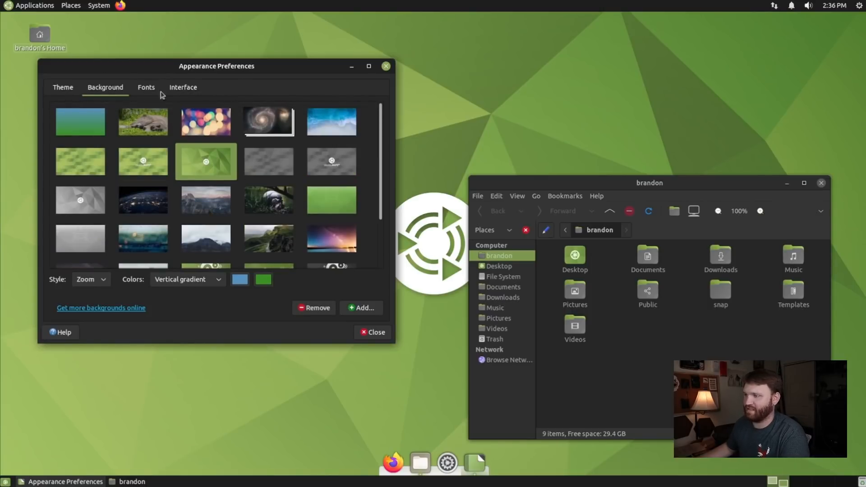
left_click(146, 87)
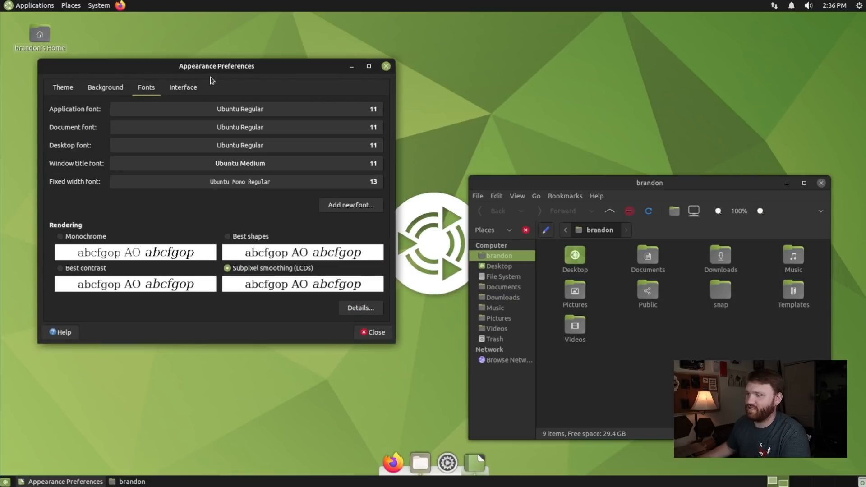
left_click(183, 87)
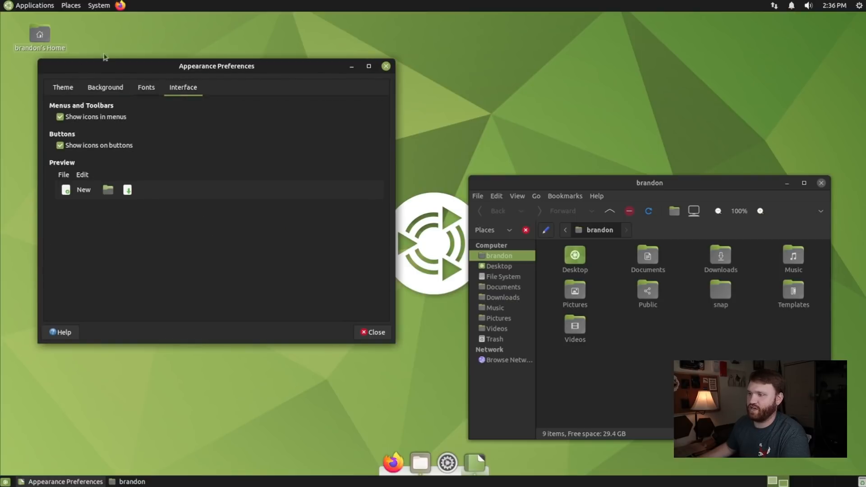
left_click(62, 87)
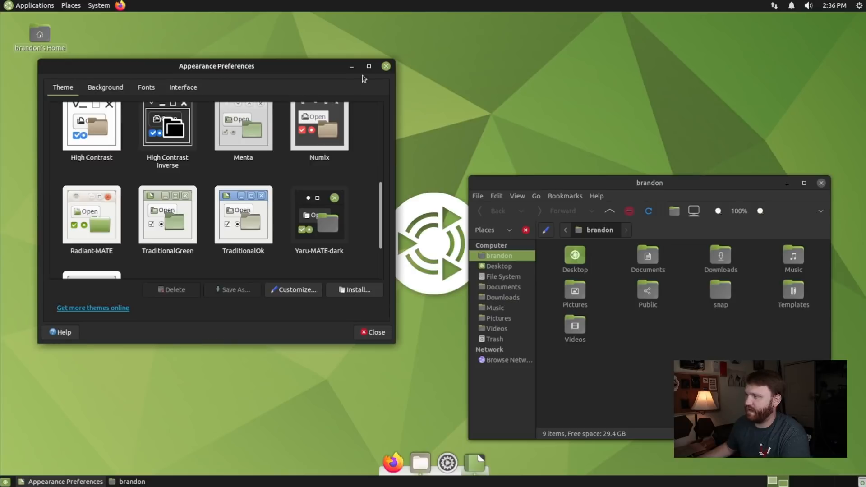
left_click(385, 66)
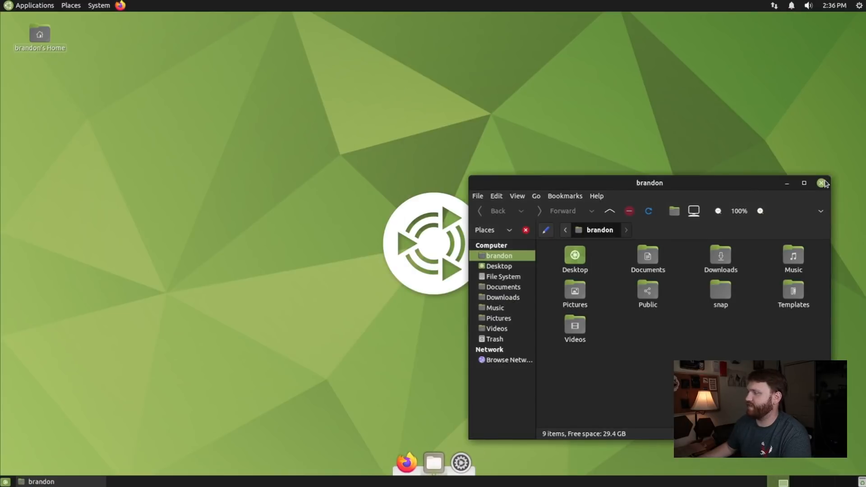
Close the home folder window and launch Indicators from System > Preferences > Look and Feel
left_click(821, 183)
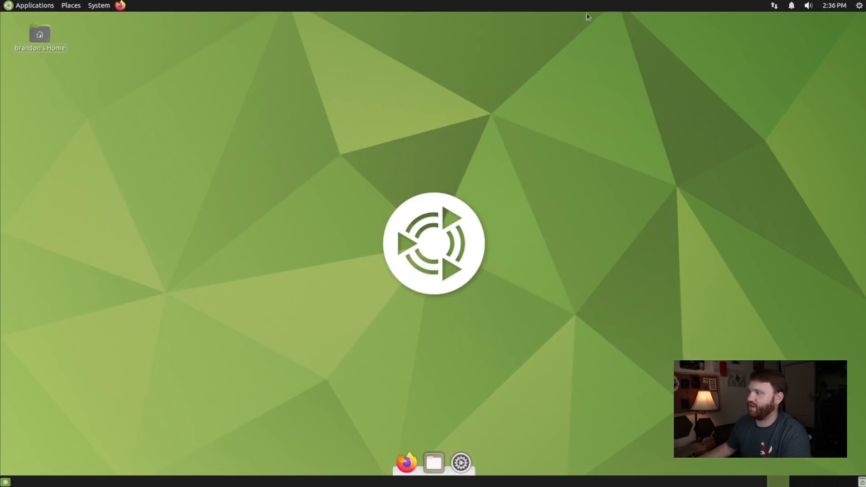
left_click(33, 5)
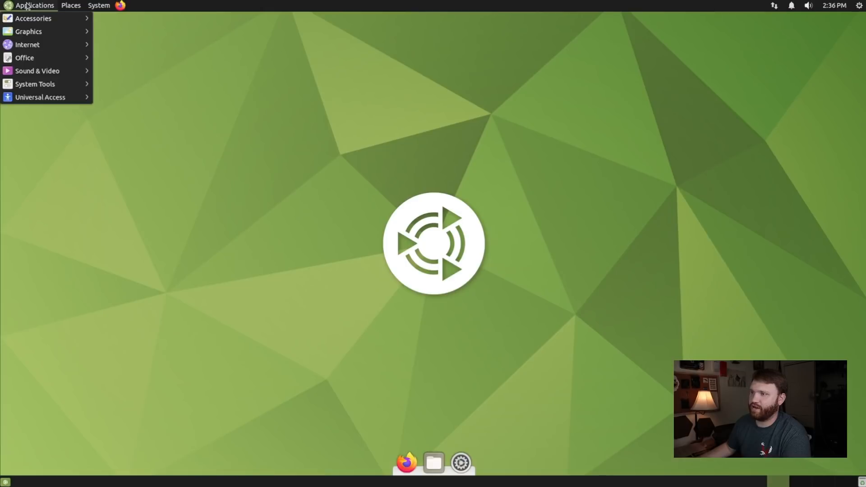
left_click(99, 5)
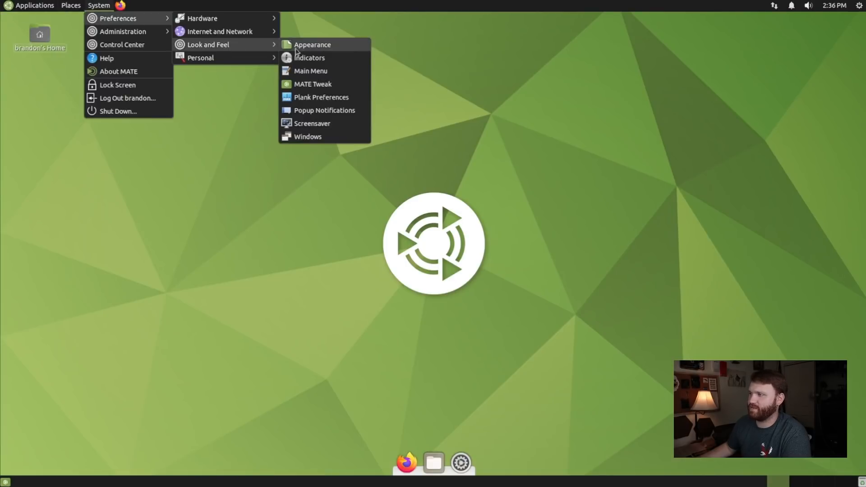
mouse_move(293, 50)
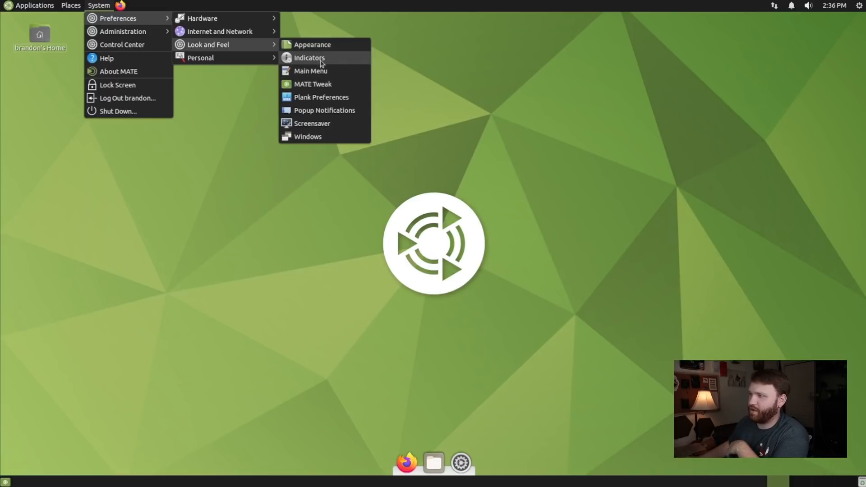
left_click(309, 58)
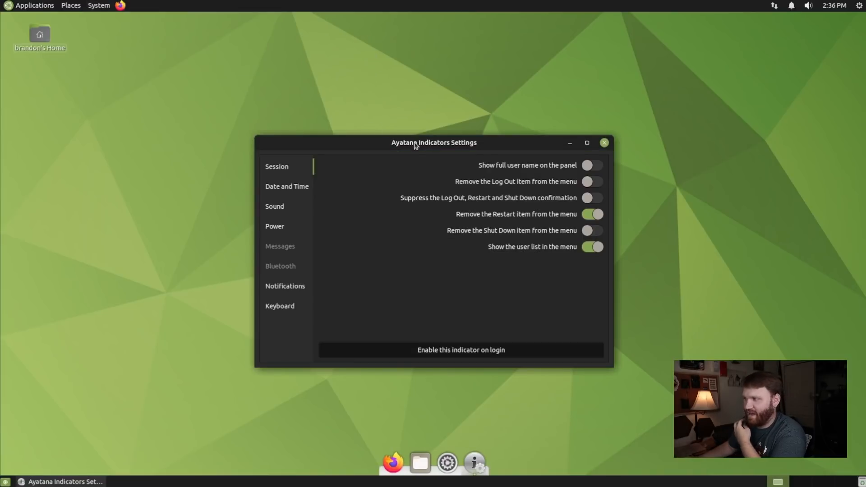
Move the Indicators window, show the full user name, and check the panel indicators
left_click_drag(433, 142, 327, 83)
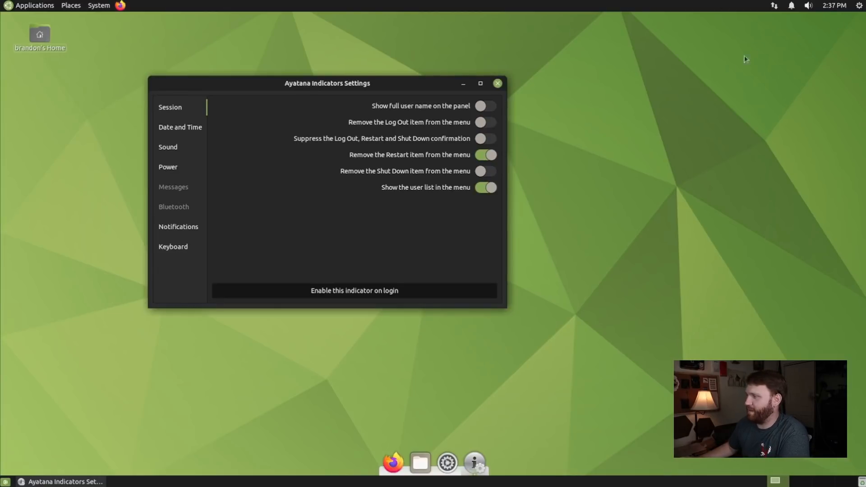
mouse_move(462, 113)
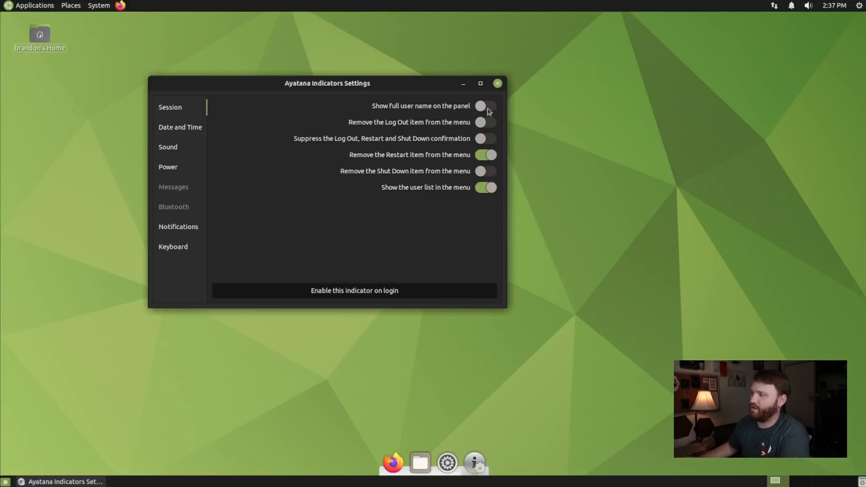
left_click(486, 106)
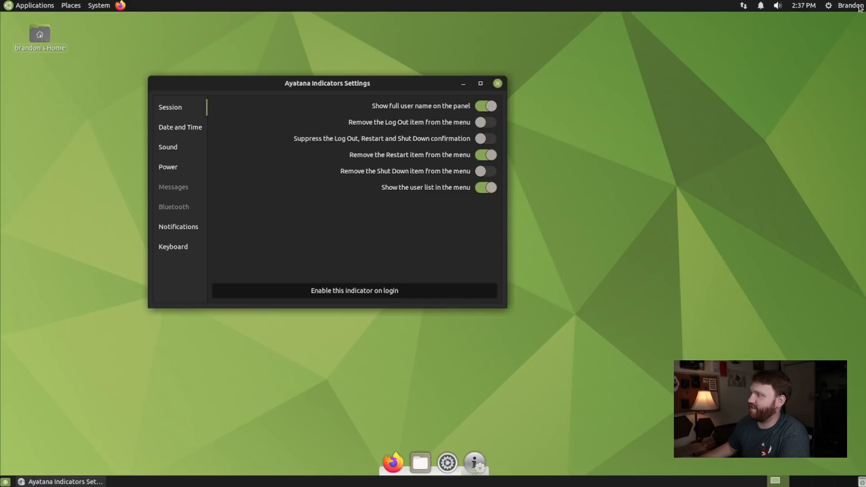
left_click(852, 6)
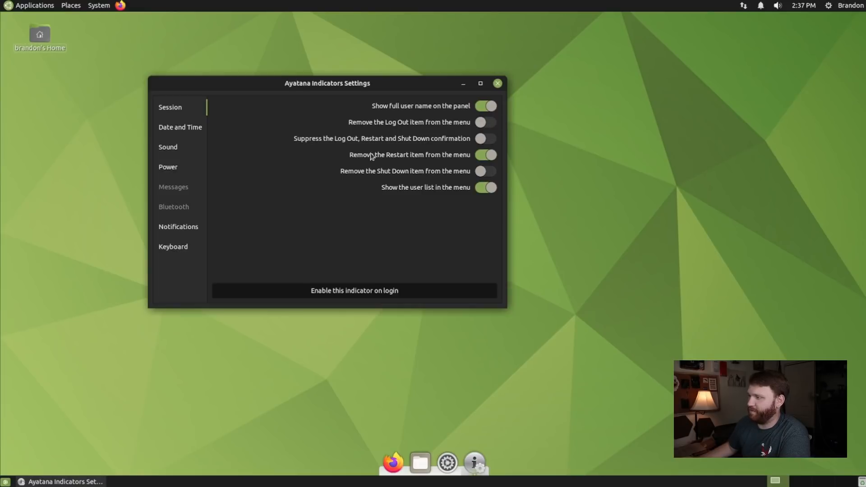
mouse_move(366, 179)
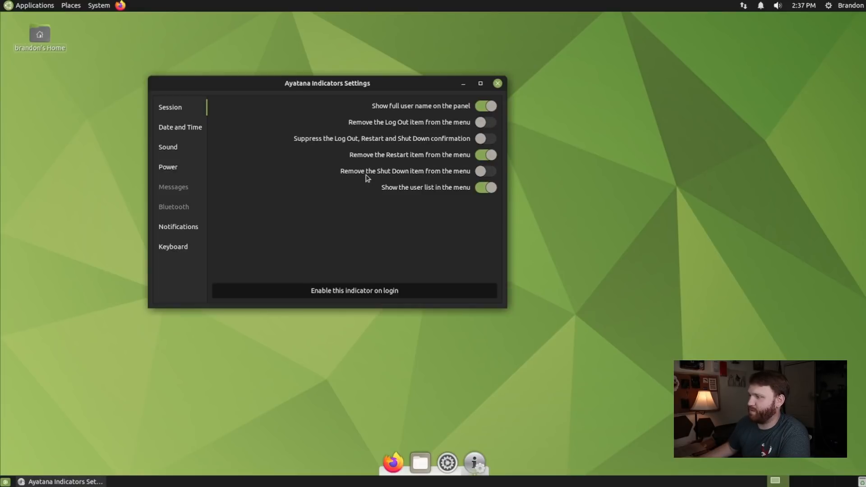
mouse_move(836, 15)
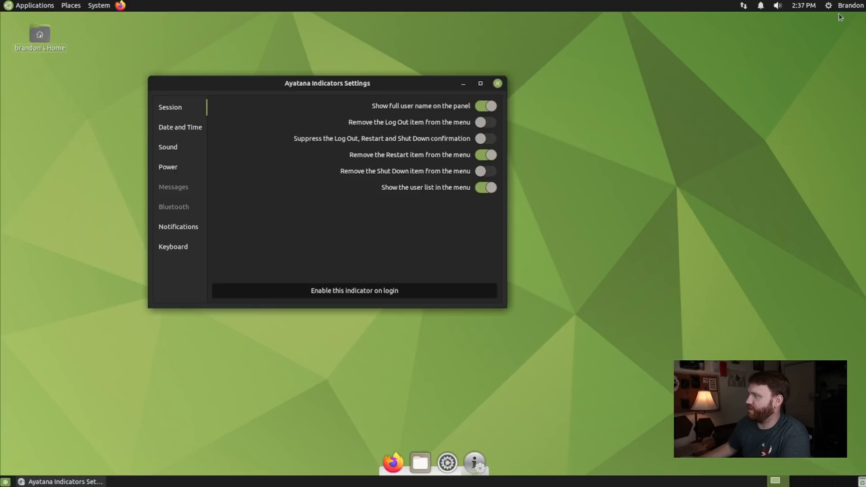
left_click(777, 6)
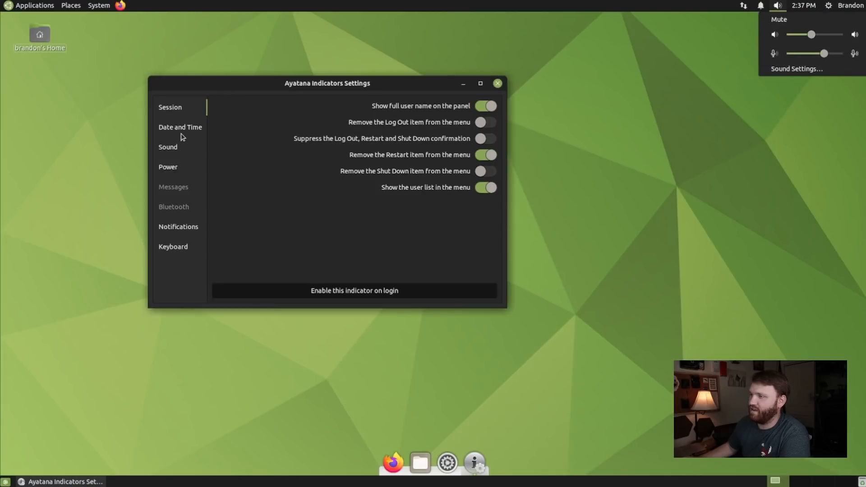
In Date and Time, show the year and the month and date on the panel clock
left_click(180, 127)
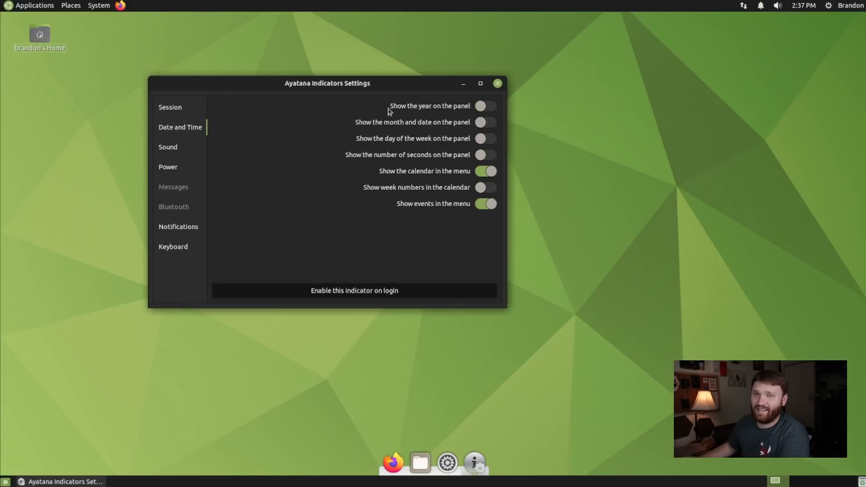
left_click(485, 106)
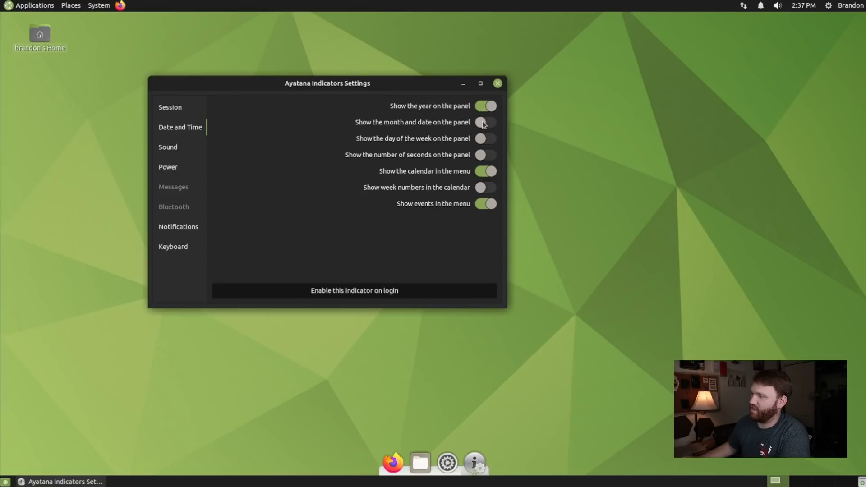
left_click(485, 122)
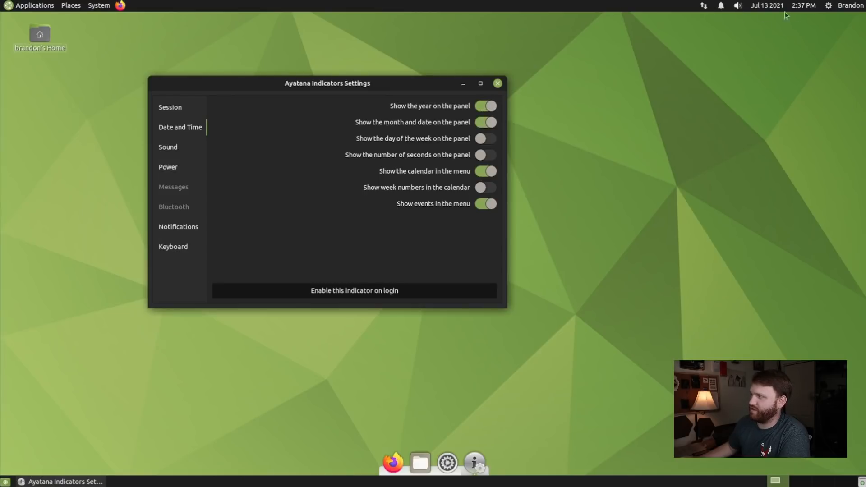
Browse Sound, switch on battery percentage under Power, then view Notifications
left_click(167, 147)
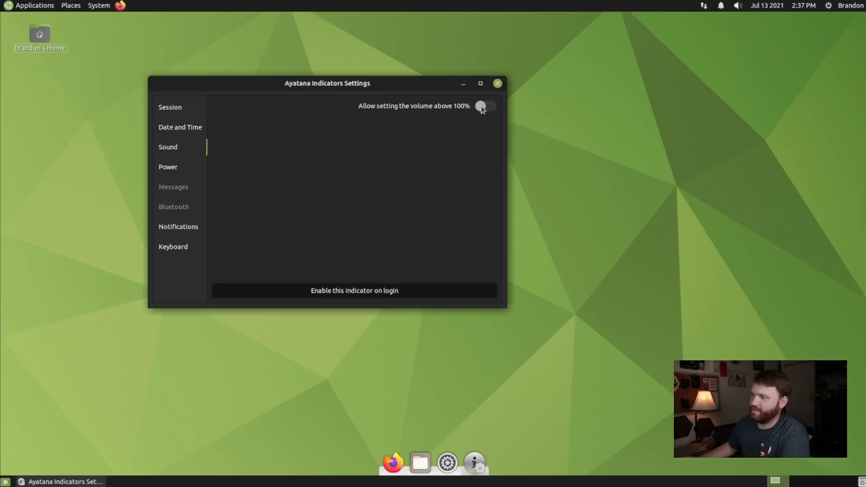
left_click(168, 167)
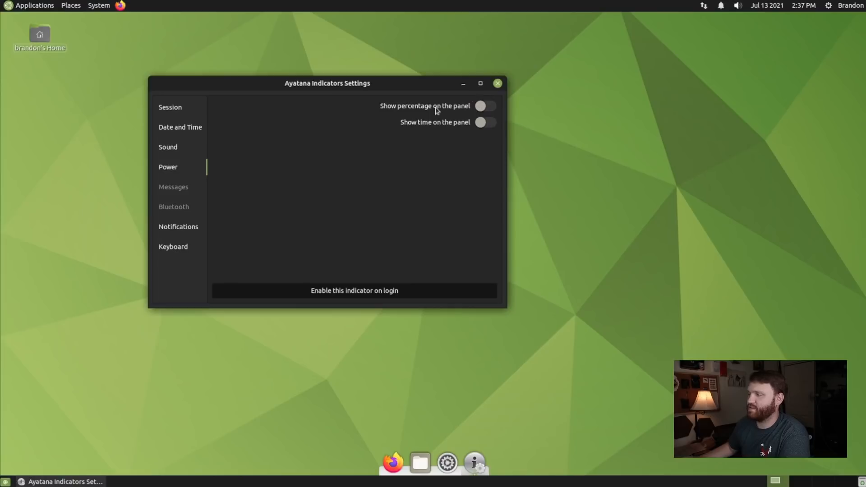
left_click(485, 106)
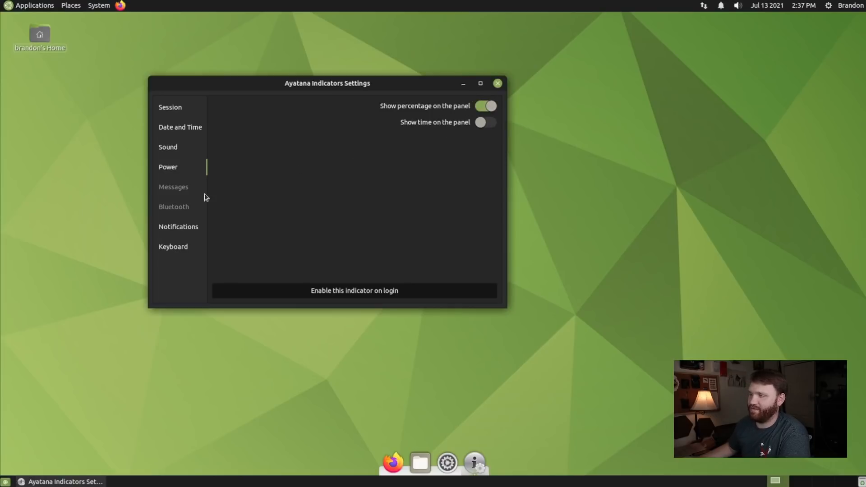
mouse_move(182, 206)
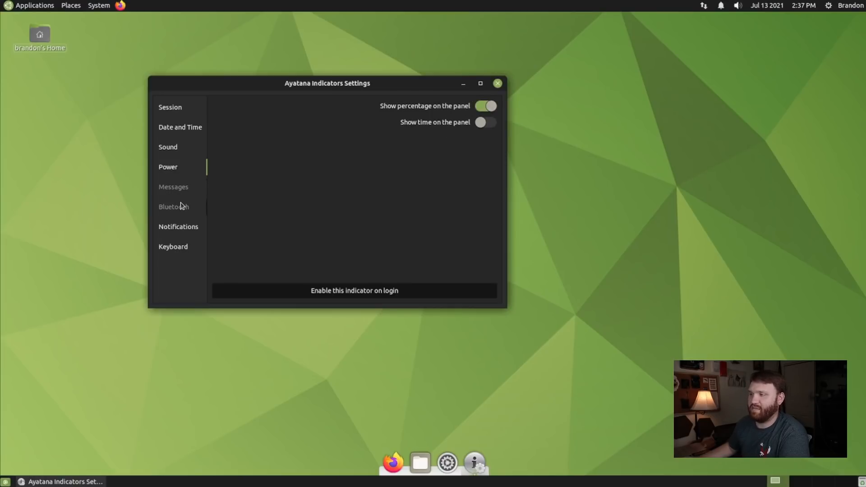
mouse_move(187, 212)
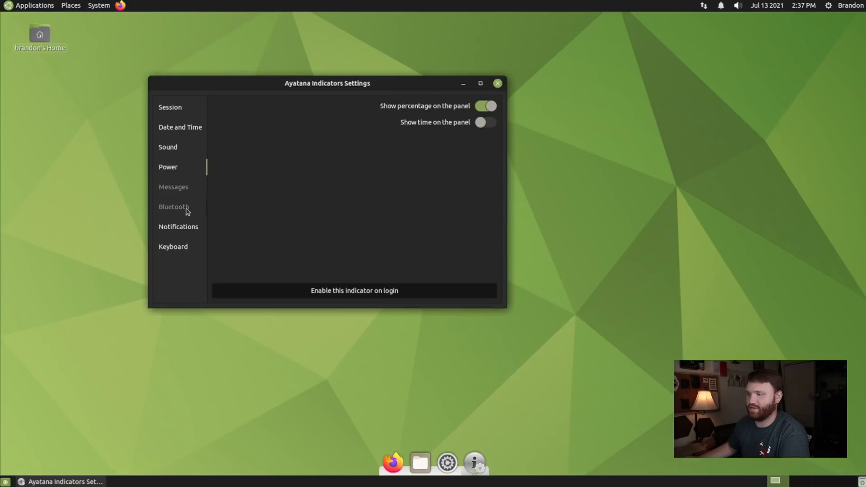
left_click(178, 226)
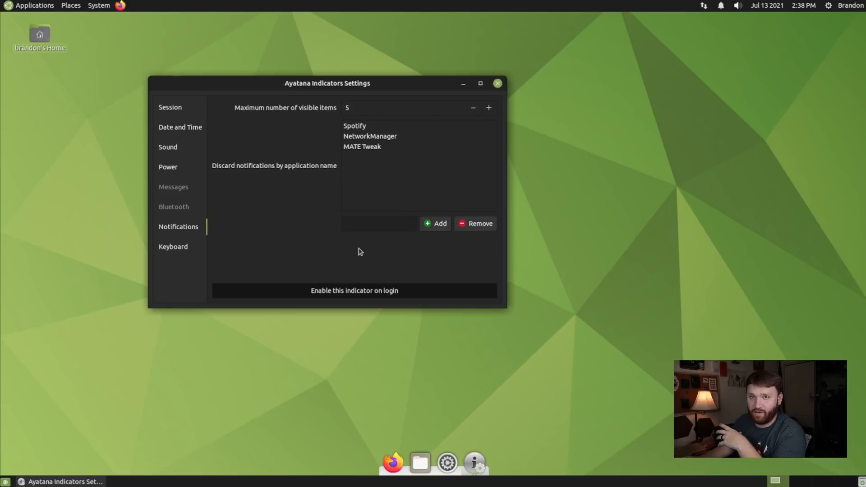
Add Discord to the discarded-notifications list and switch to the Keyboard page
left_click(387, 135)
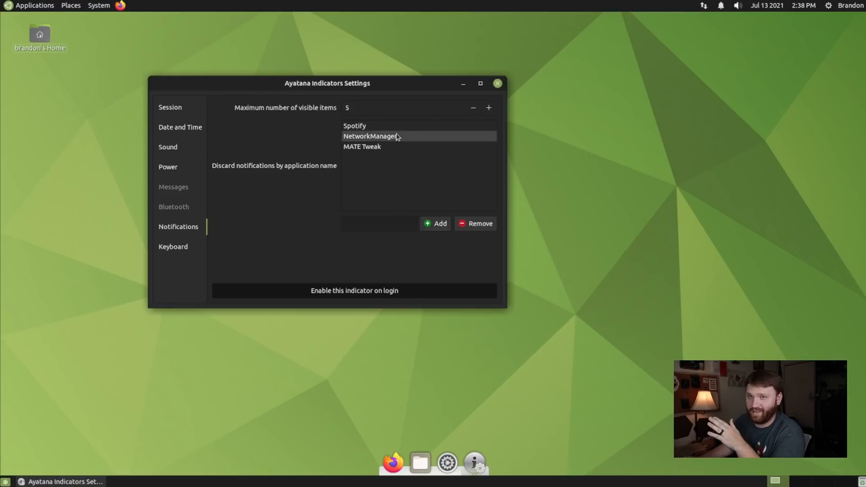
left_click(354, 126)
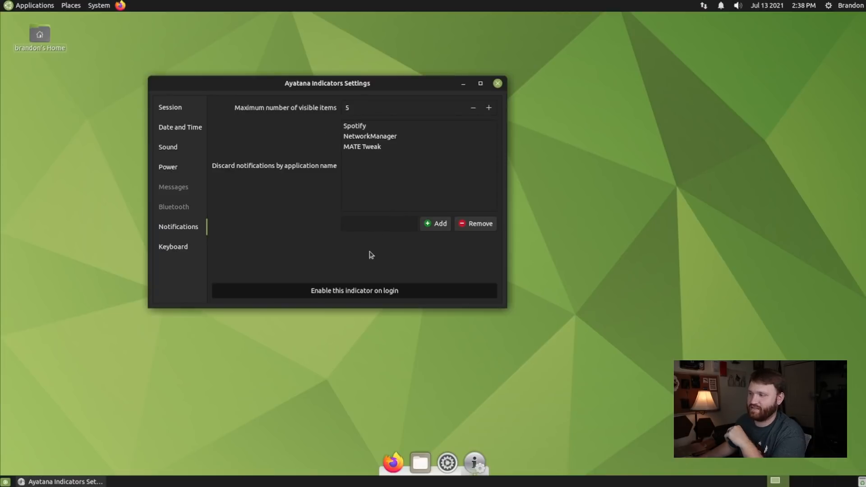
type("Discord")
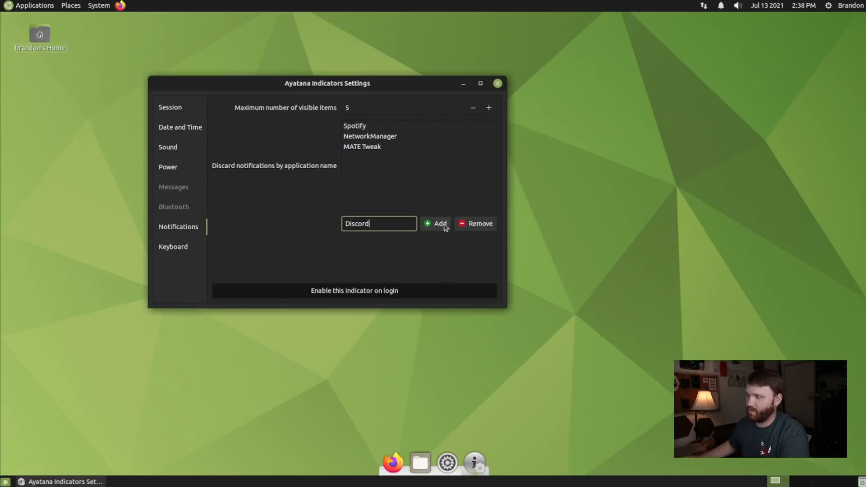
left_click(435, 224)
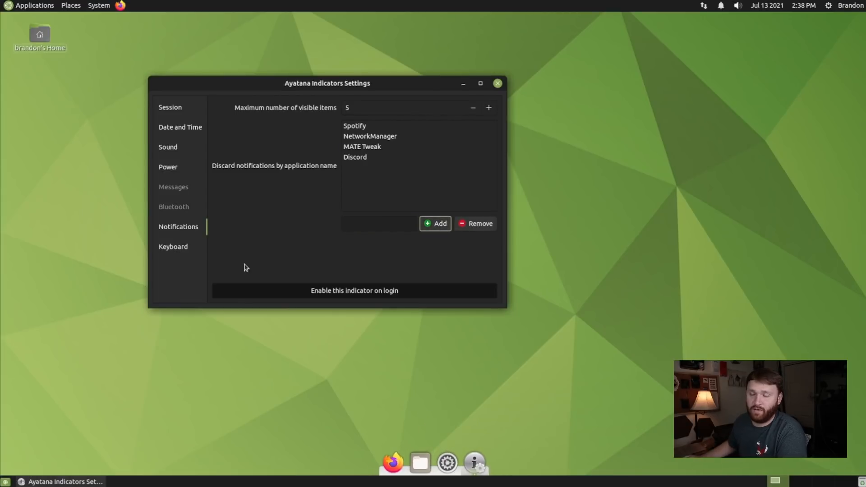
left_click(173, 246)
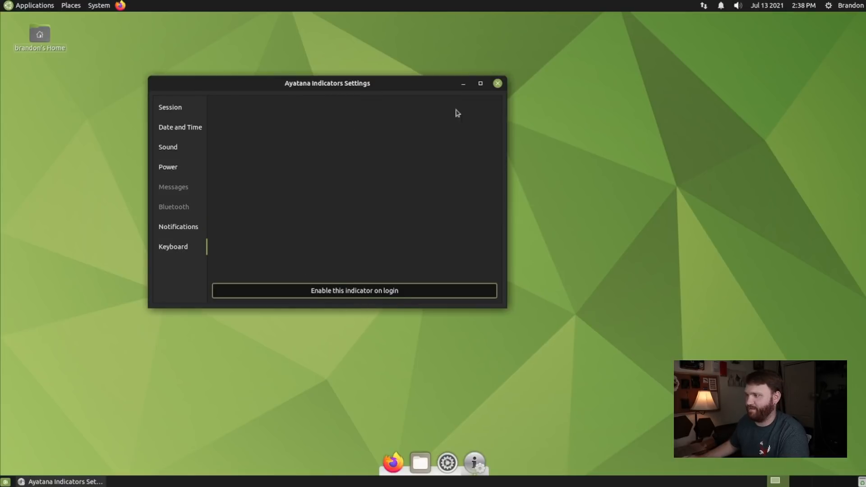
mouse_move(497, 85)
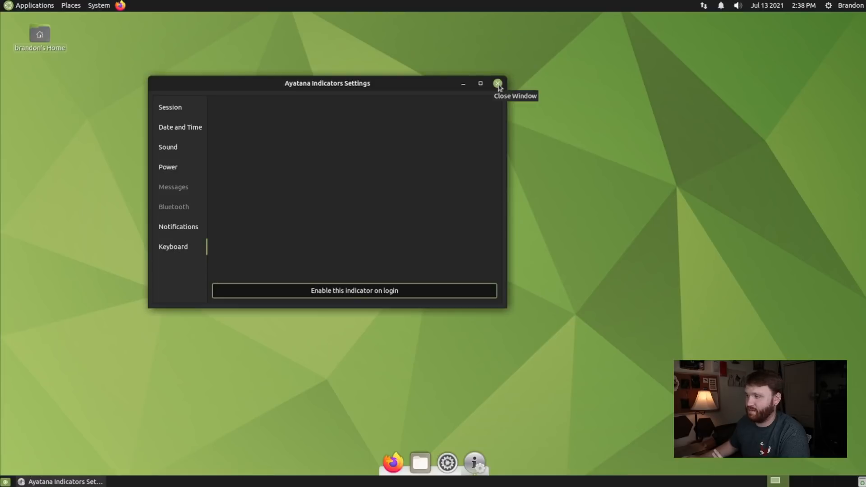
Close Ayatana Indicators Settings and show the System Preferences submenu
left_click(497, 83)
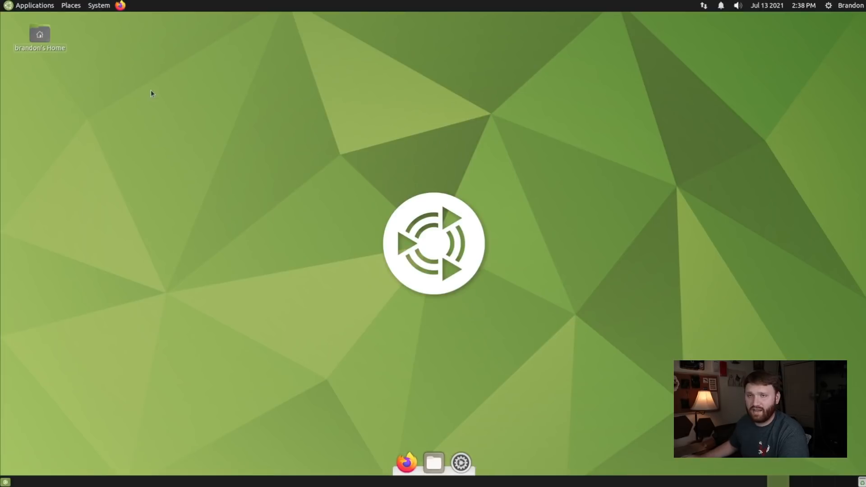
left_click(97, 4)
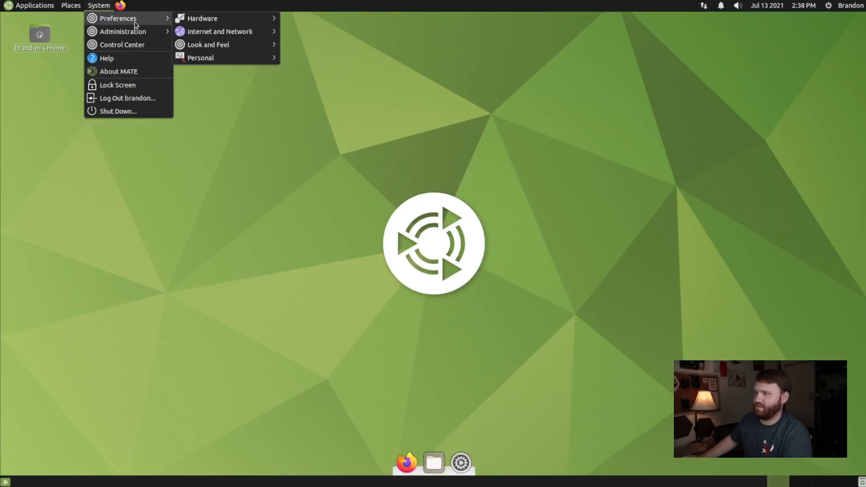
mouse_move(202, 18)
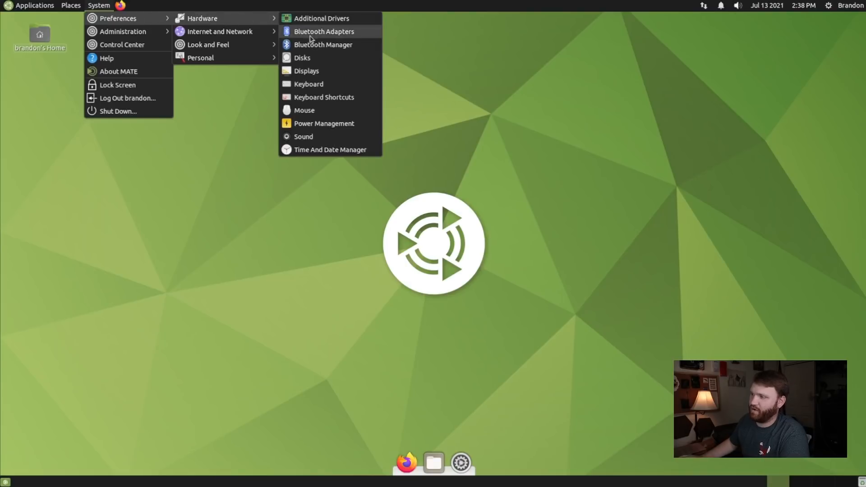
mouse_move(221, 32)
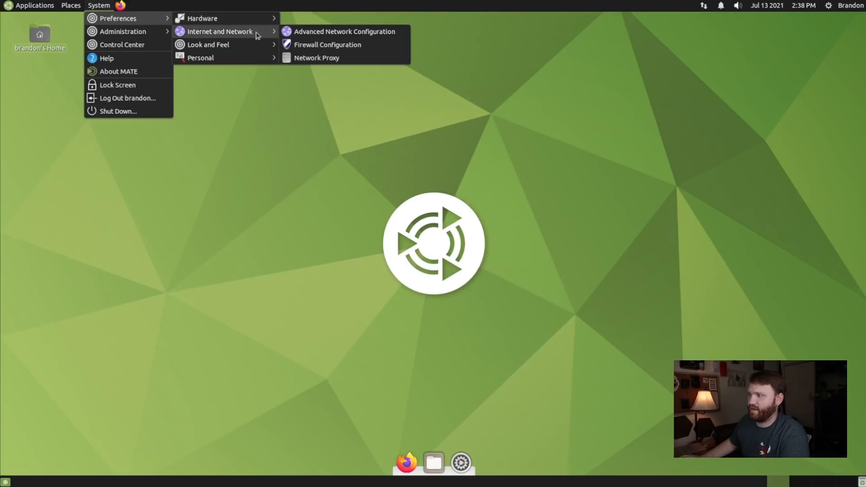
mouse_move(210, 45)
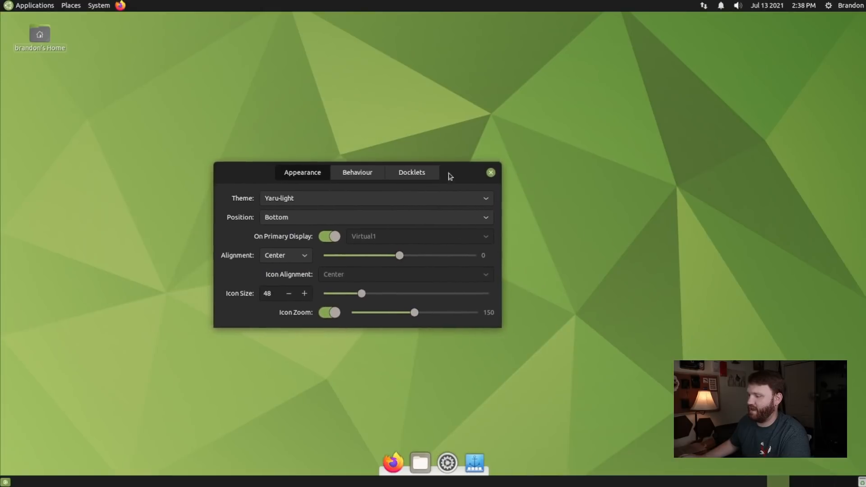
mouse_move(297, 209)
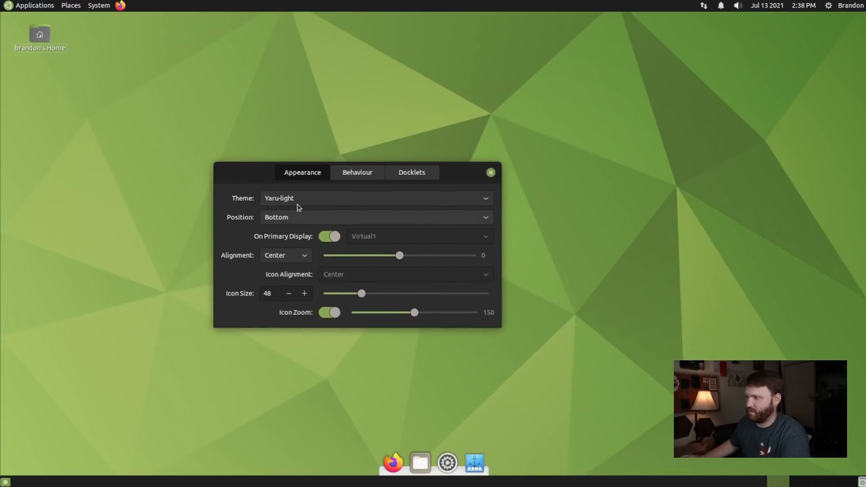
Set the dock theme to Yaru-dark and try the Right and Left positions
left_click(375, 198)
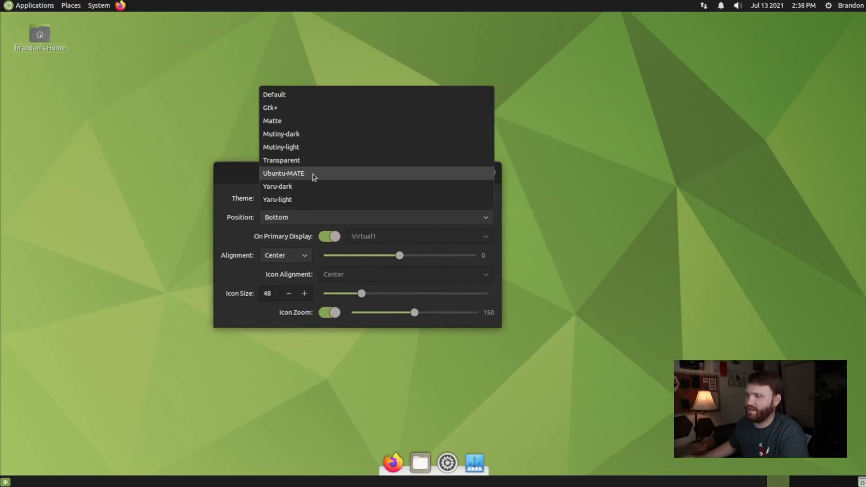
left_click(278, 186)
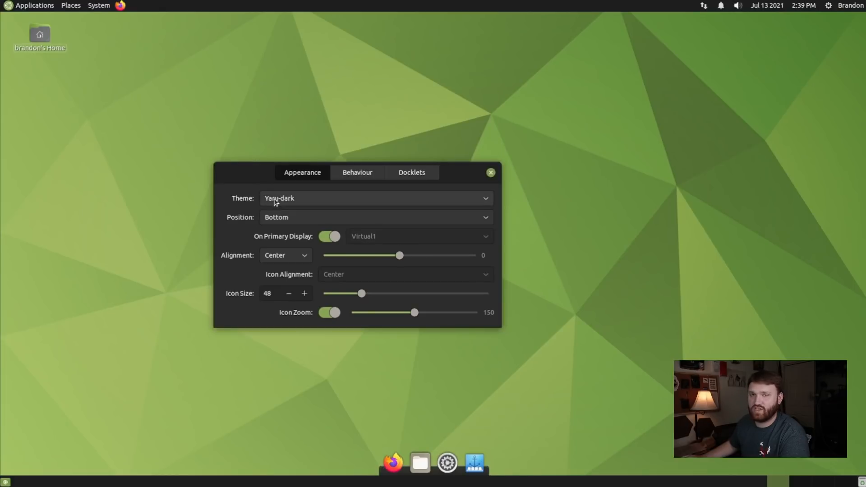
left_click(375, 217)
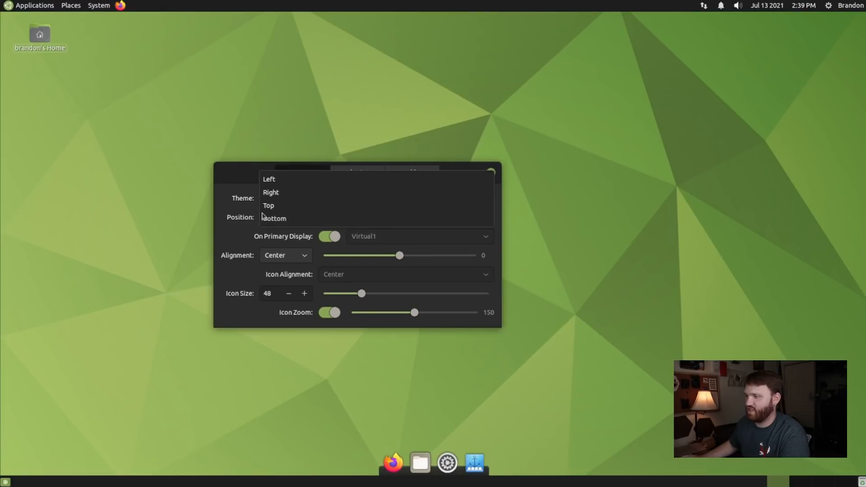
left_click(270, 192)
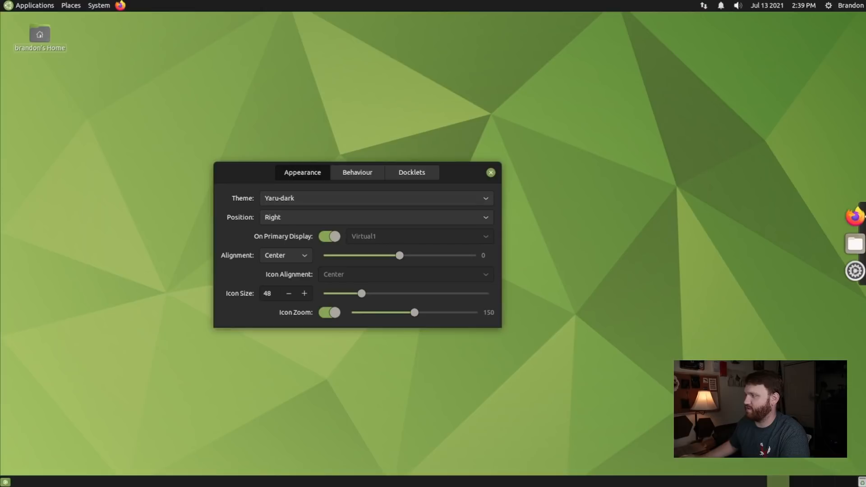
left_click(376, 217)
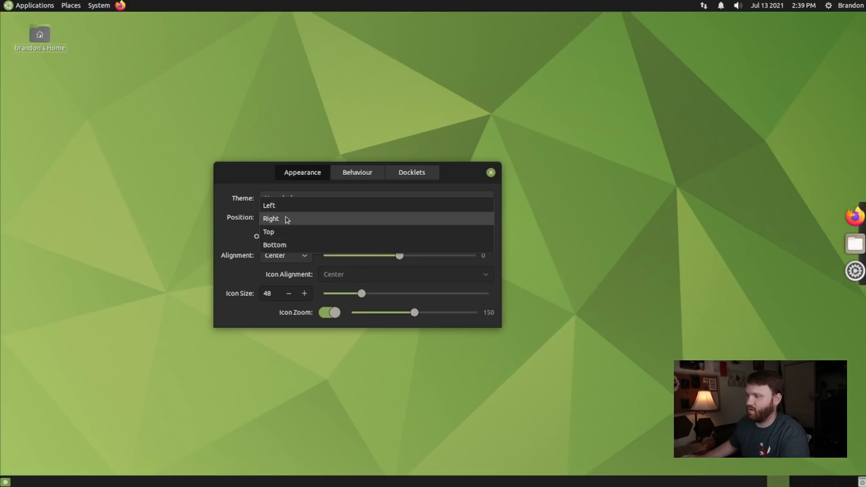
left_click(270, 205)
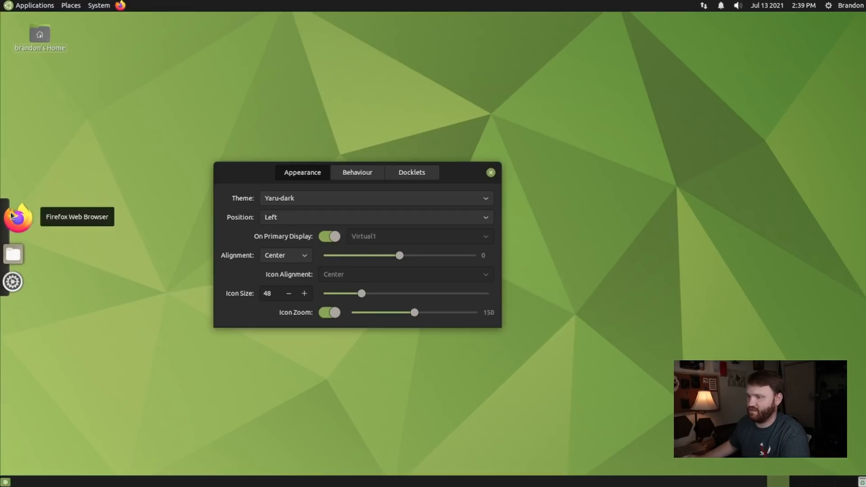
Return the dock to the bottom and enlarge its icons to size 78
left_click(376, 216)
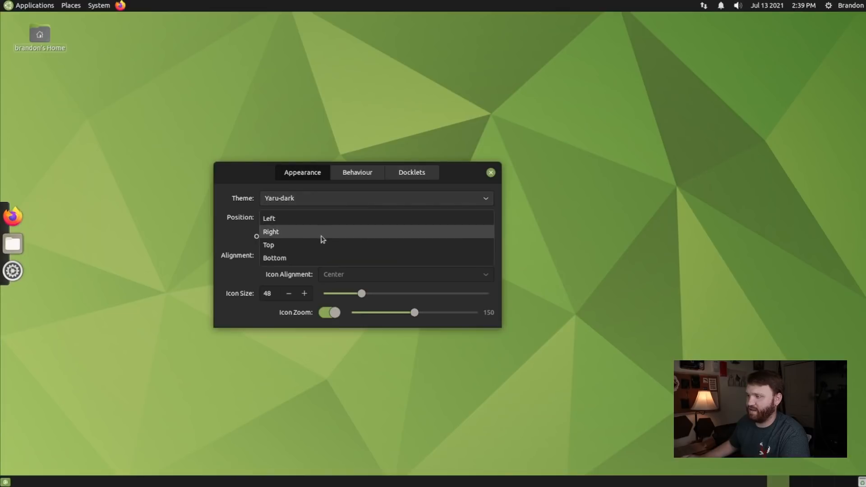
left_click(274, 258)
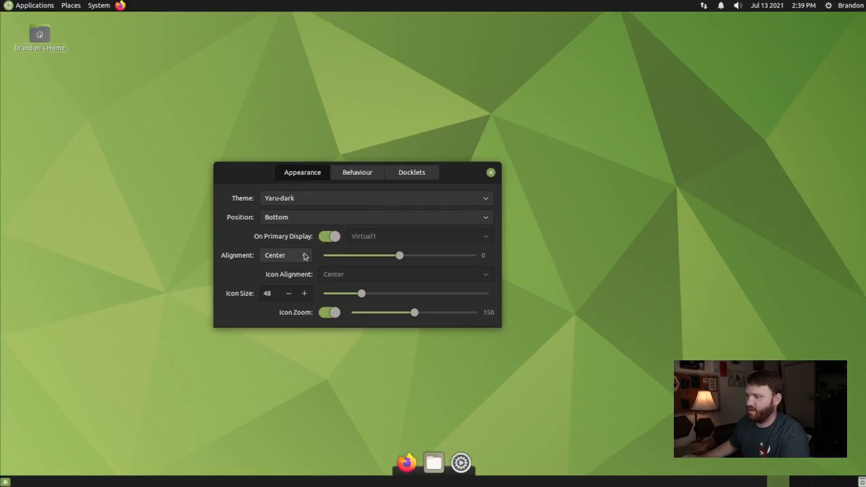
left_click(304, 293)
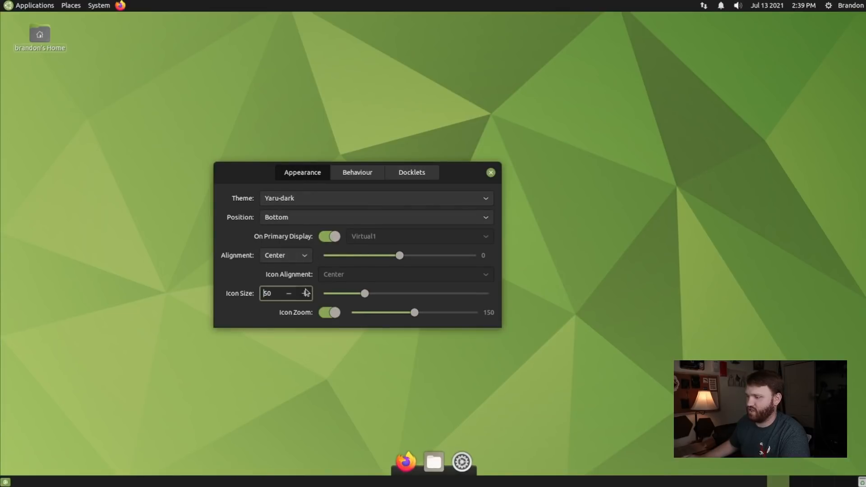
left_click_drag(364, 293, 409, 293)
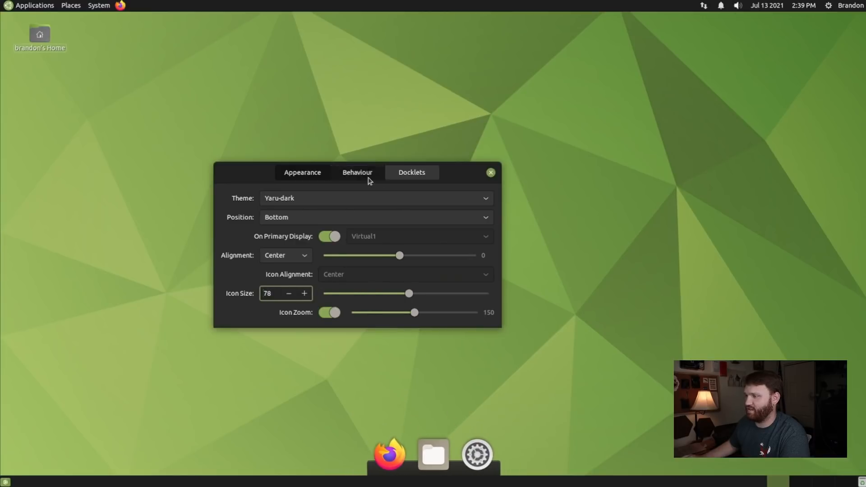
Drag the CPU Monitor docklet onto the dock and close Plank Preferences
left_click(357, 172)
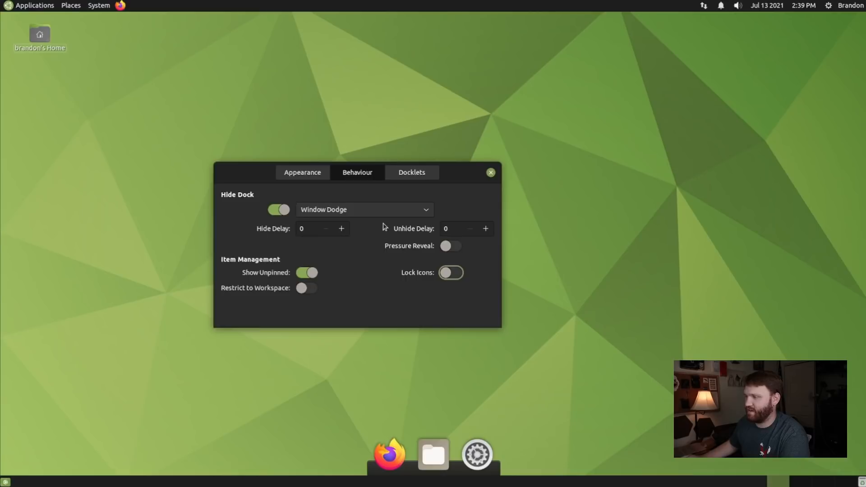
left_click(411, 172)
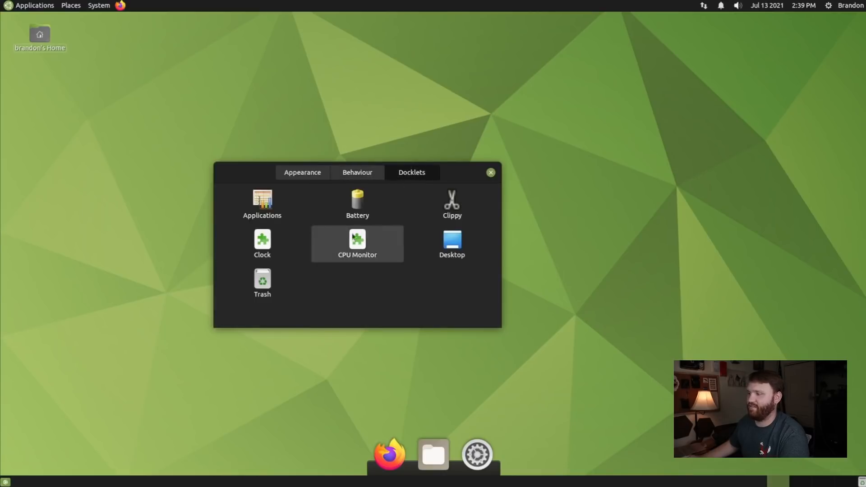
mouse_move(437, 184)
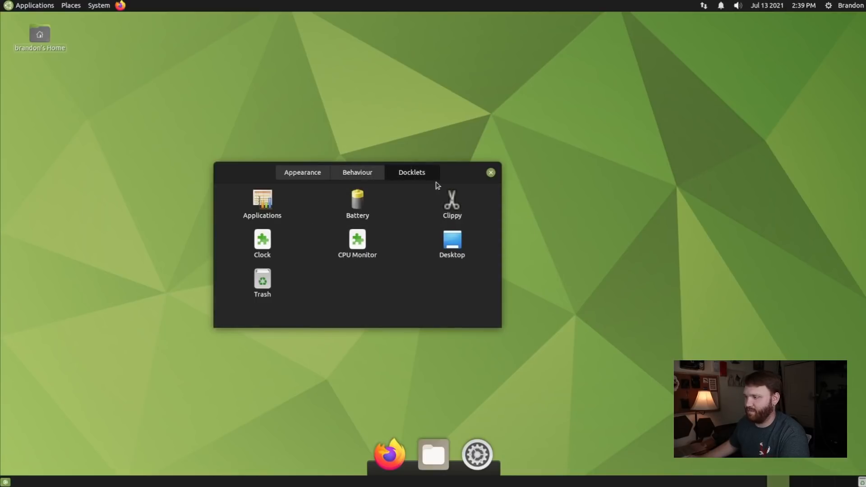
left_click_drag(356, 243, 456, 447)
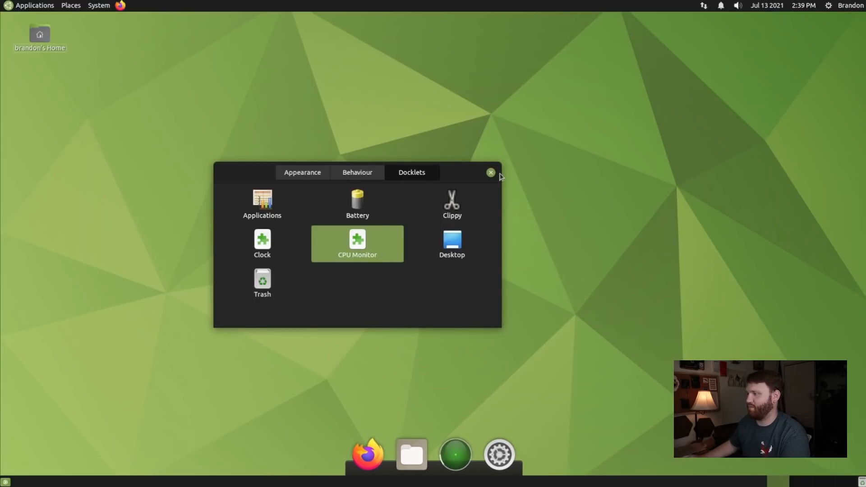
left_click(490, 172)
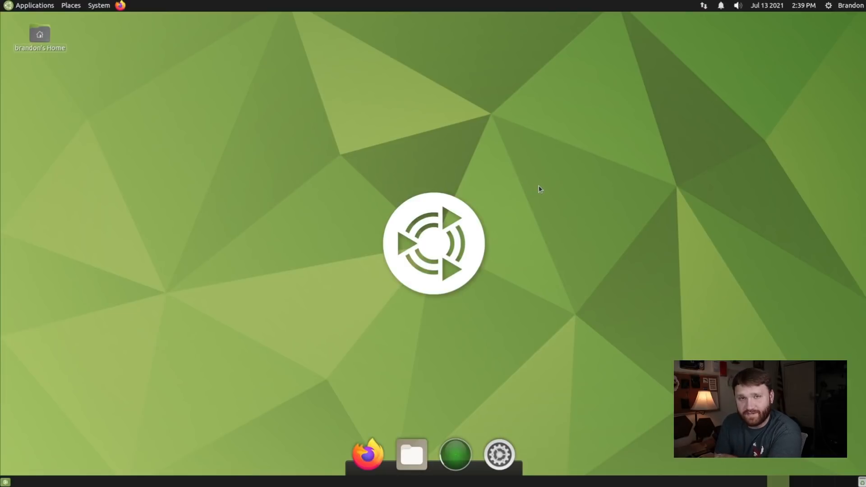